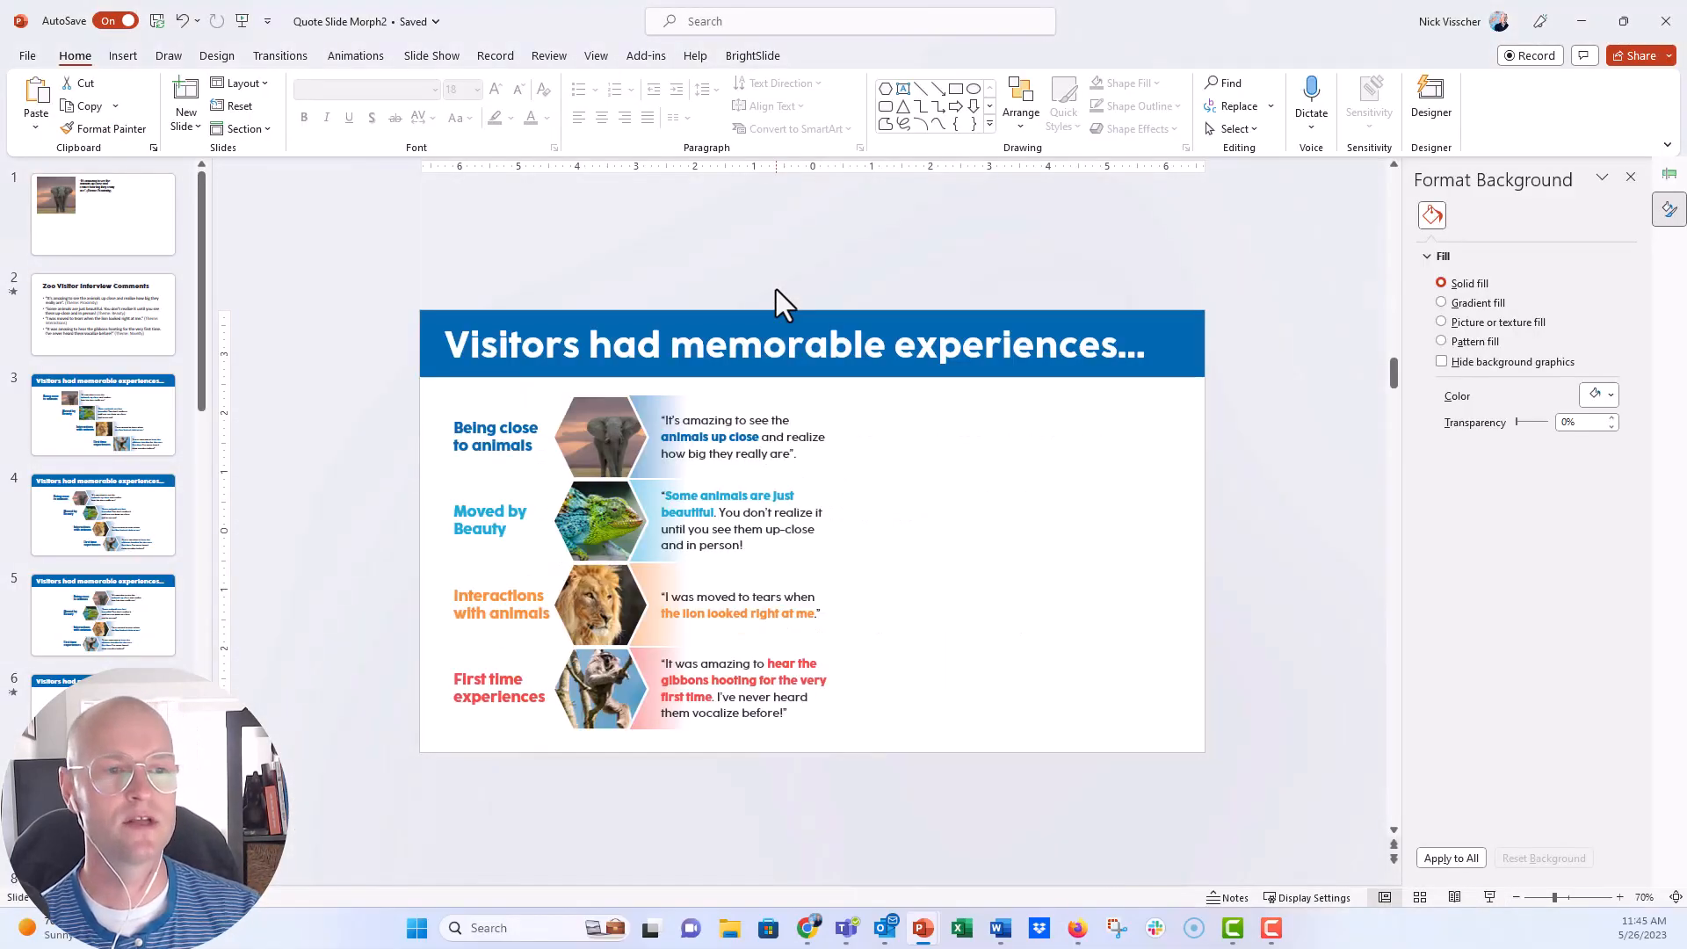
# Step: Go to slide 1, showing the elephant photo beside its quote
pyautogui.click(102, 213)
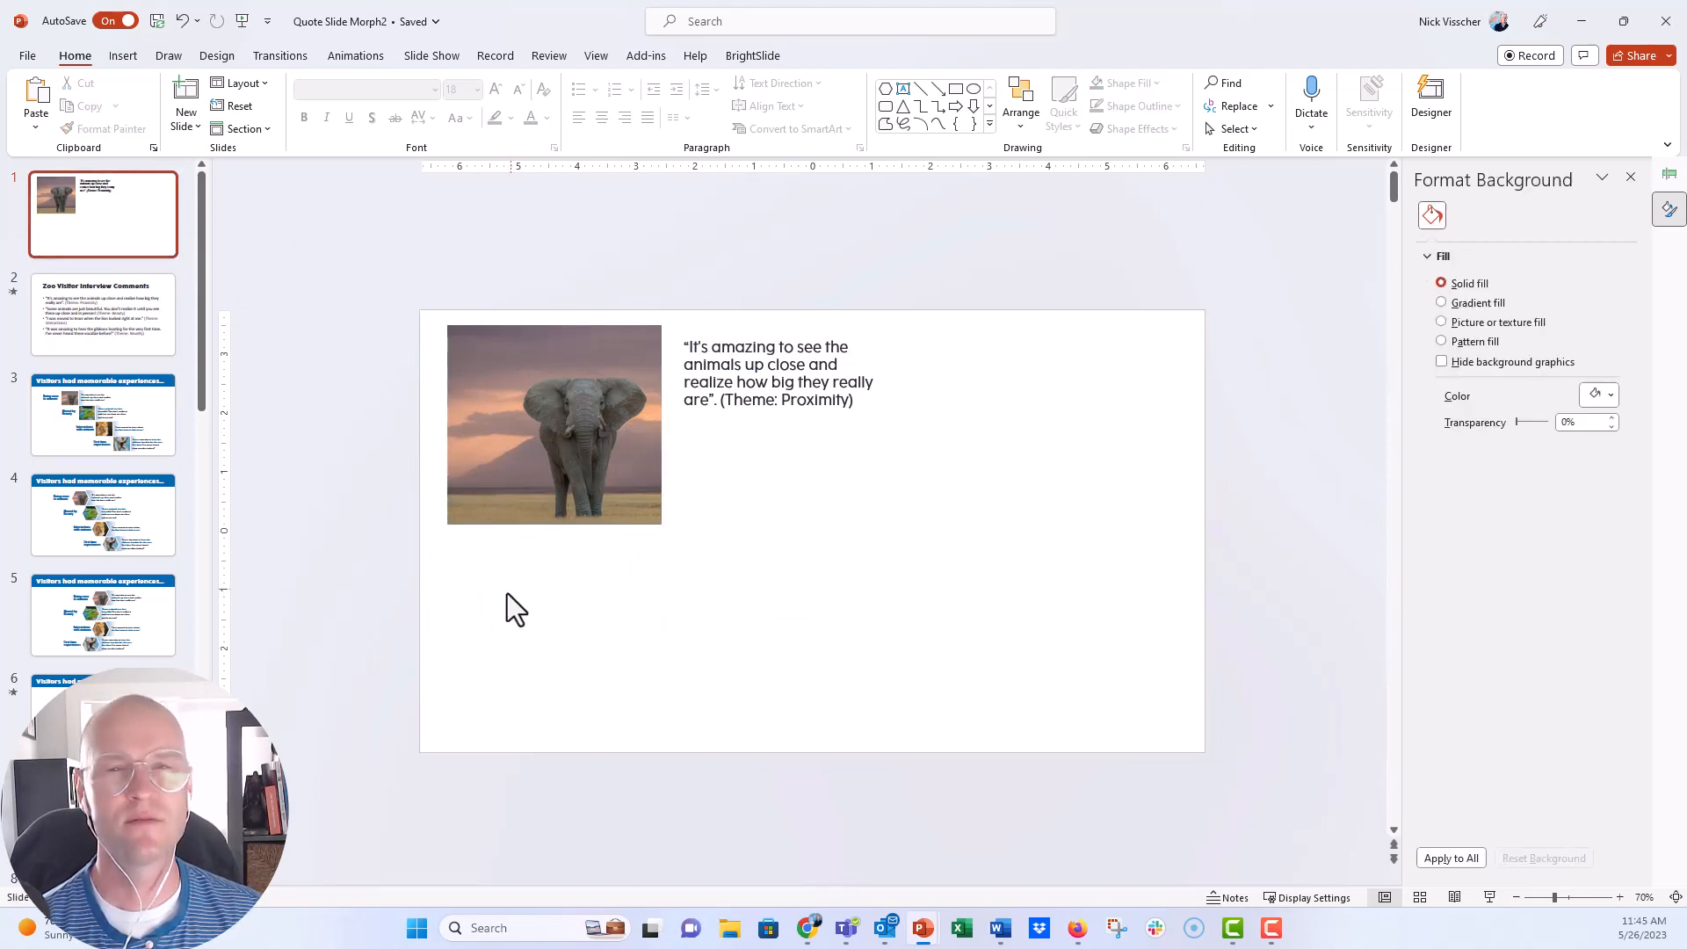
pyautogui.moveTo(386, 538)
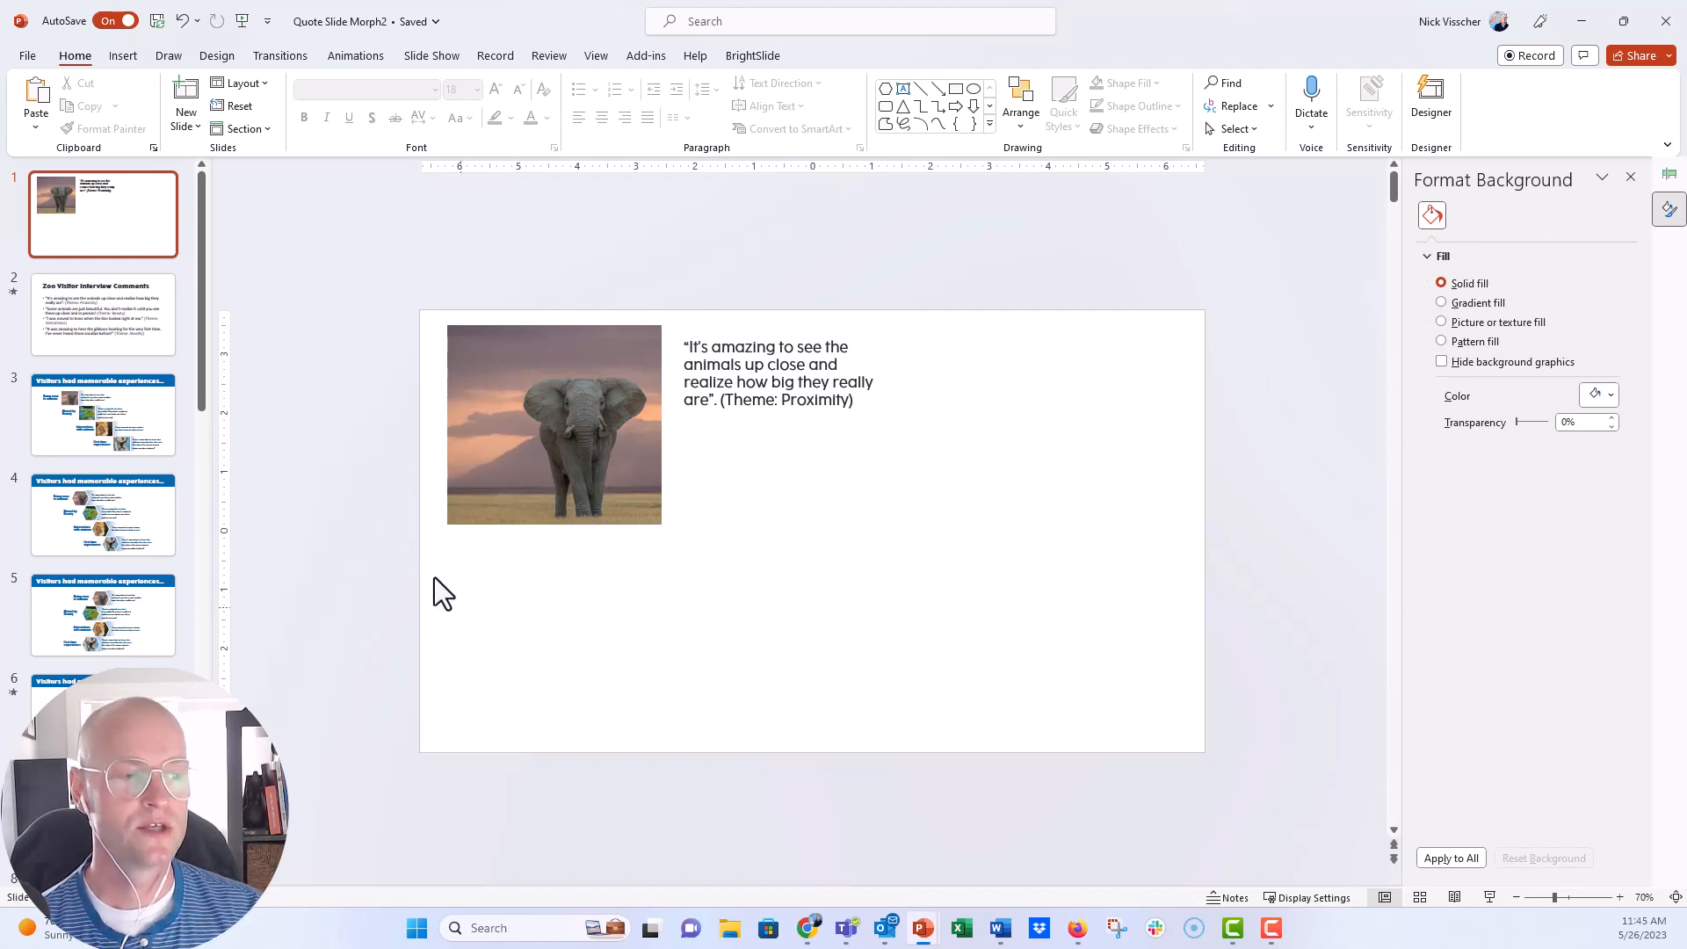
pyautogui.moveTo(476, 628)
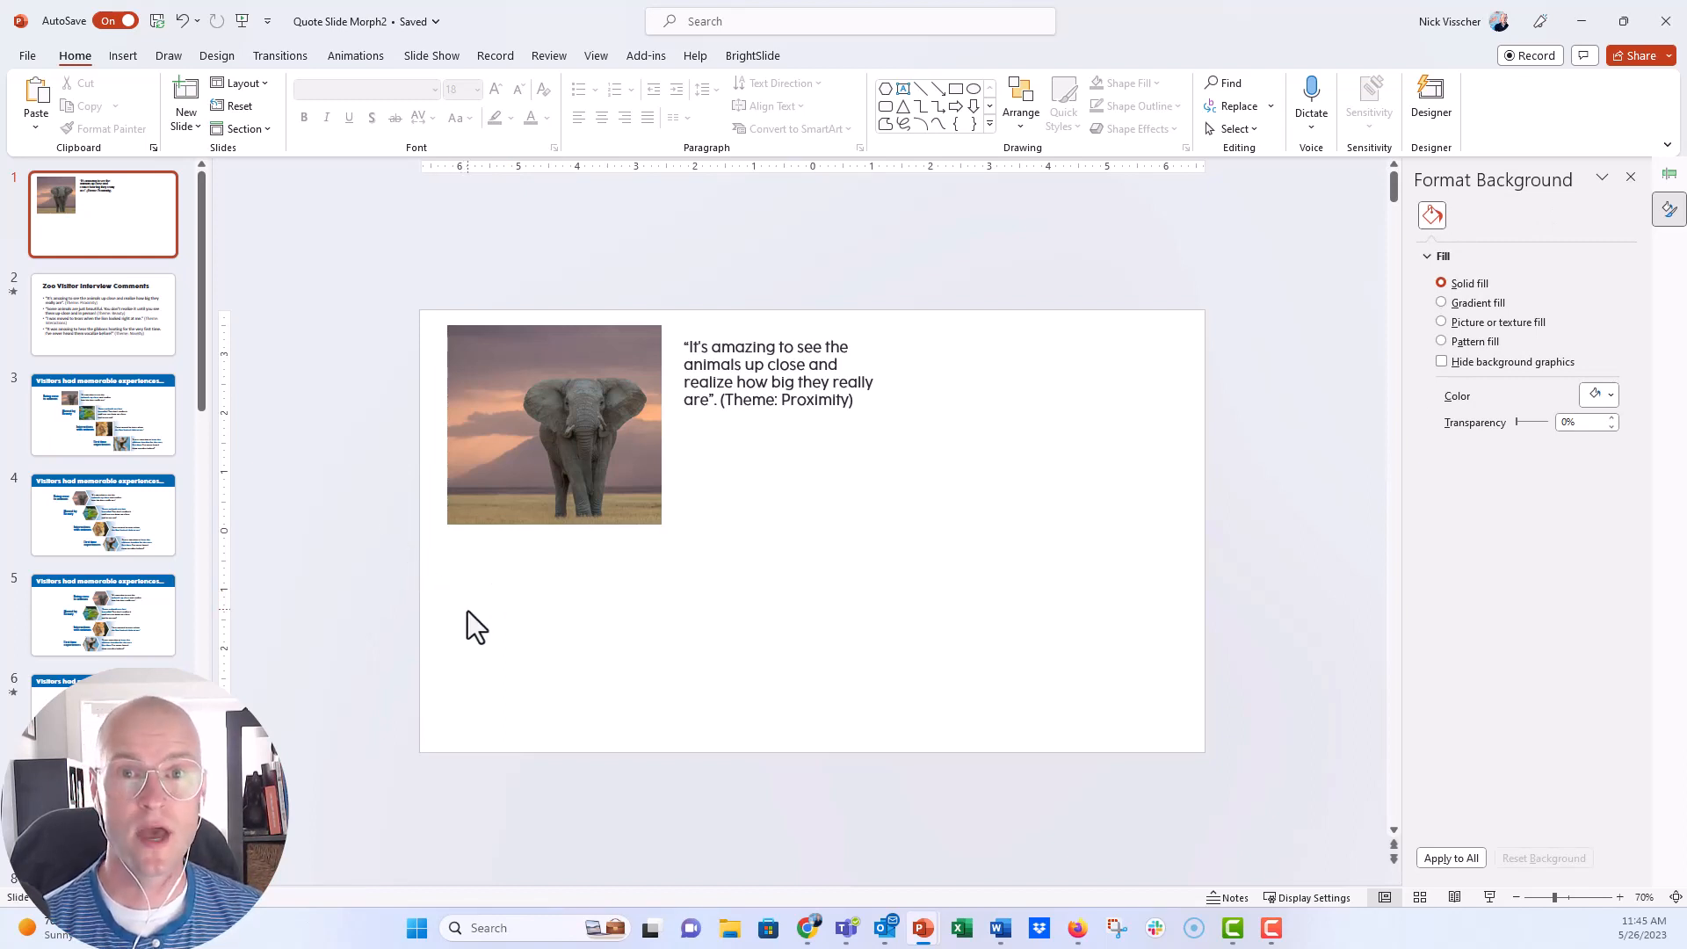
pyautogui.moveTo(137, 81)
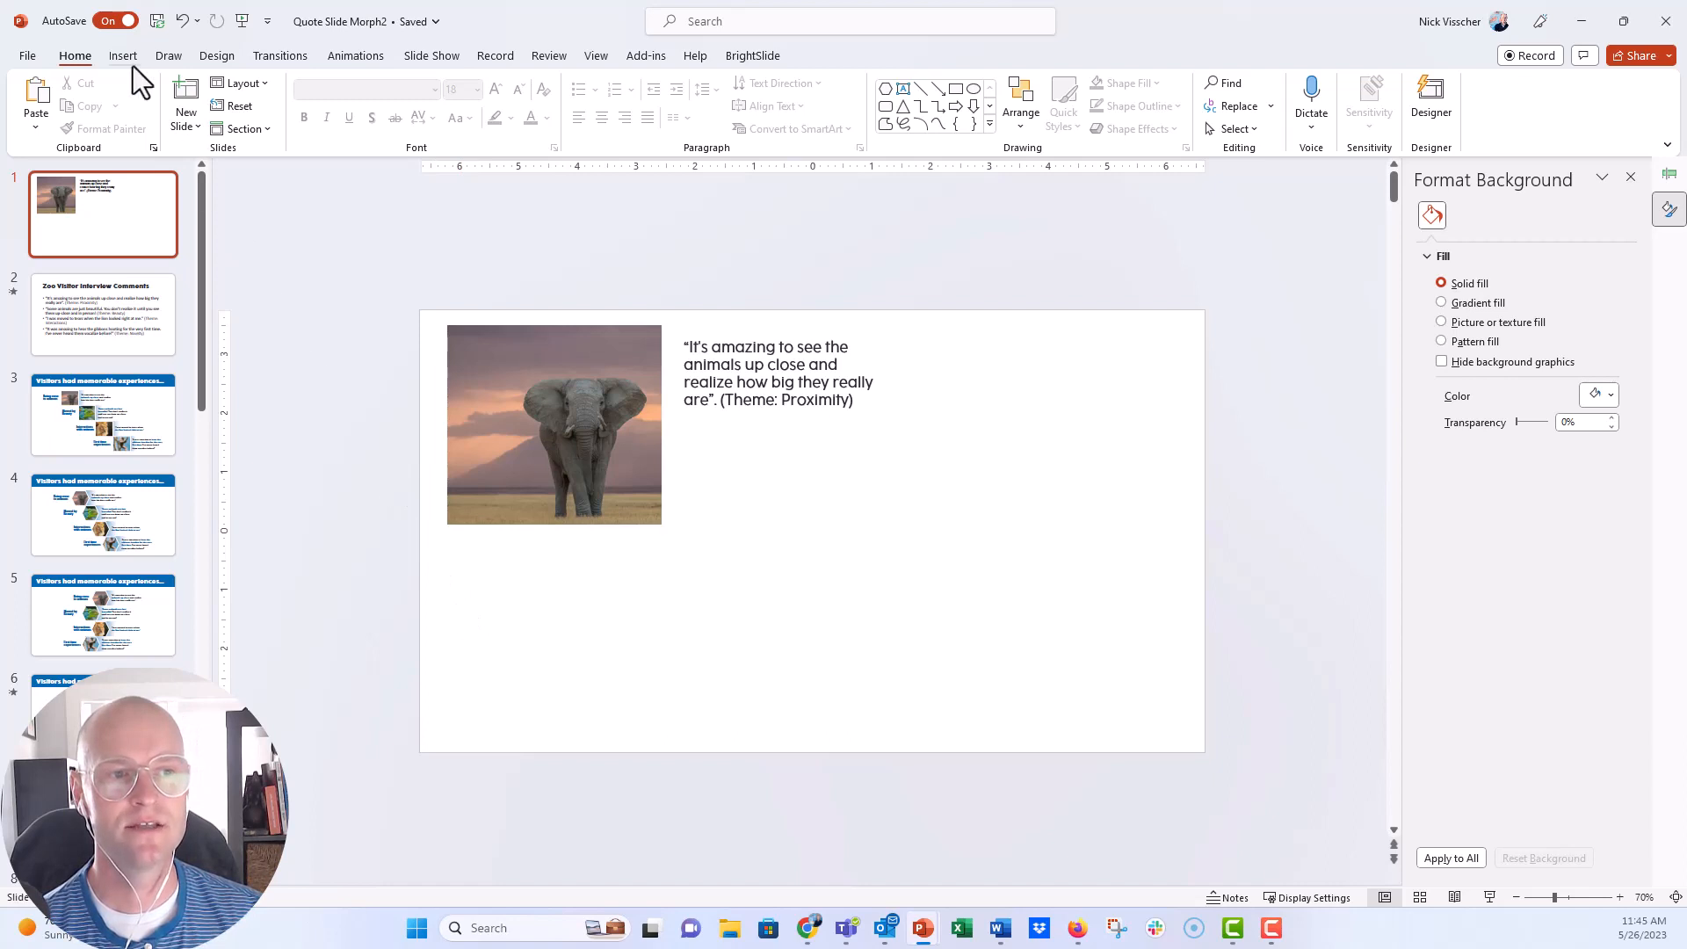
# Step: Draw a blue hexagon over the lower part of the elephant photo and zoom in on it
pyautogui.click(296, 102)
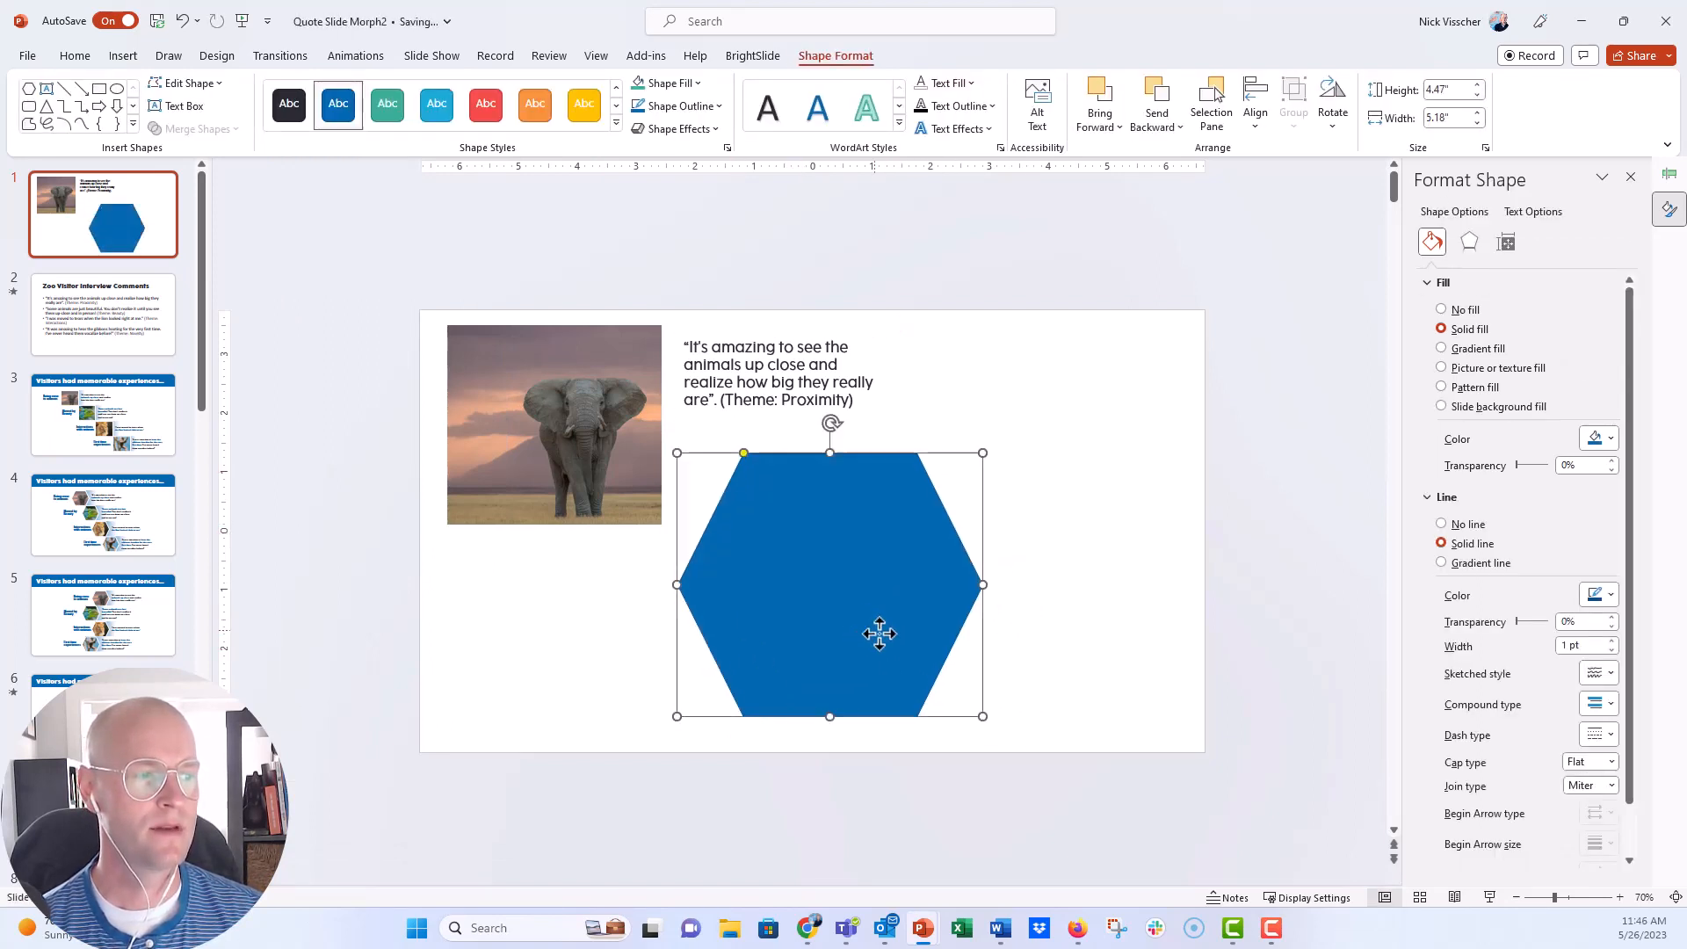
pyautogui.moveTo(878, 633); pyautogui.dragTo(878, 612)
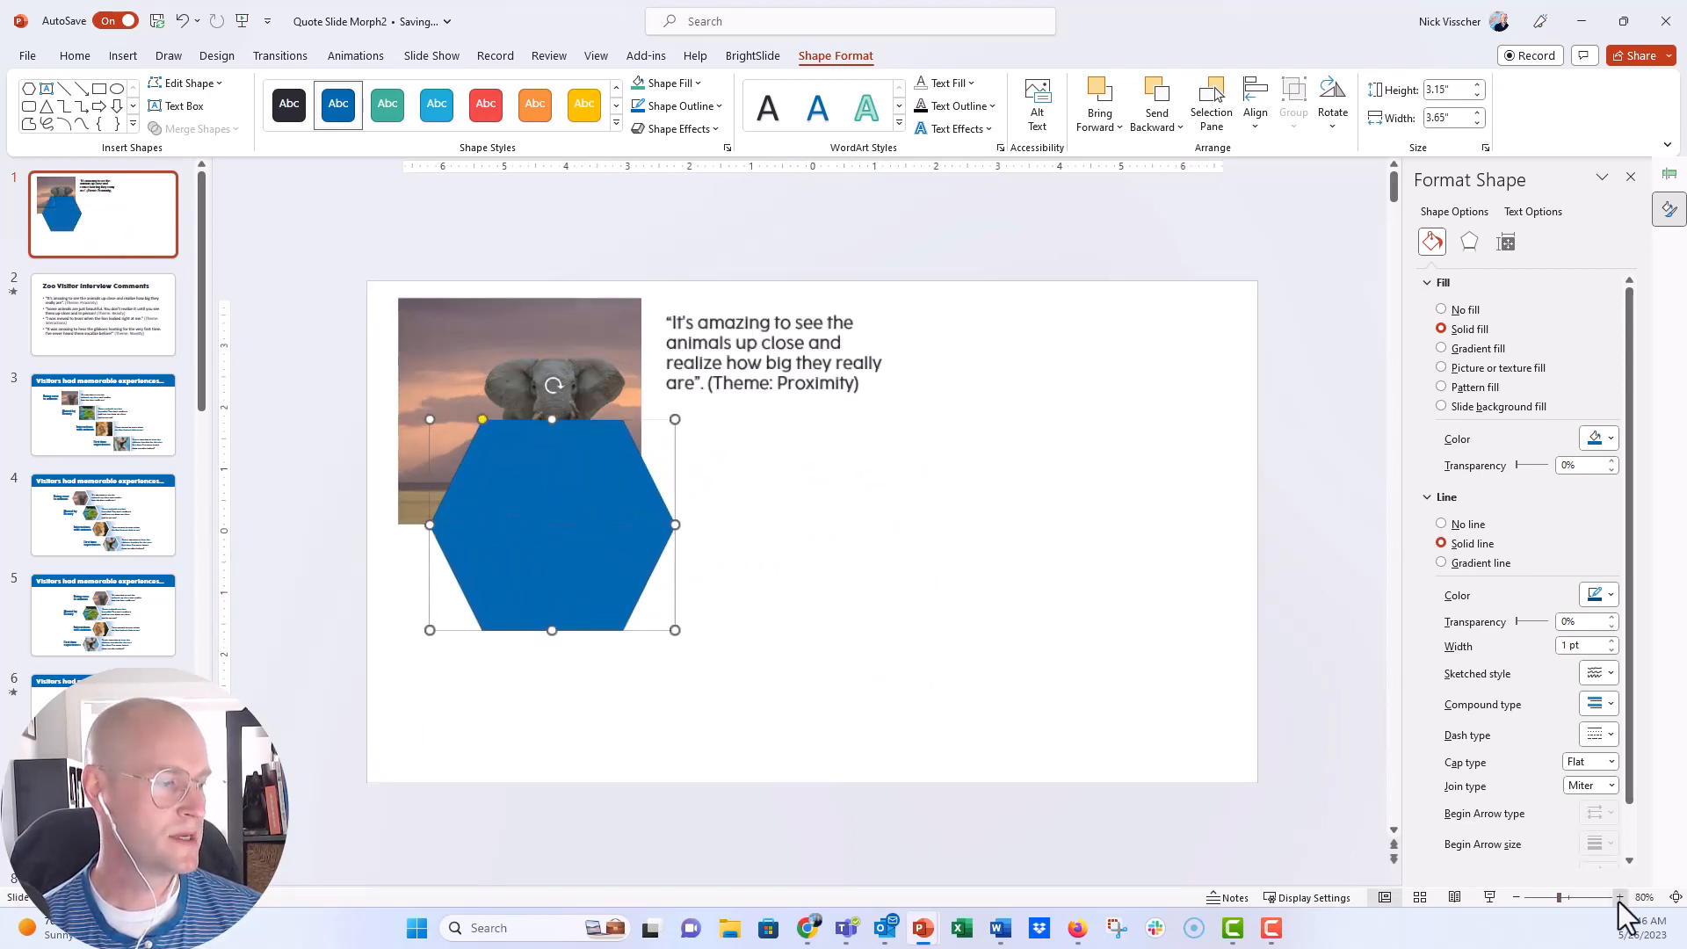
pyautogui.click(1618, 898)
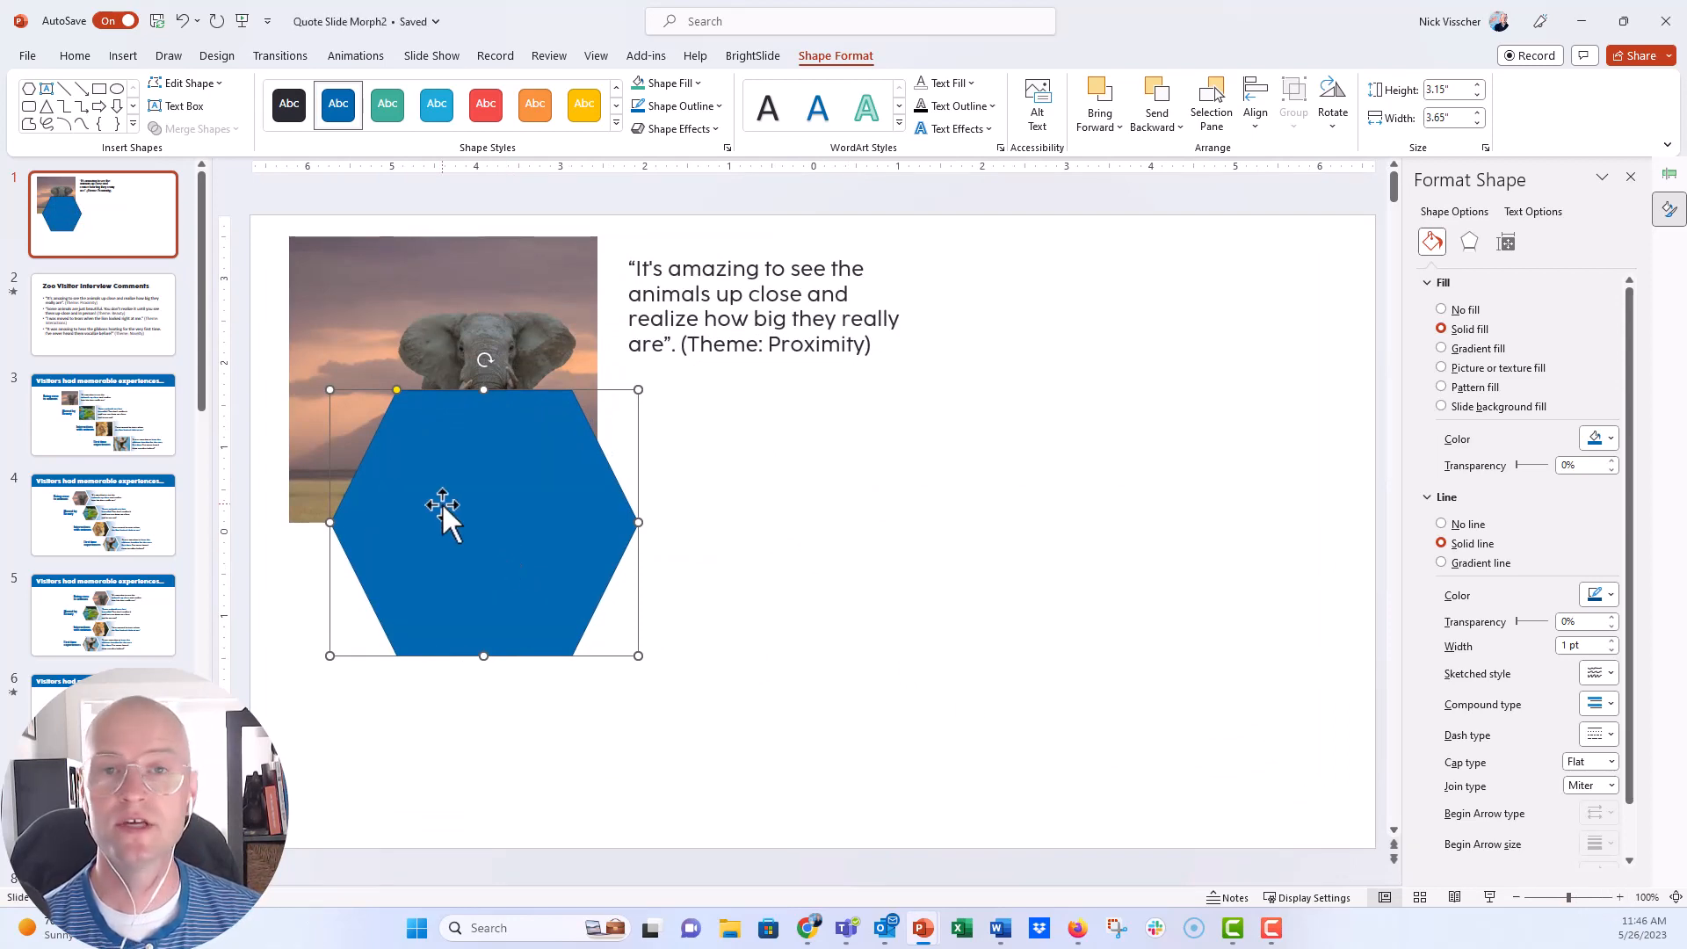
pyautogui.click(399, 339)
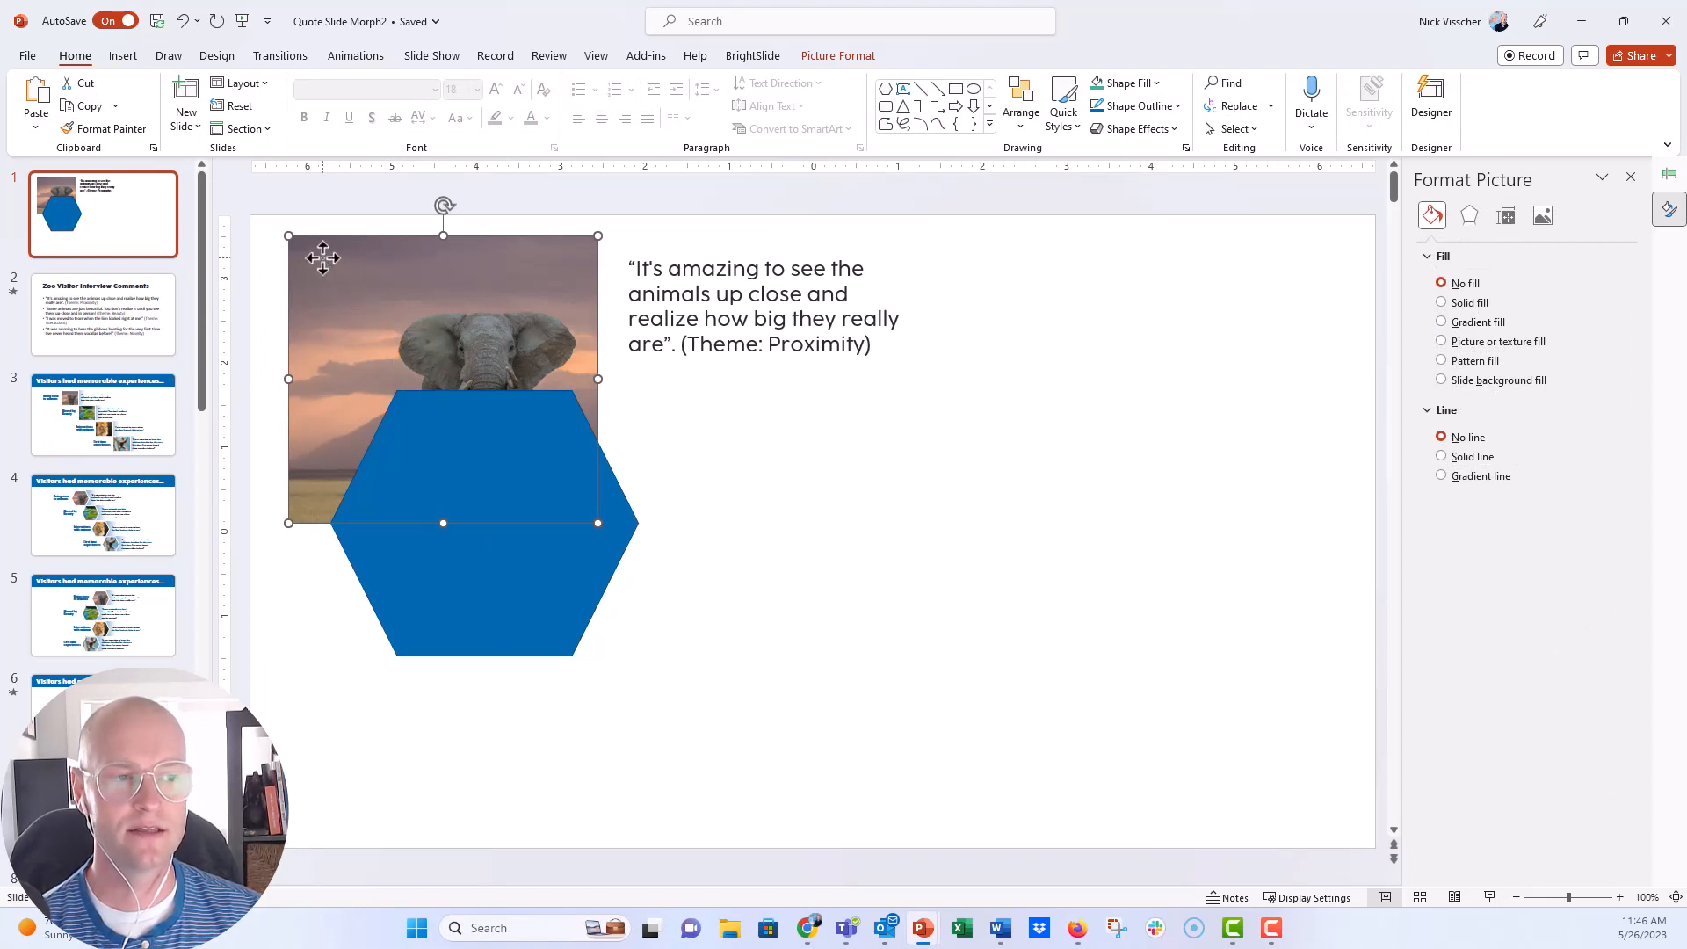
# Step: Cut the elephant photo and use it as the hexagon's picture fill from the clipboard
pyautogui.press('ctrl+x')
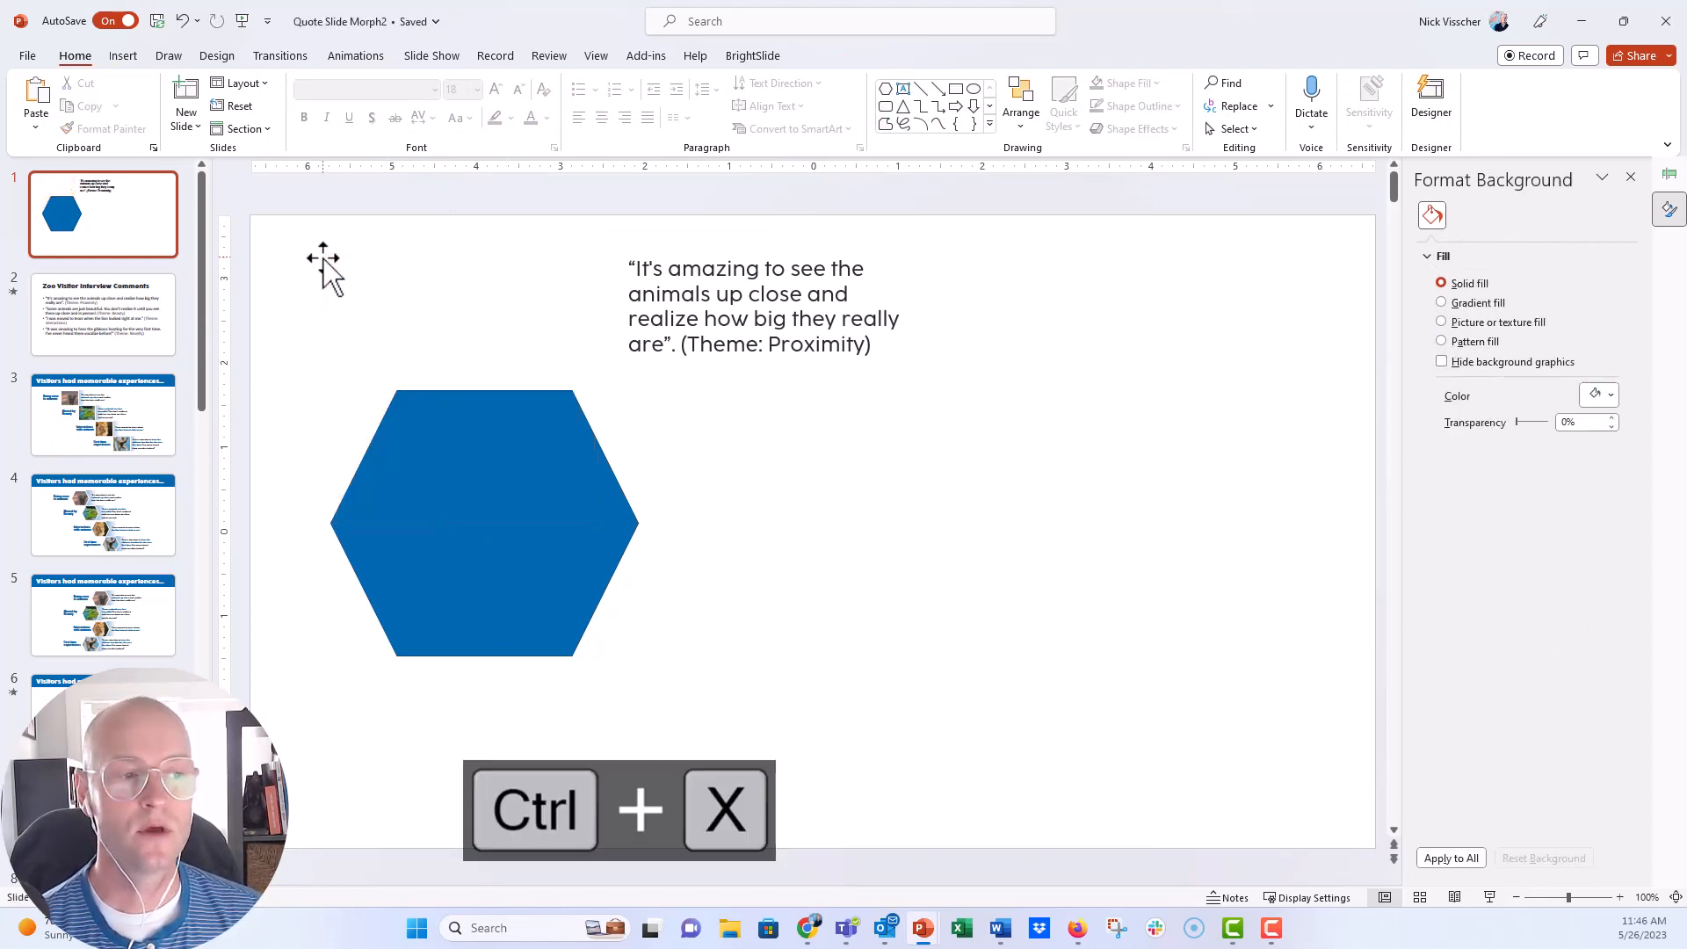
pyautogui.click(483, 522)
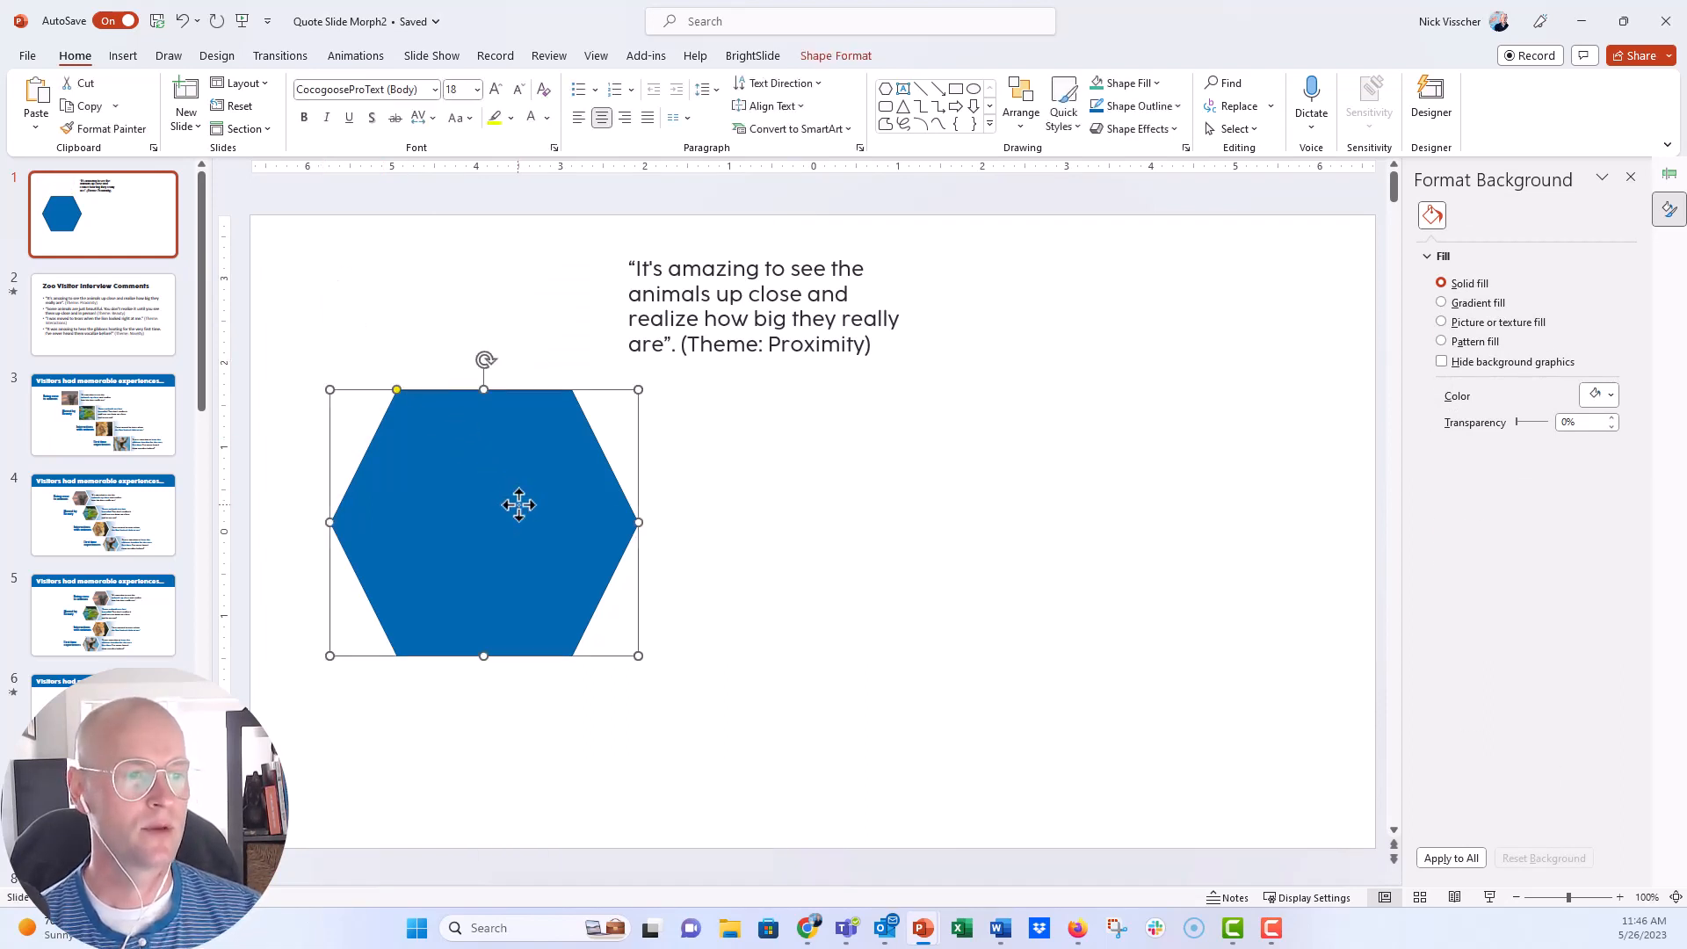
pyautogui.click(520, 522)
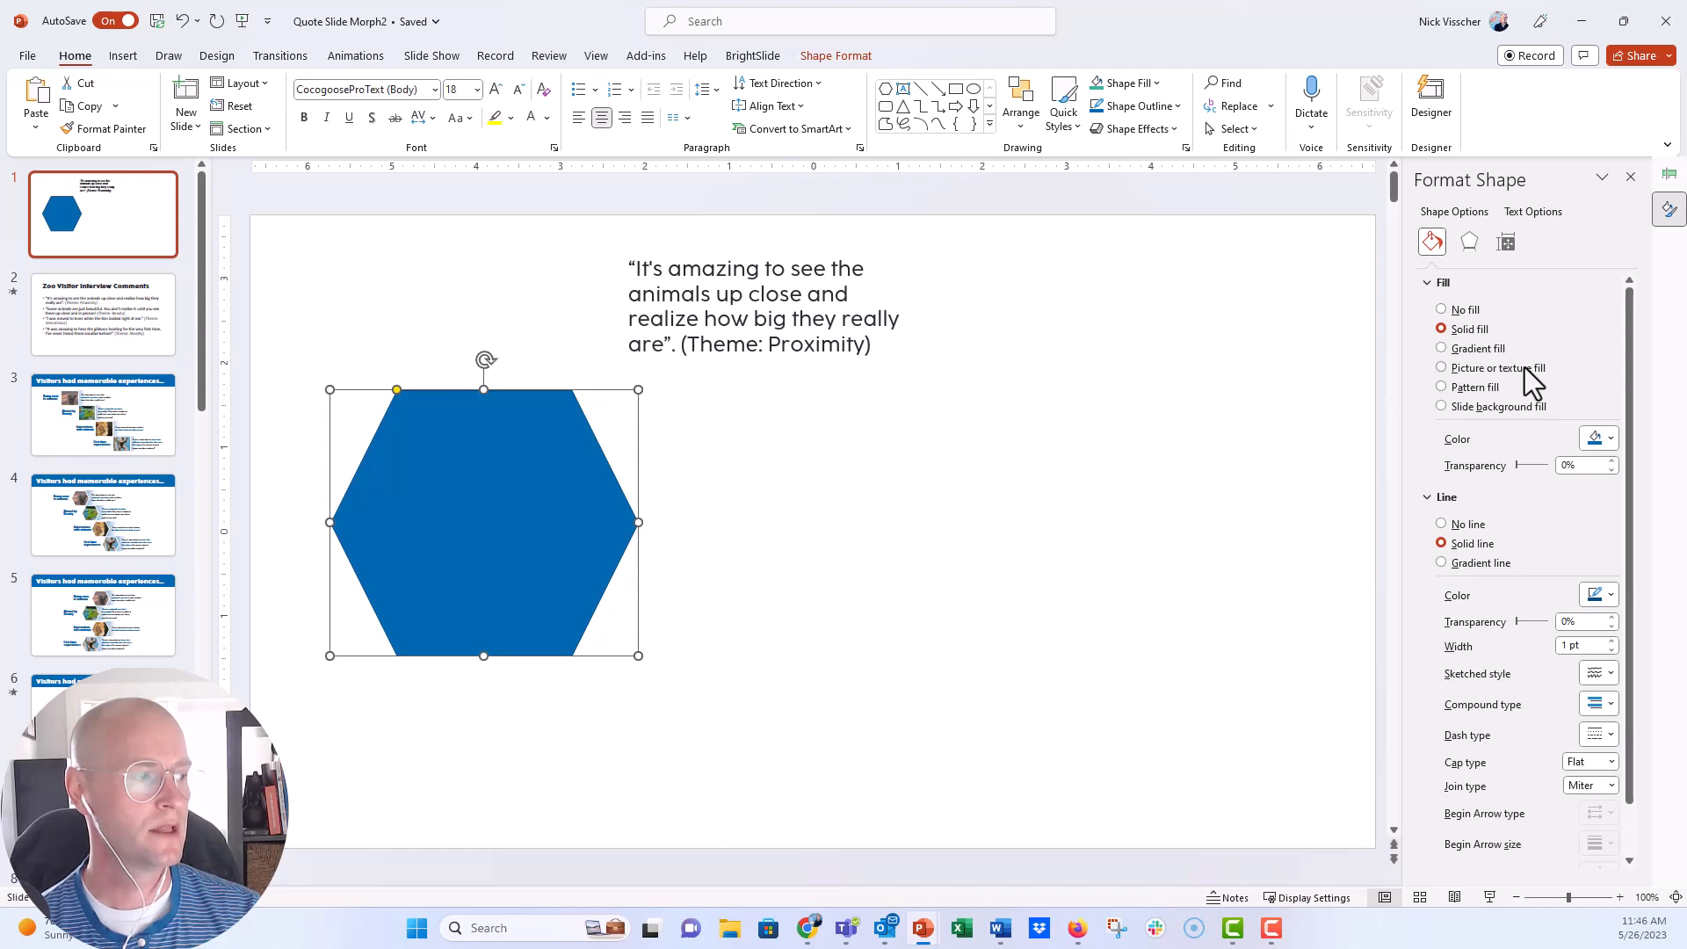
pyautogui.click(1441, 367)
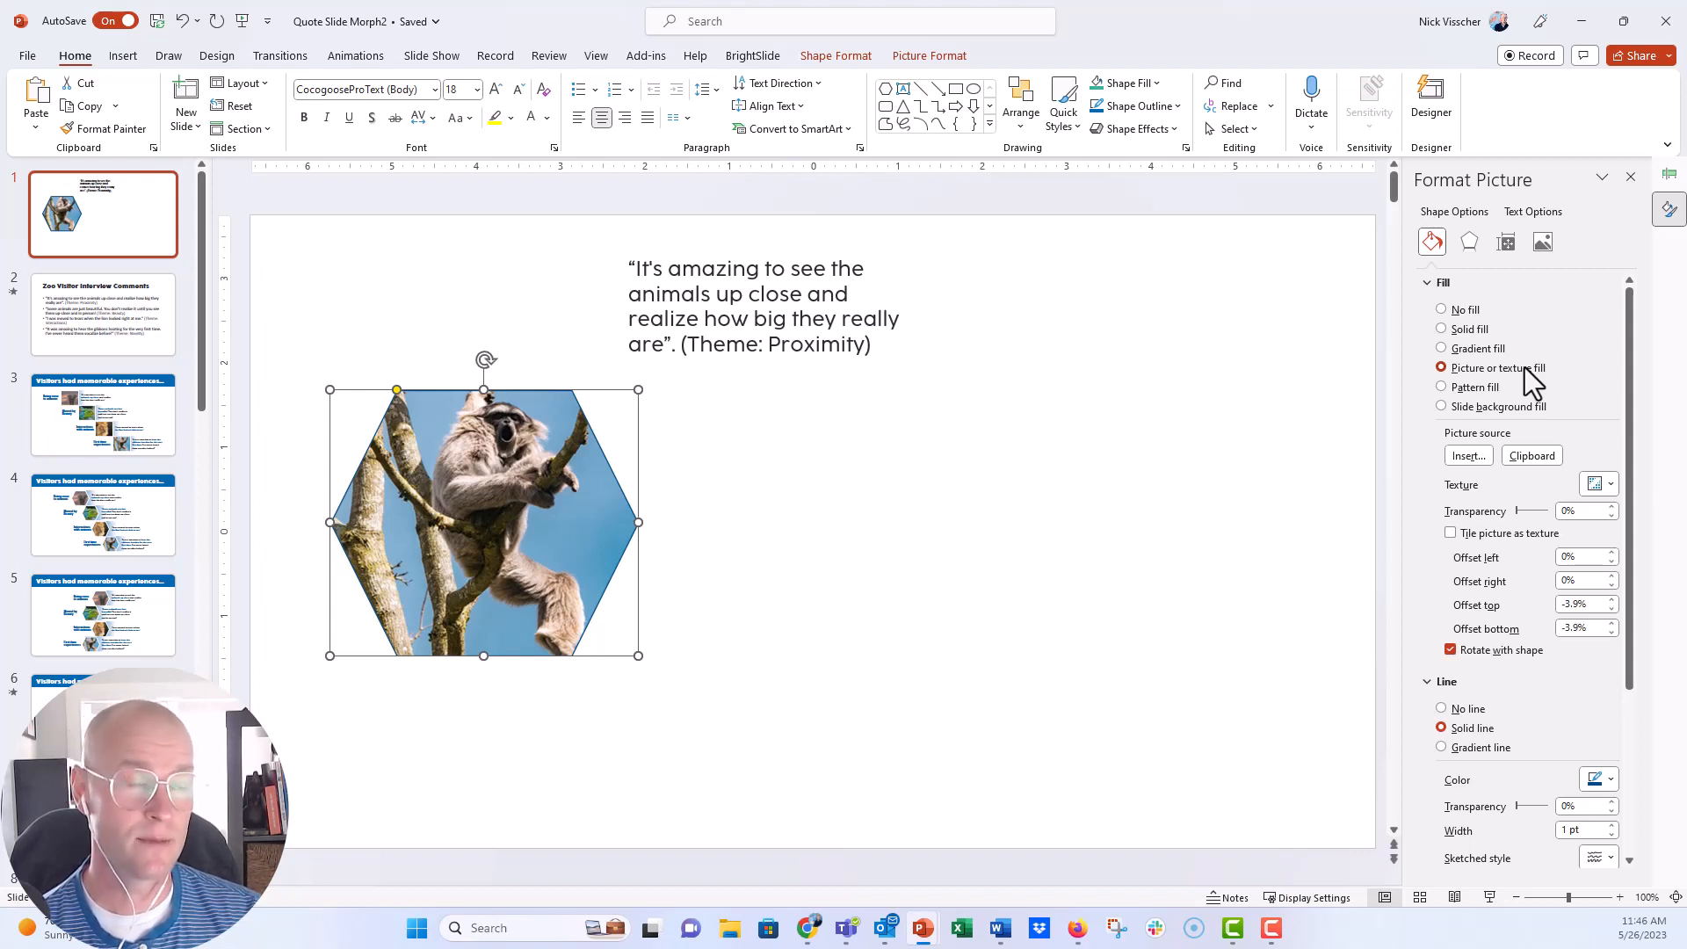
pyautogui.moveTo(1555, 476)
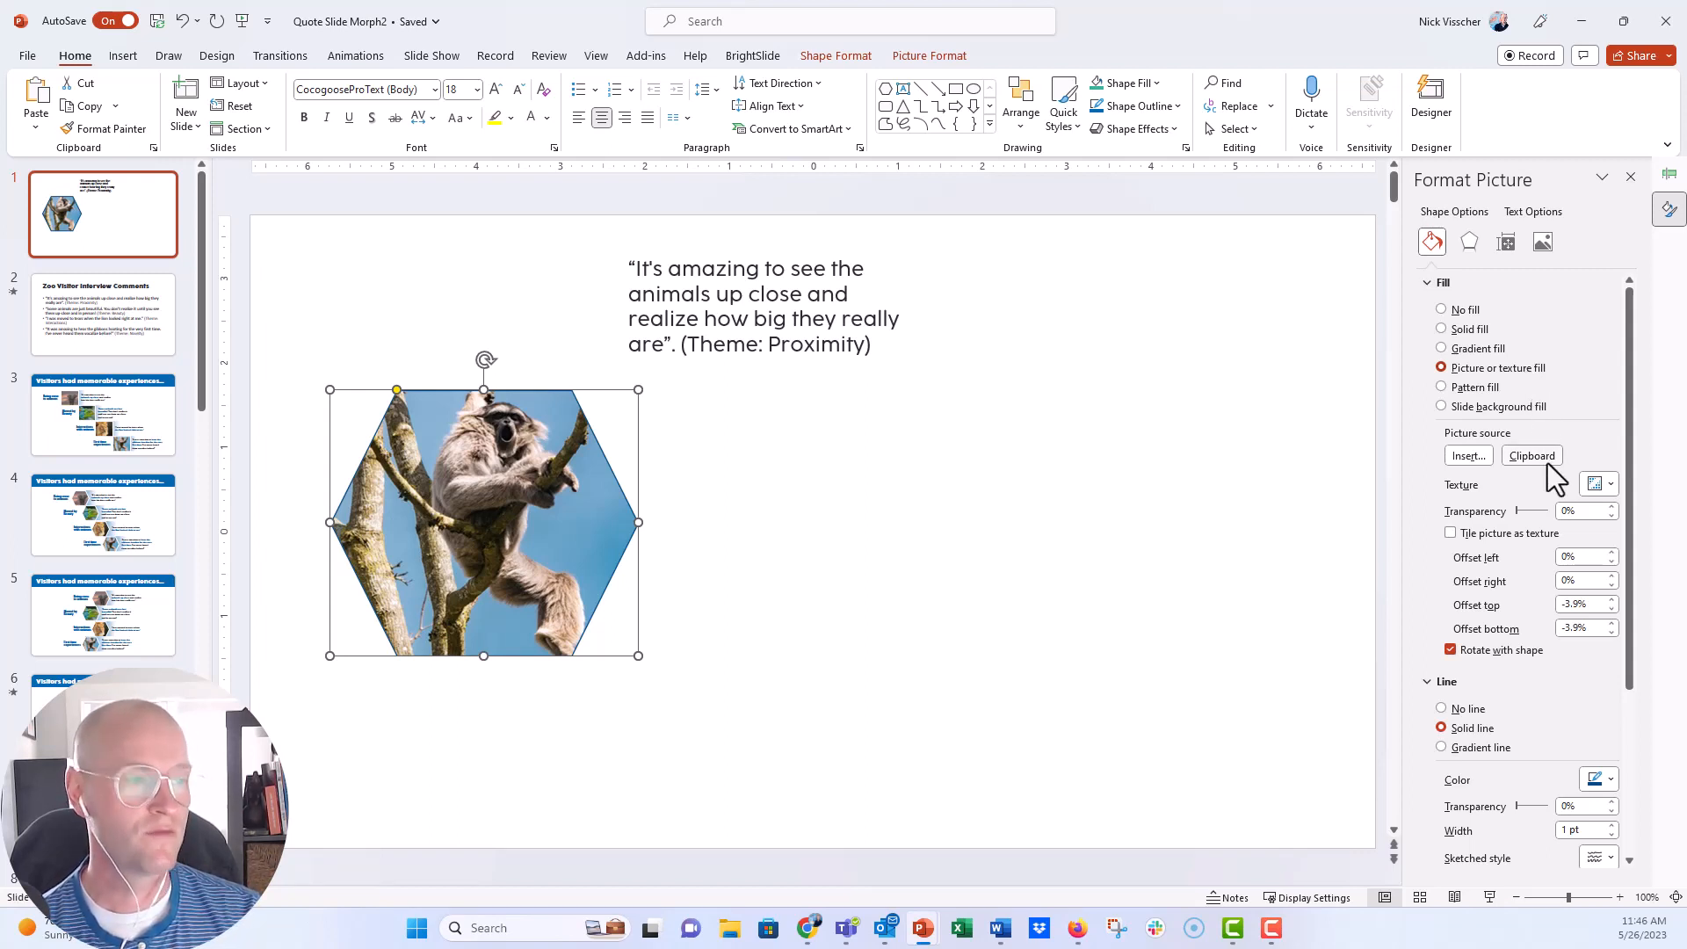
pyautogui.click(1530, 455)
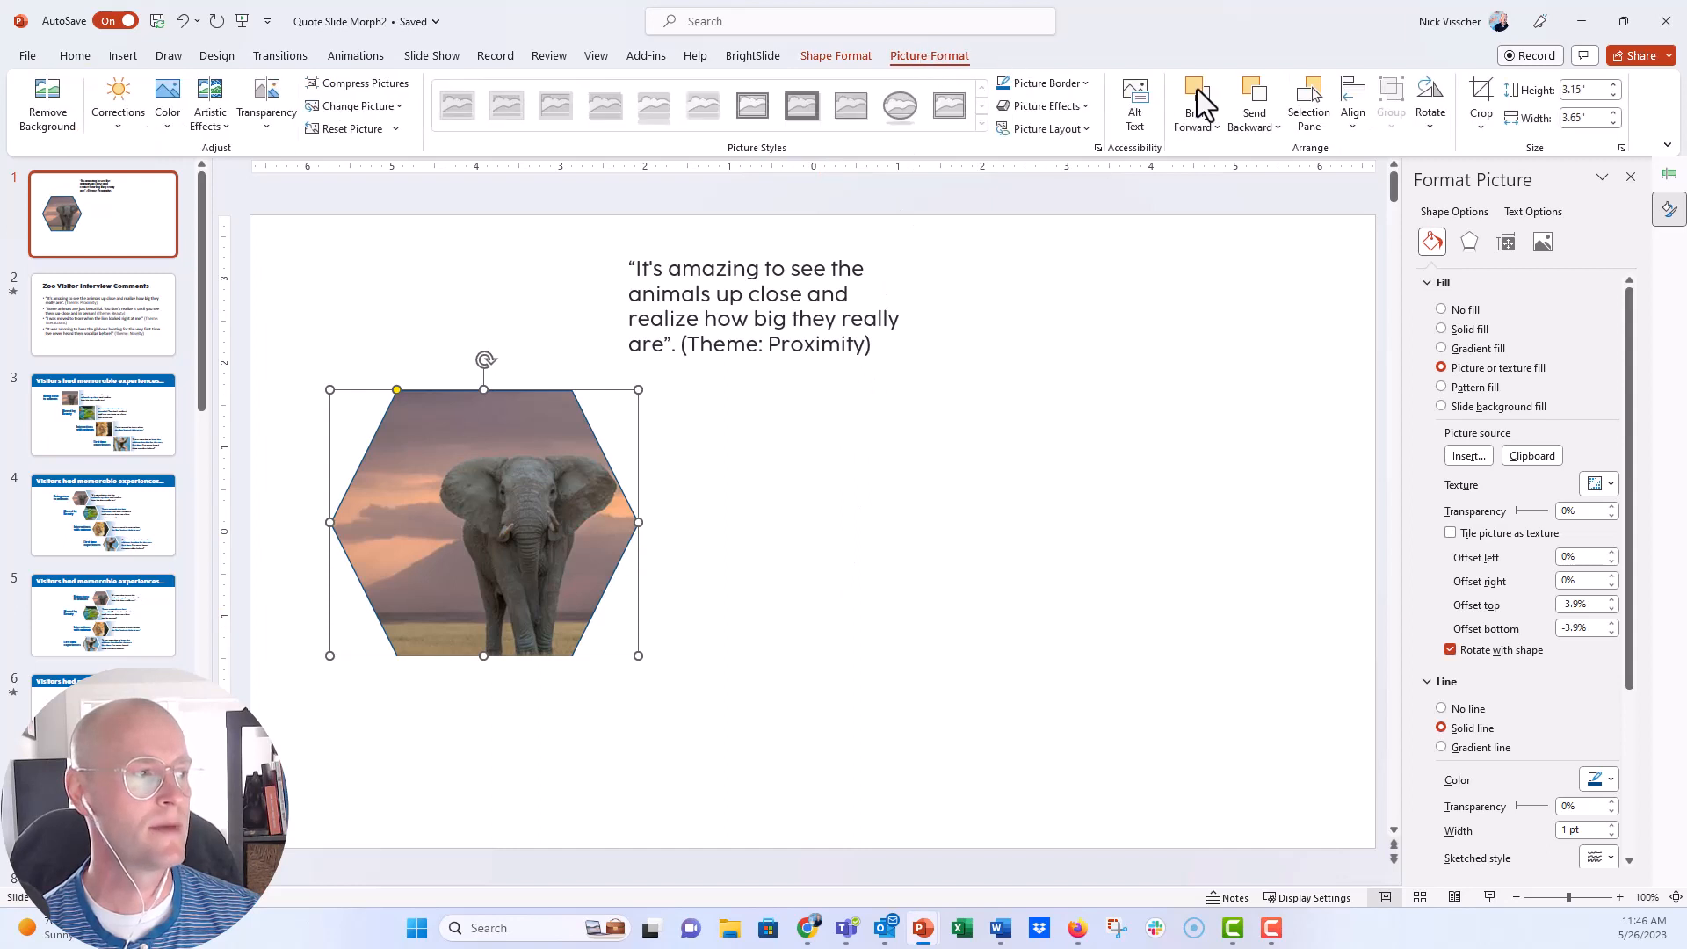
pyautogui.click(1479, 97)
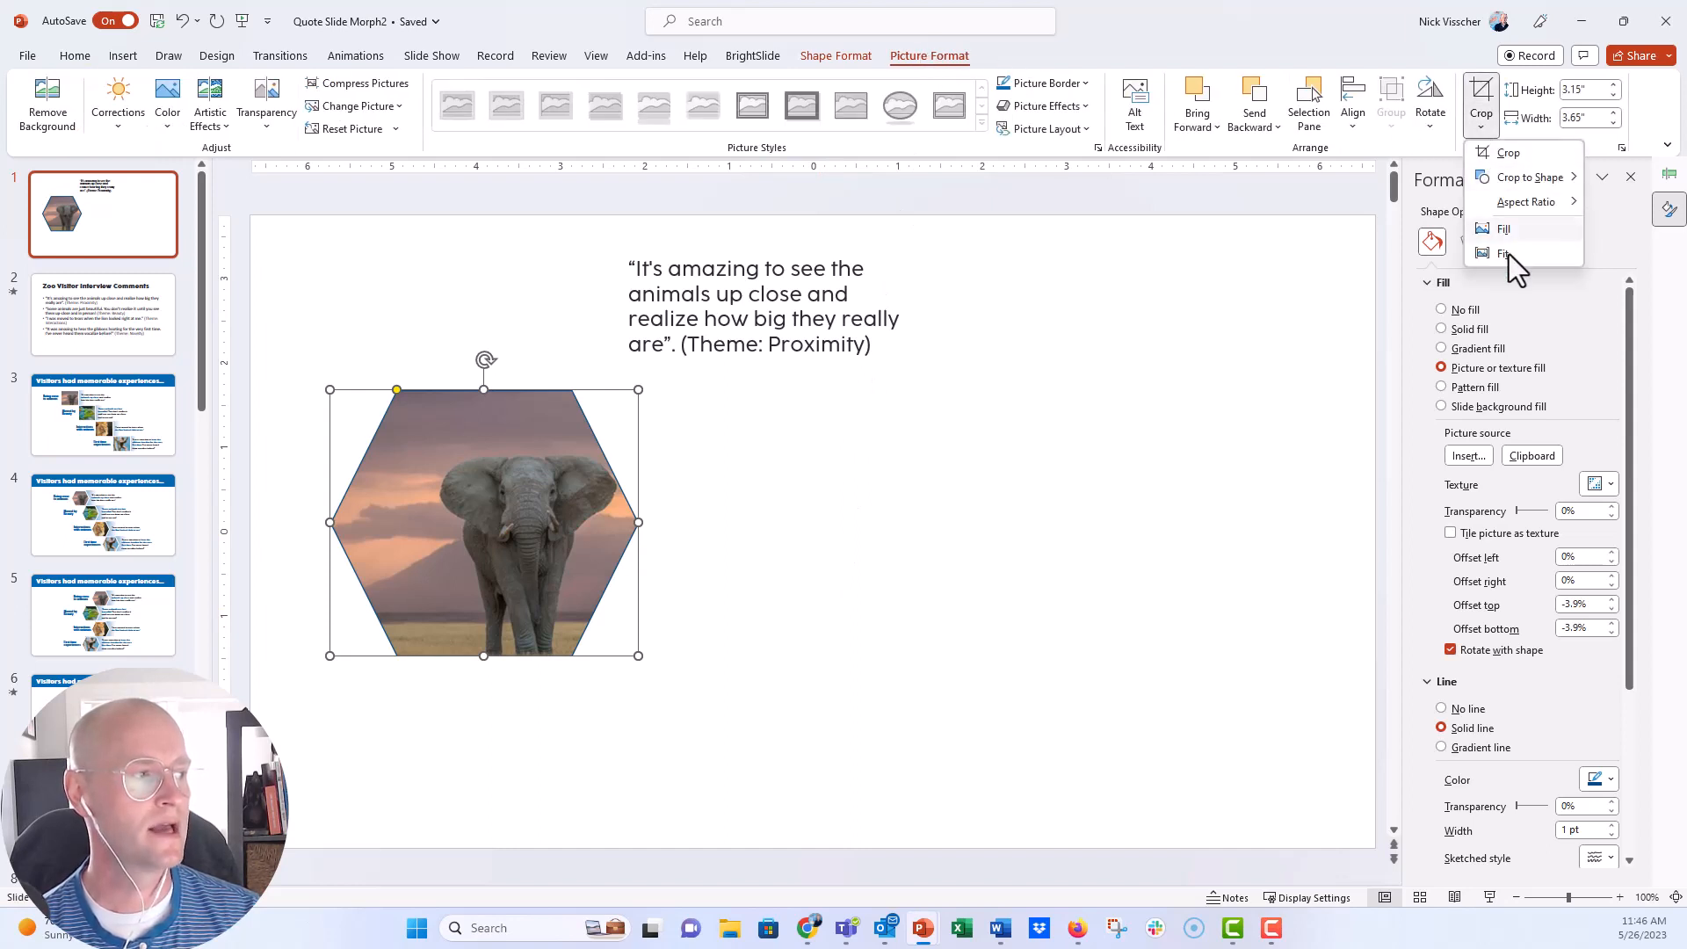
pyautogui.click(1502, 253)
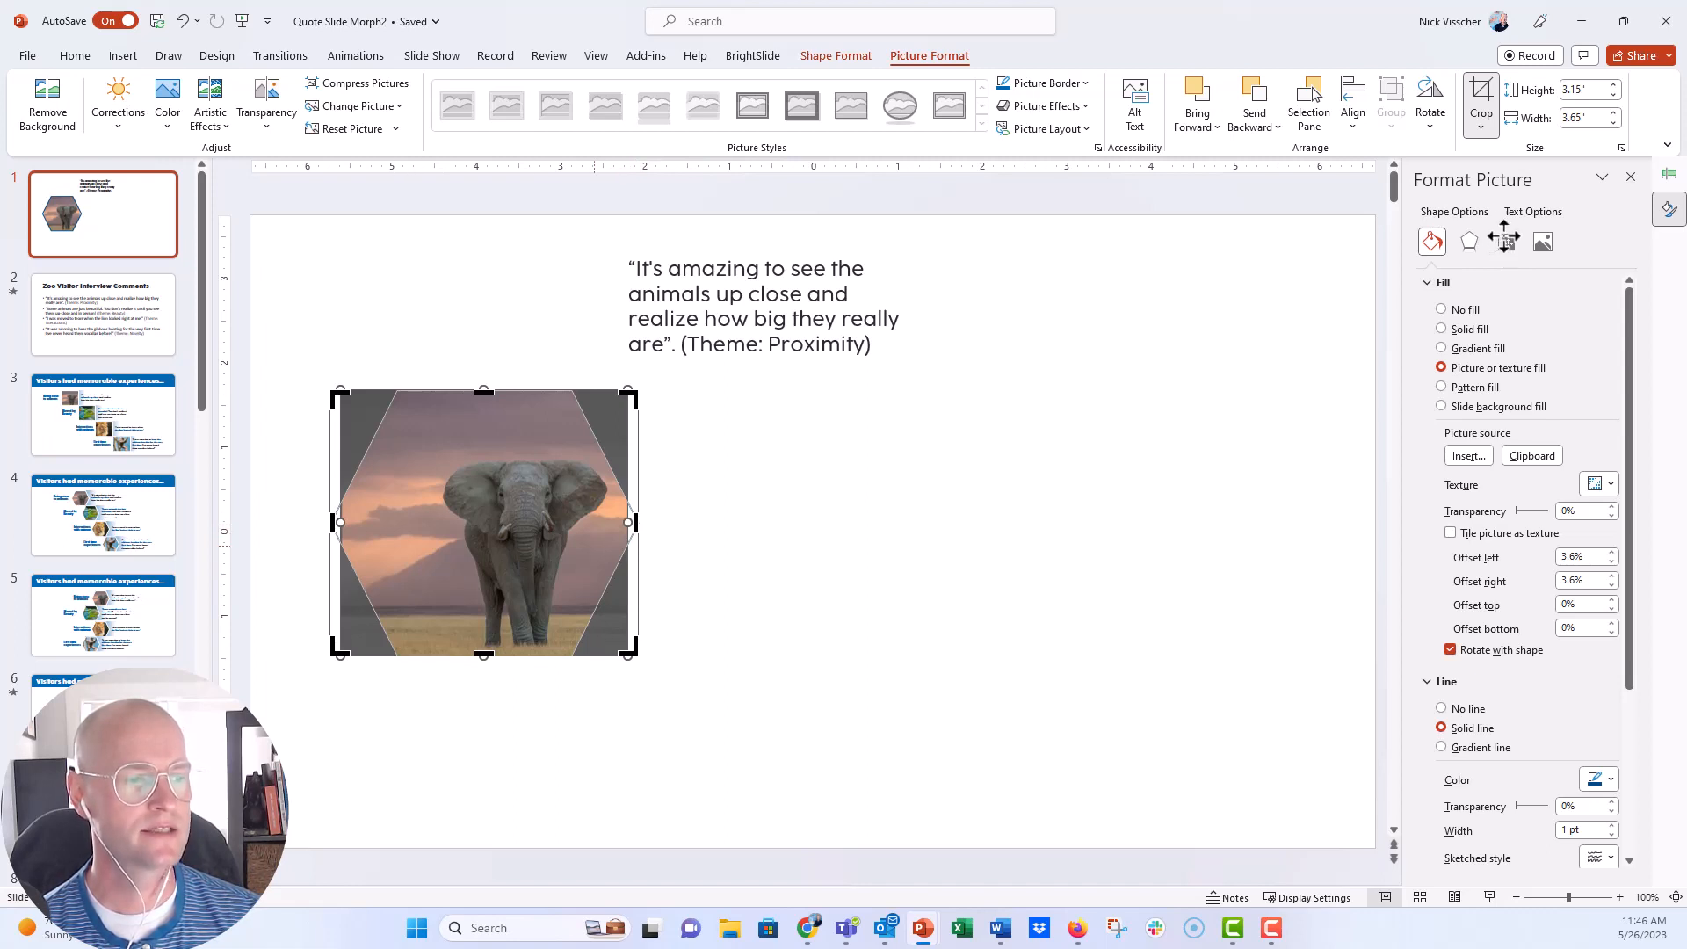
pyautogui.click(1479, 90)
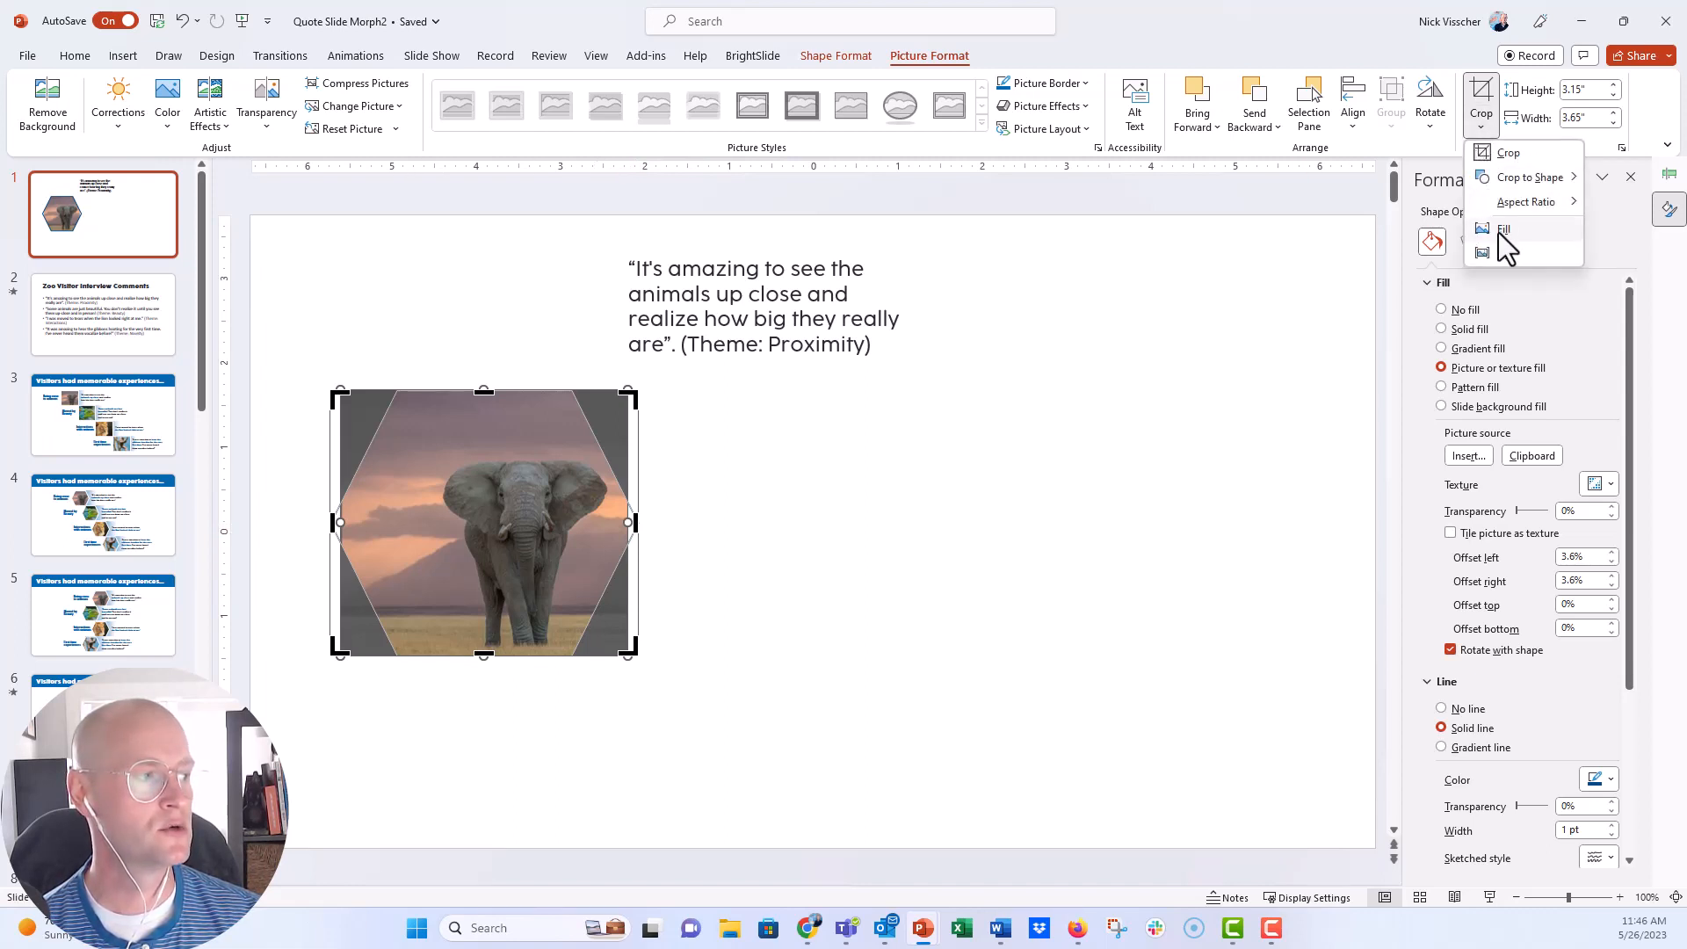
pyautogui.click(1504, 228)
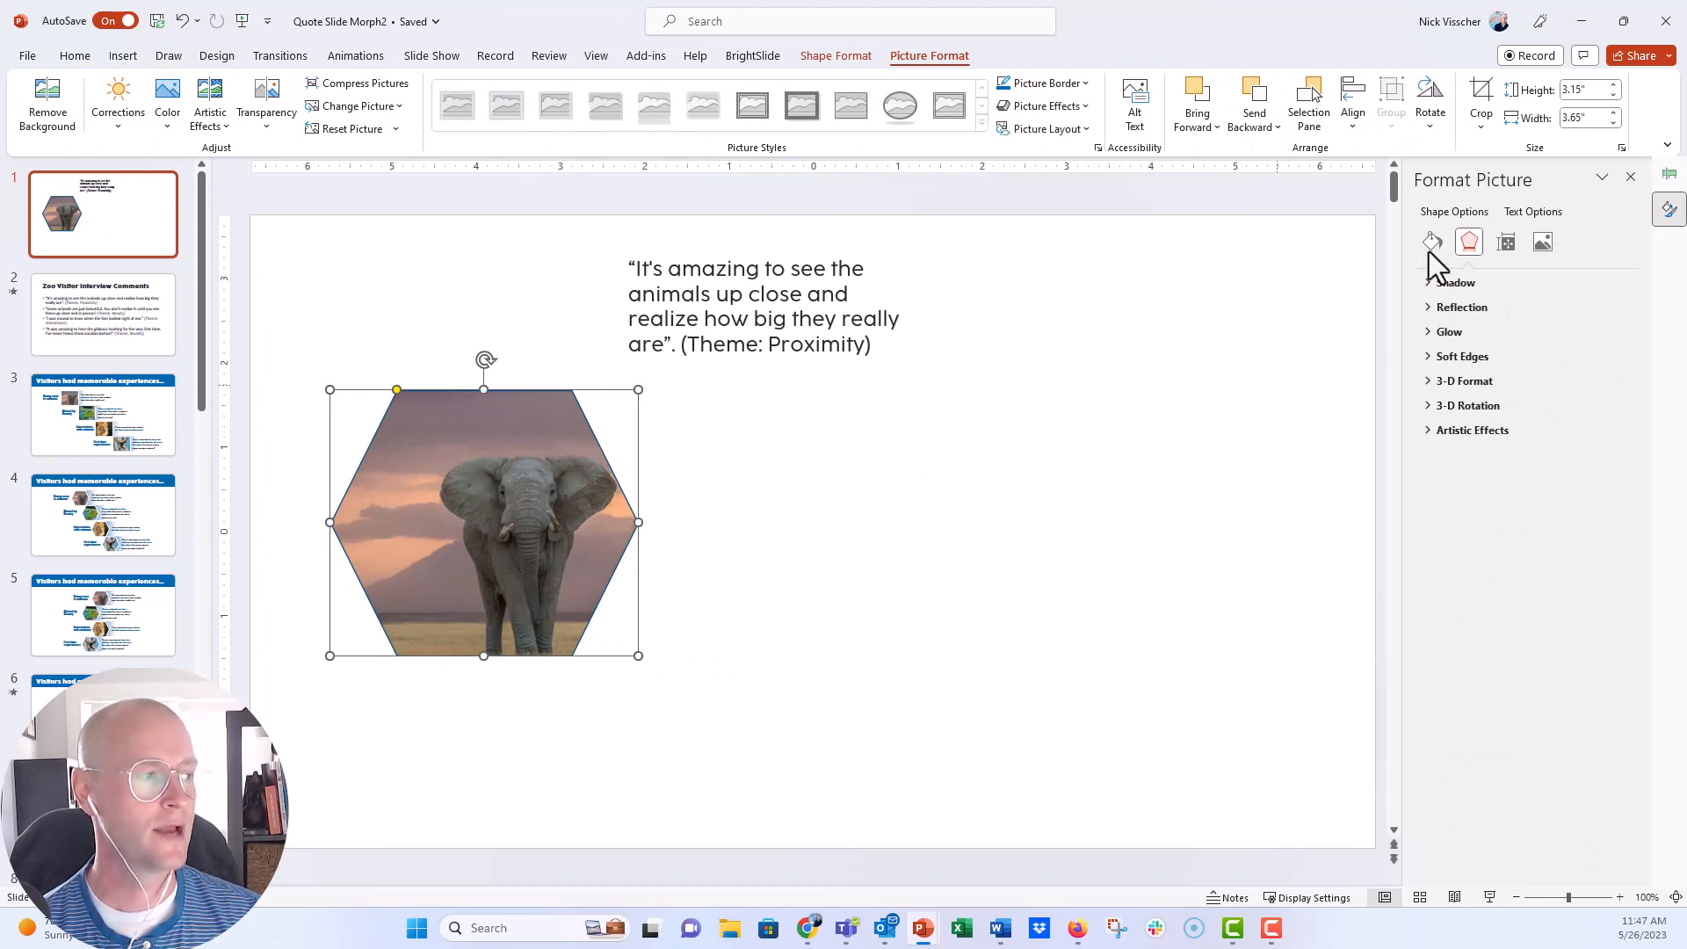
pyautogui.click(1432, 241)
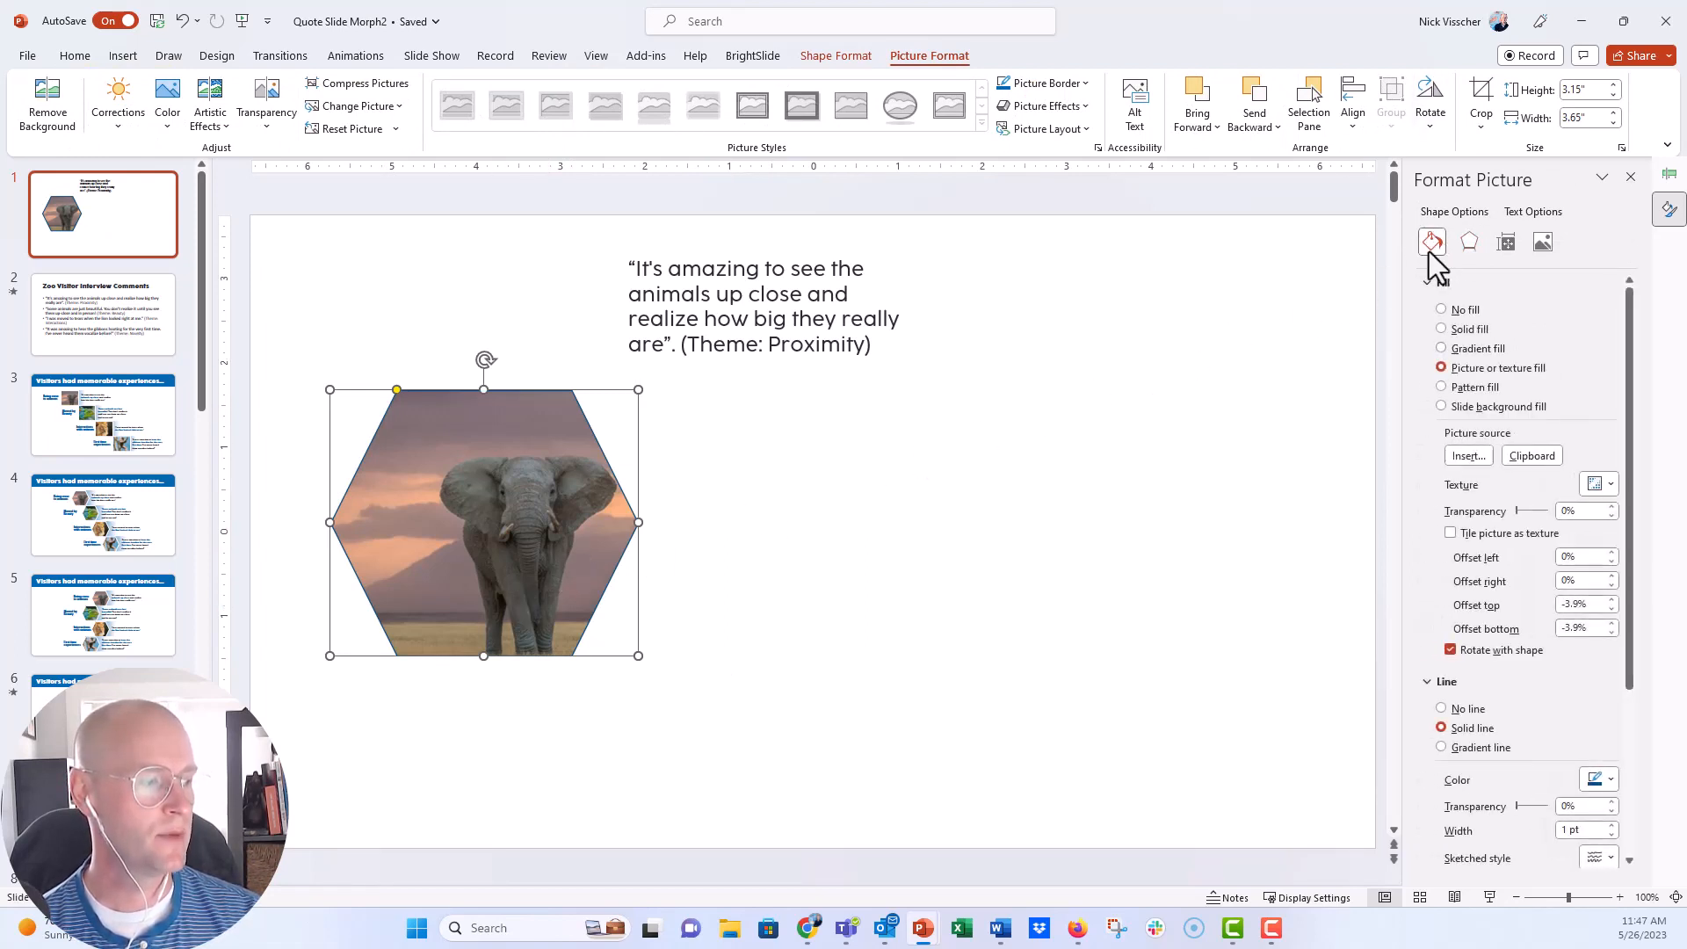
pyautogui.scroll(-3)
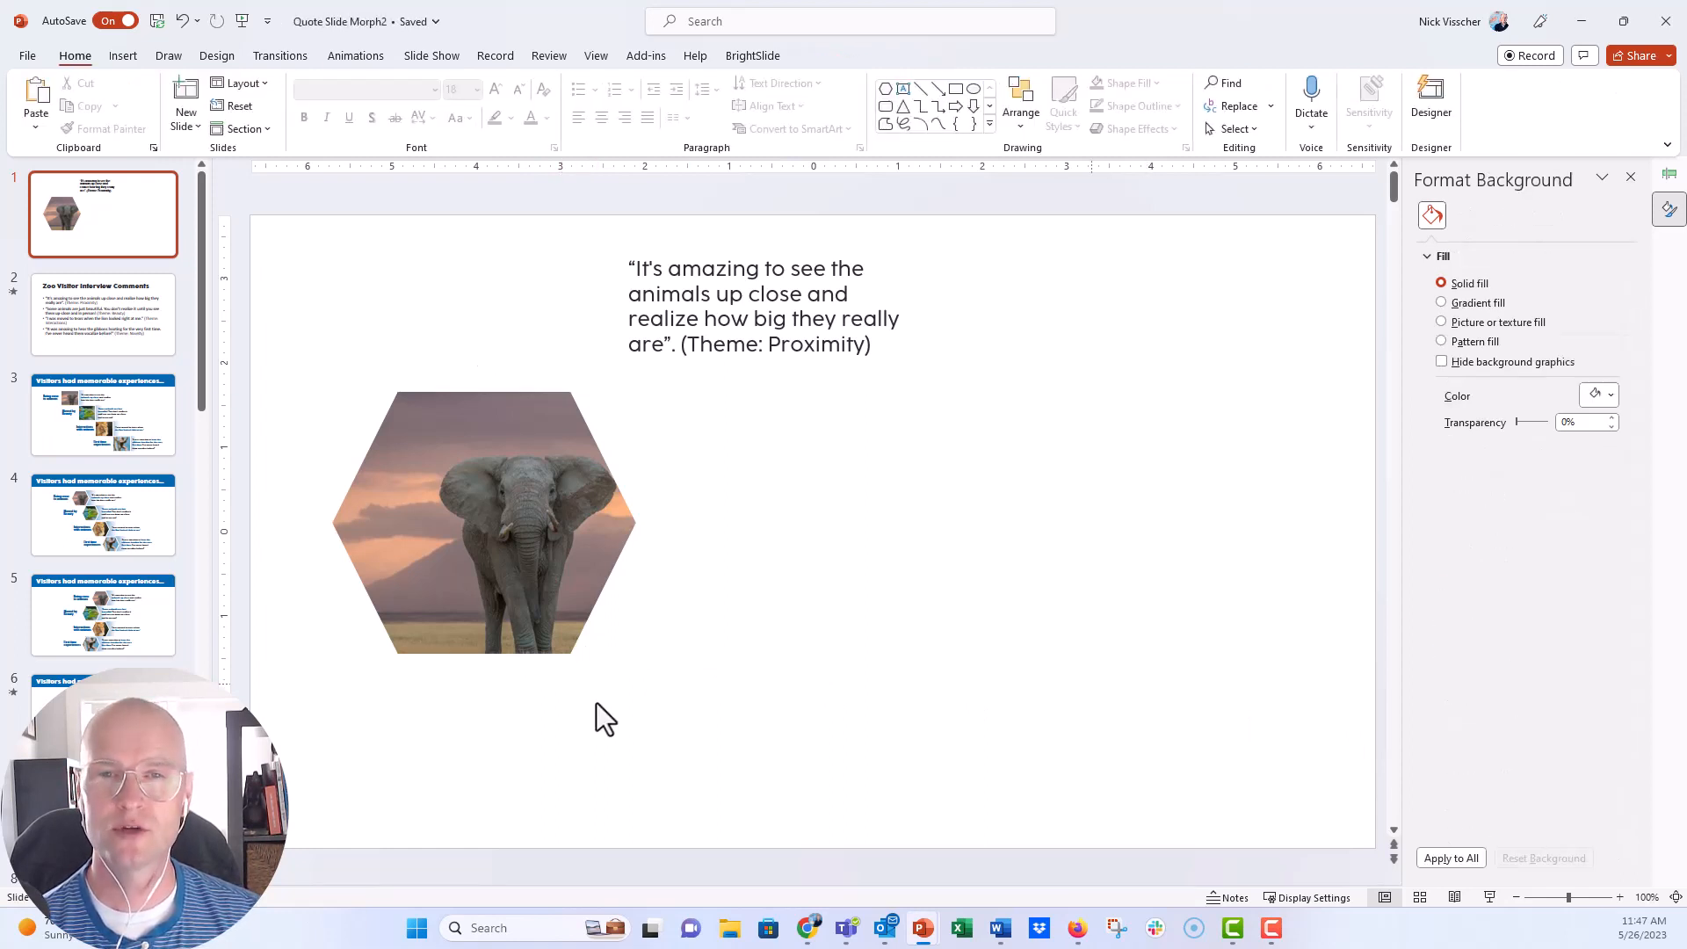
# Step: Draw a wide blue rectangle from the hexagon's middle, matched to its height
pyautogui.click(123, 54)
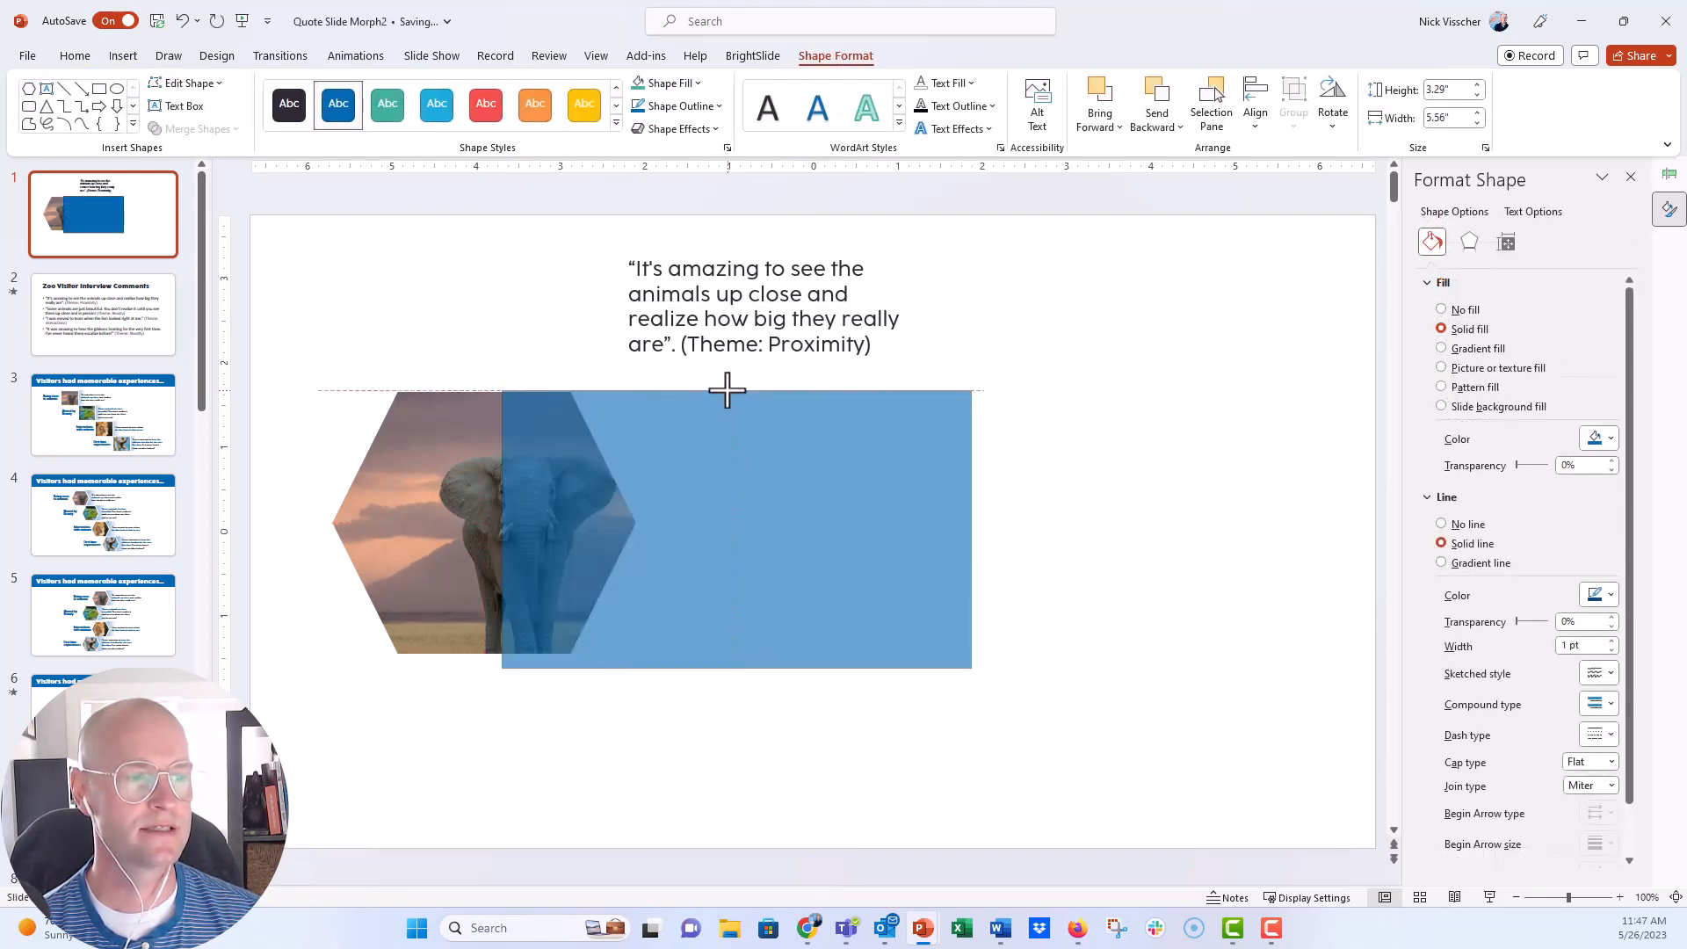
pyautogui.click(736, 527)
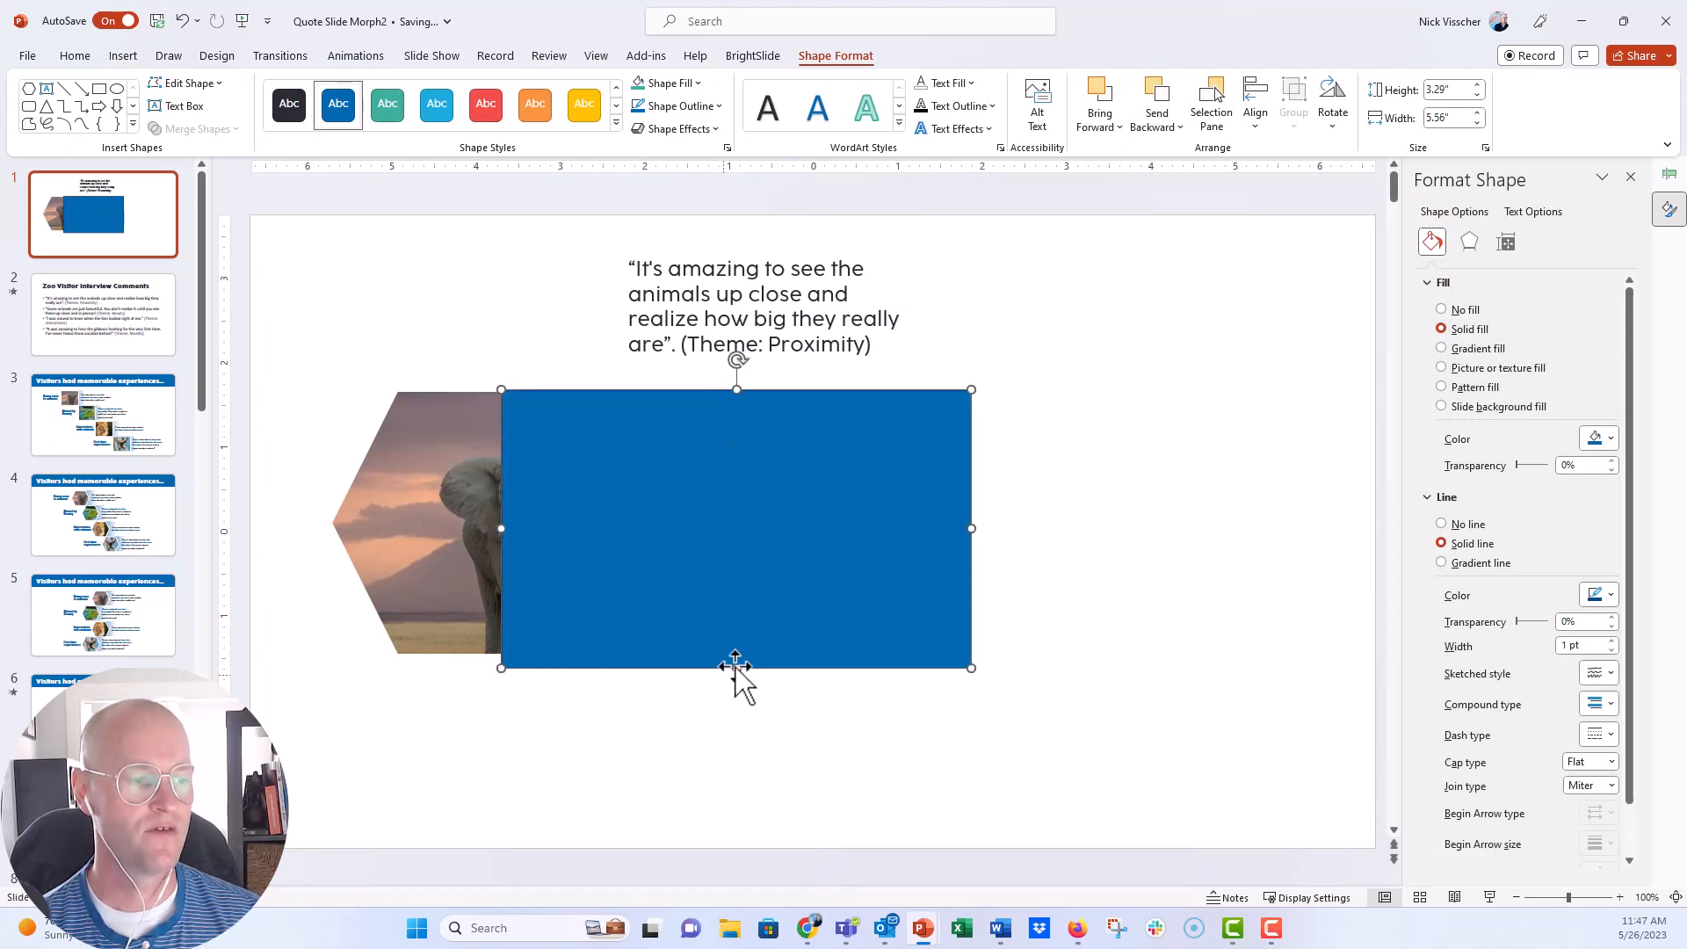
pyautogui.moveTo(736, 668); pyautogui.dragTo(736, 654)
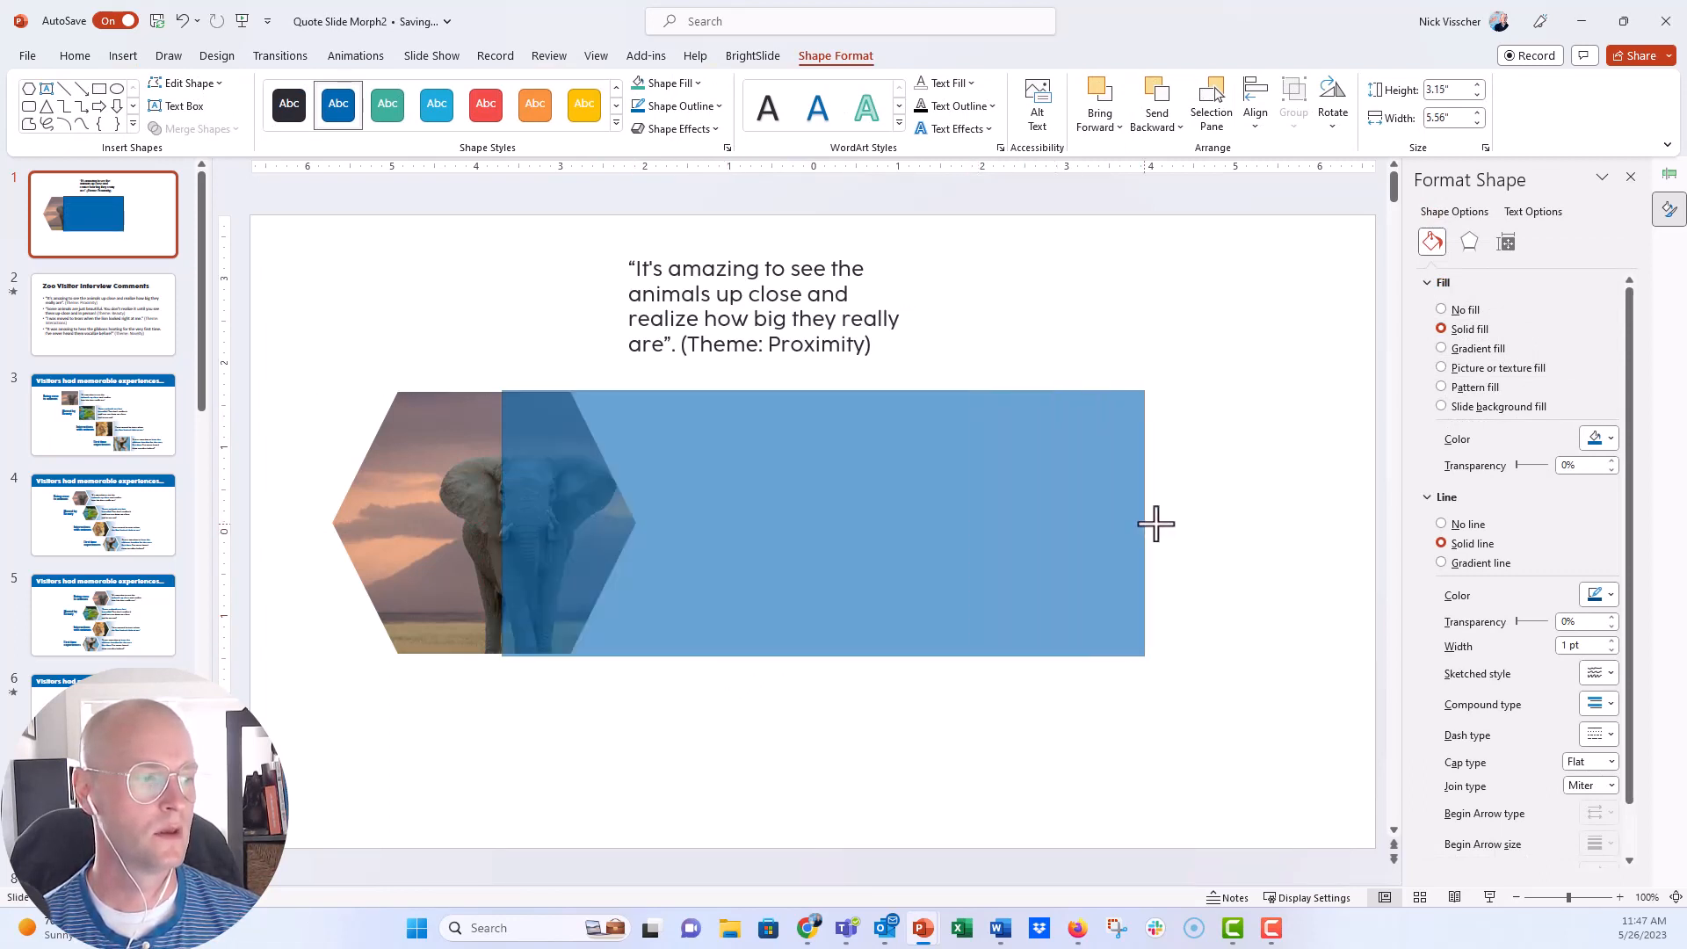
pyautogui.moveTo(1143, 524); pyautogui.dragTo(1182, 523)
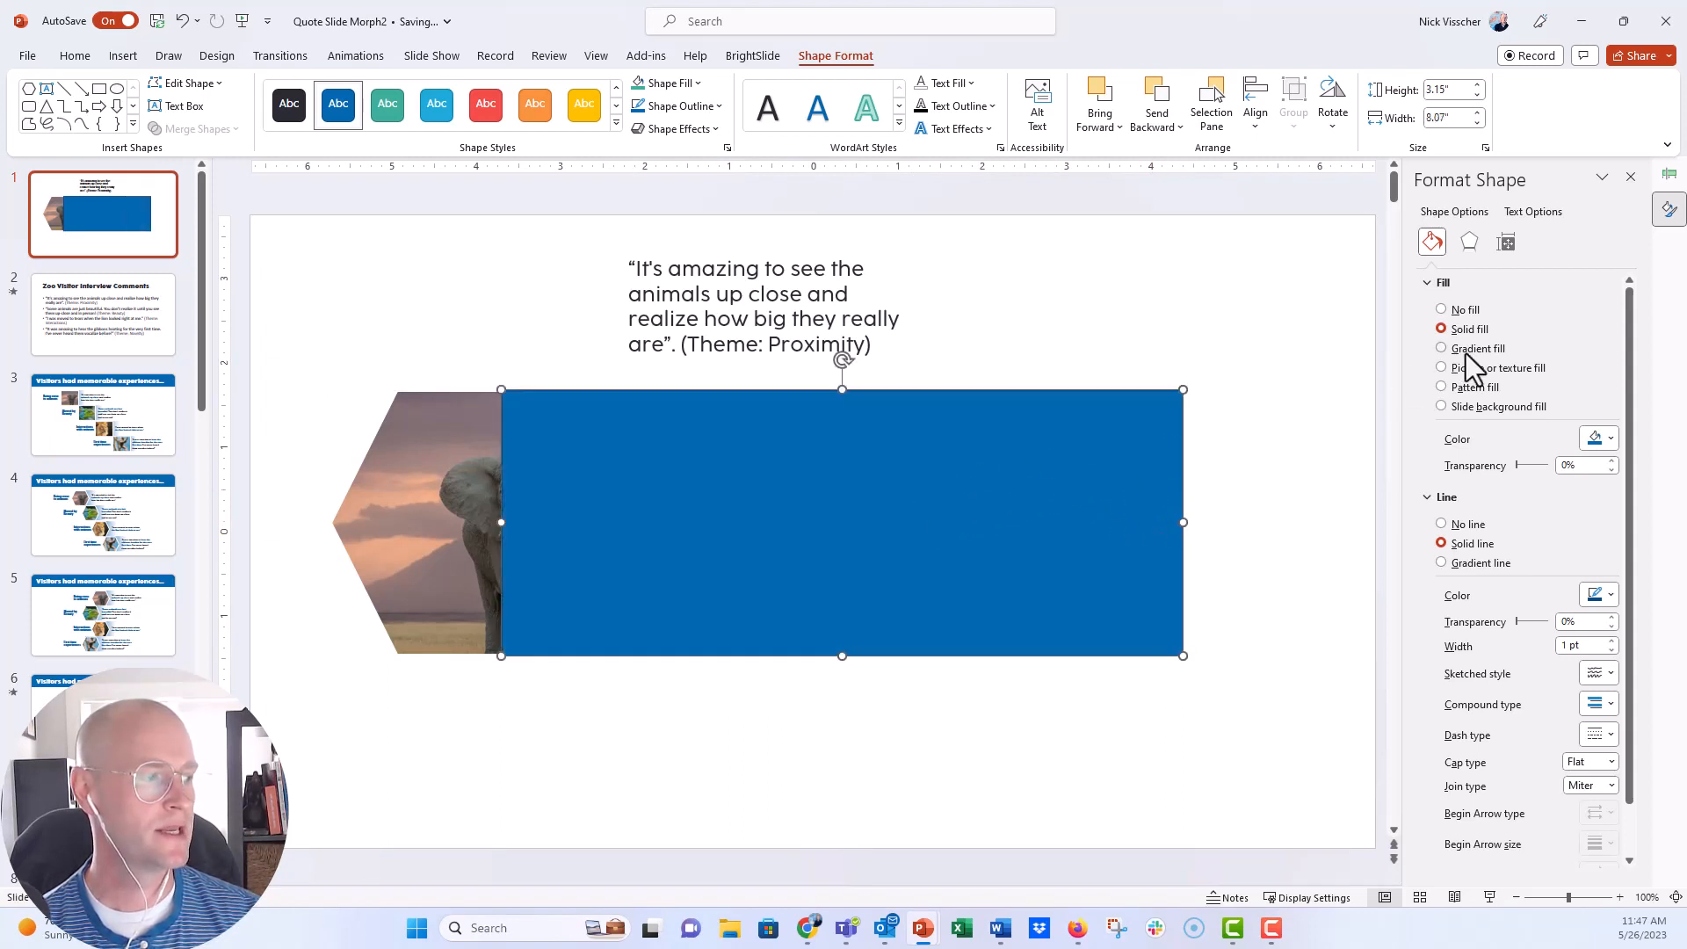
# Step: Give the bar a blue gradient fading to white by about 40% across
pyautogui.click(1441, 347)
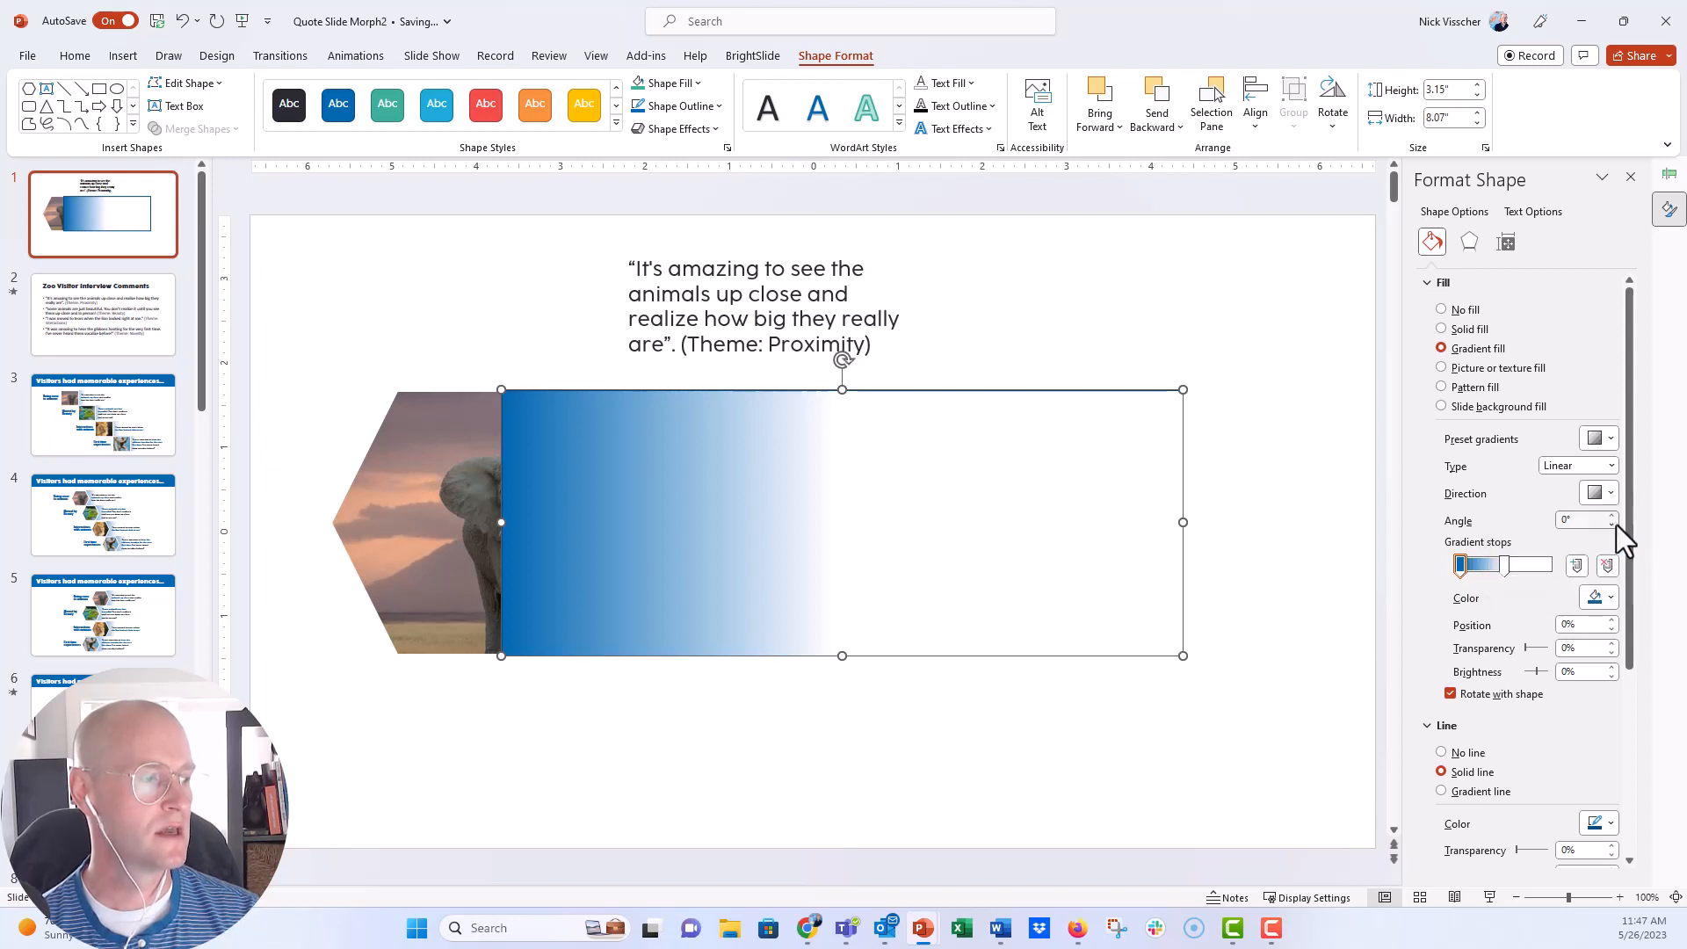
pyautogui.click(1594, 492)
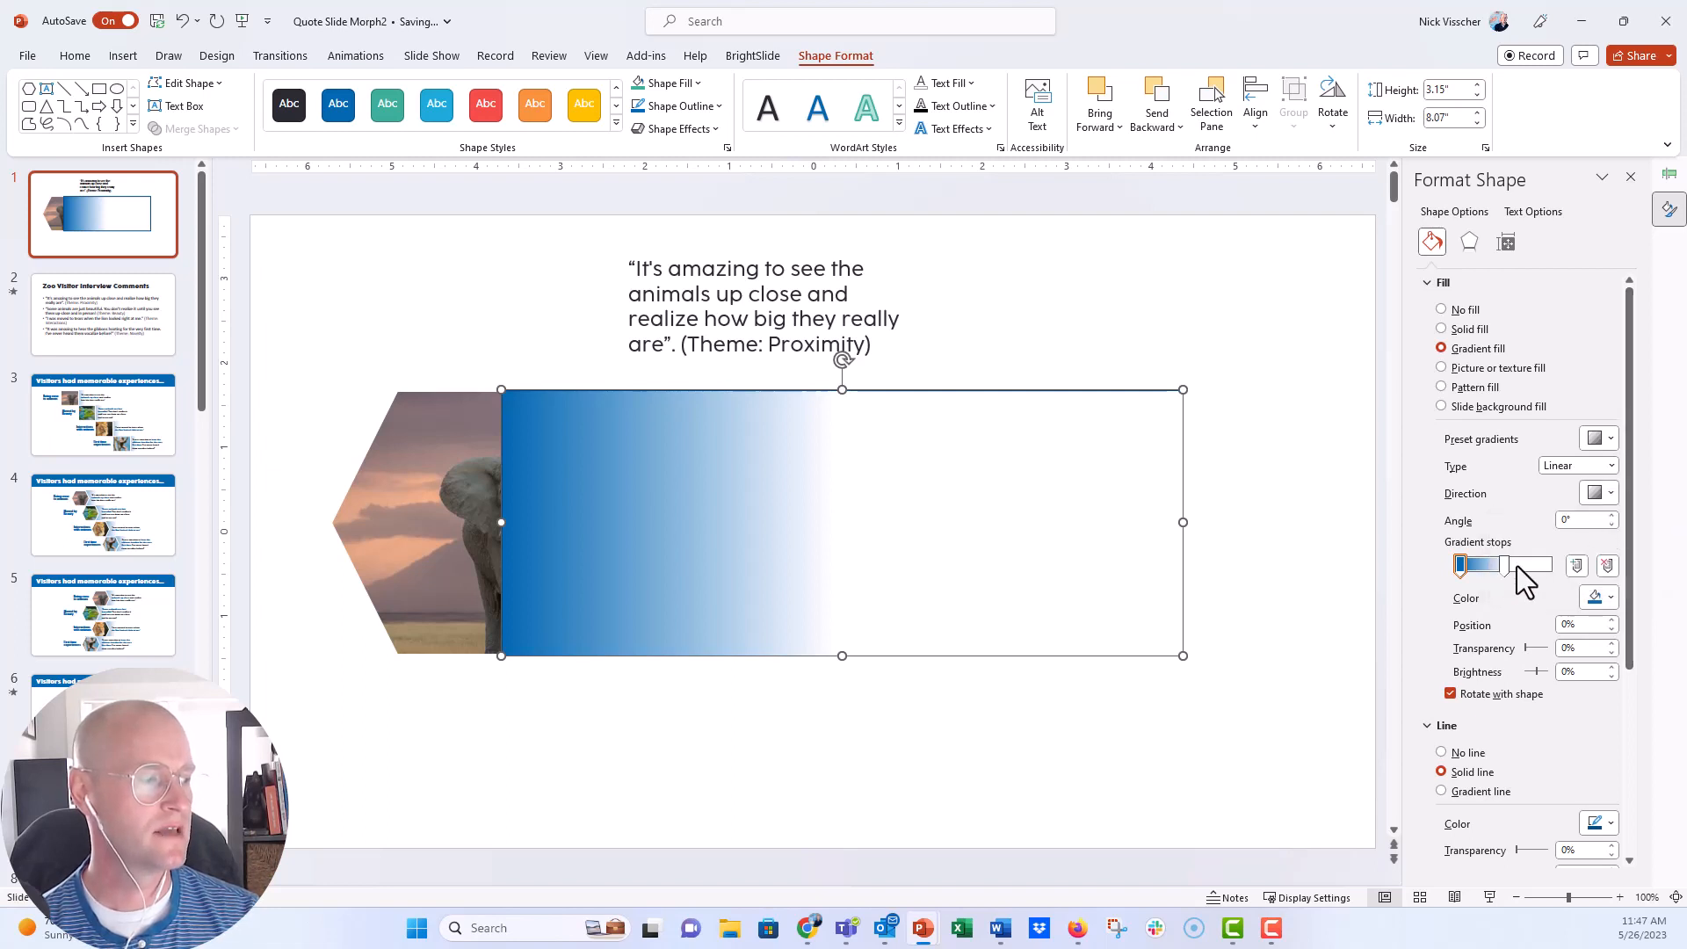
pyautogui.moveTo(1460, 564); pyautogui.dragTo(1550, 564)
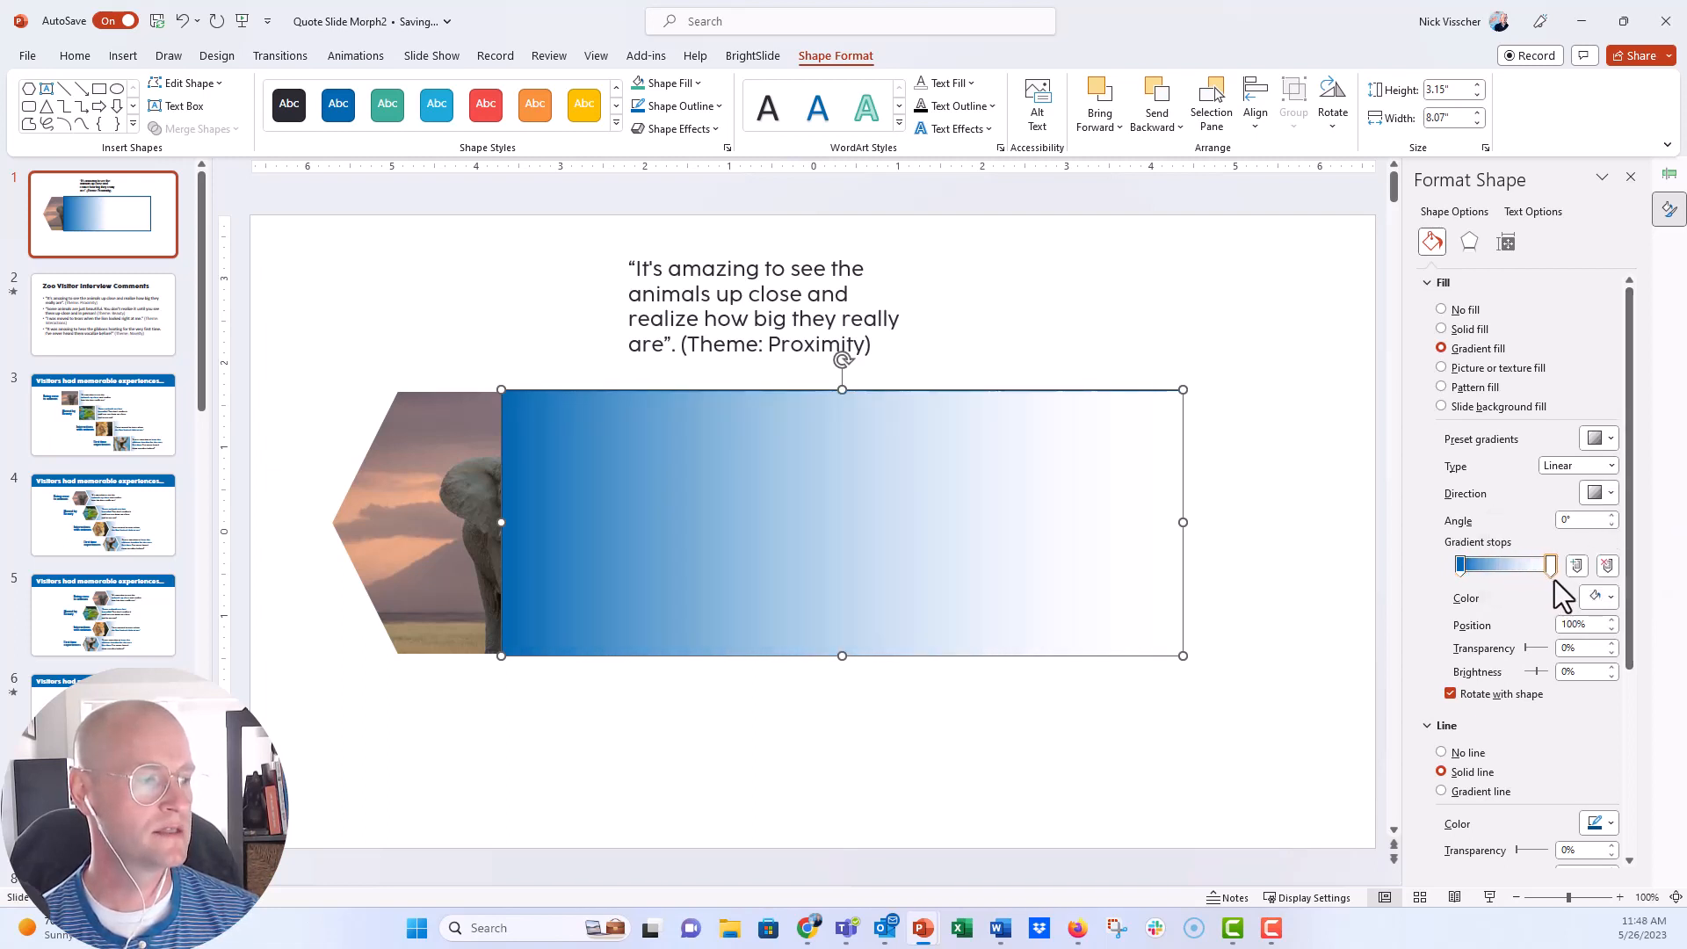
pyautogui.moveTo(1550, 564); pyautogui.dragTo(1479, 564)
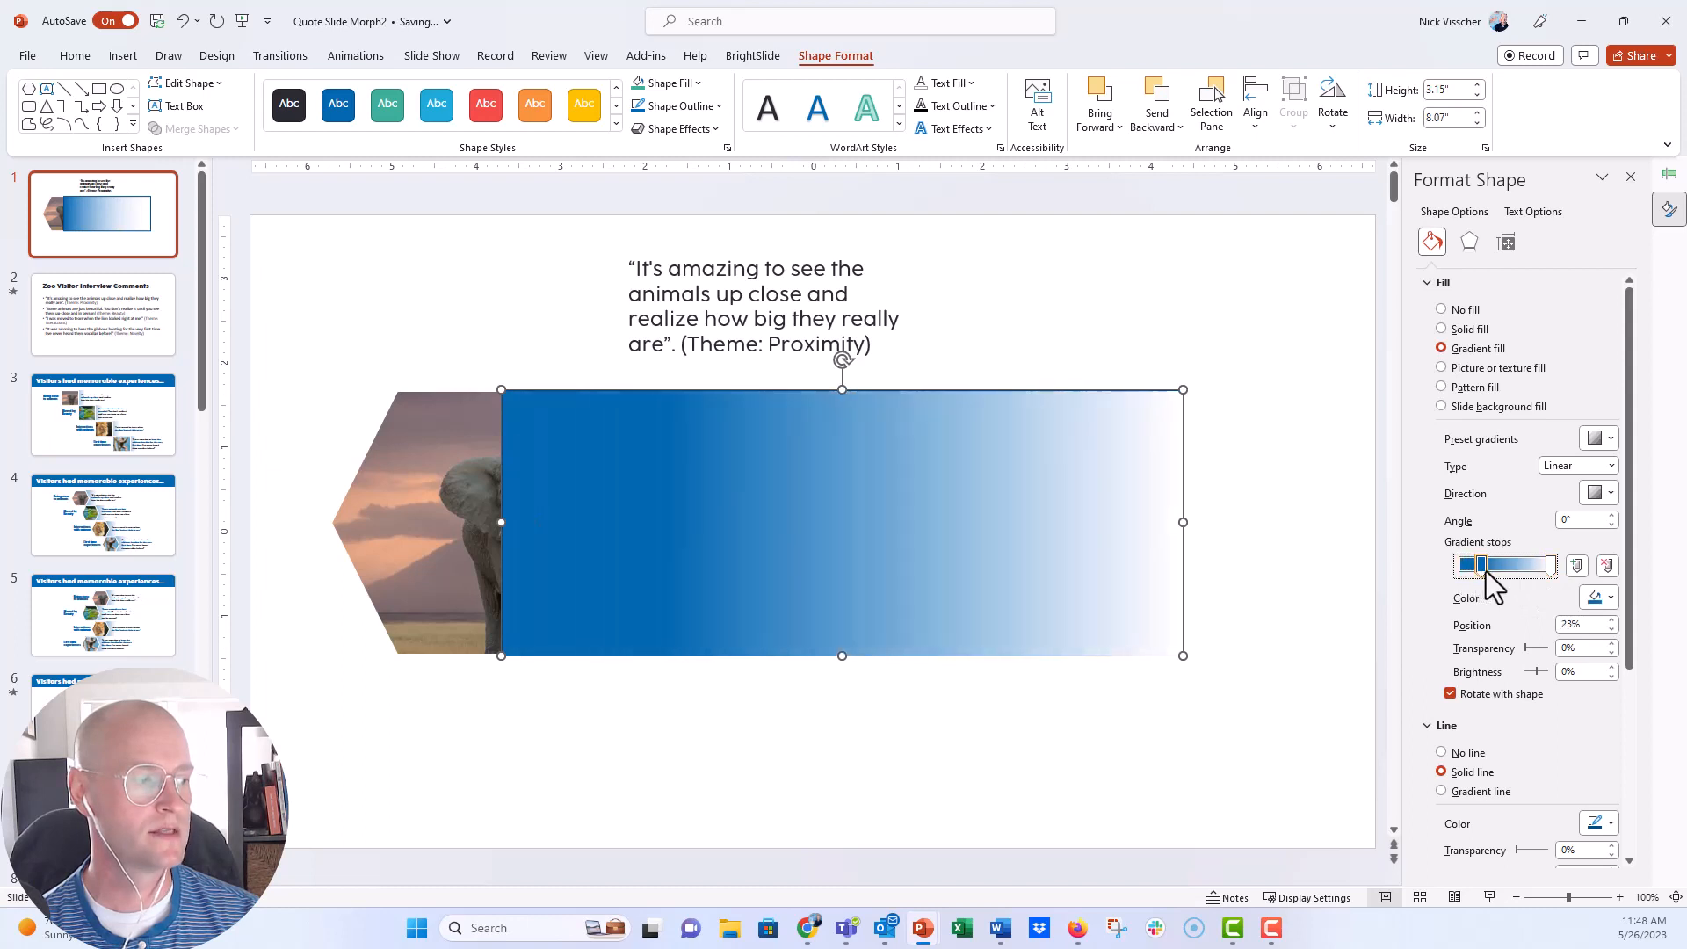
pyautogui.moveTo(1488, 564); pyautogui.dragTo(1465, 564)
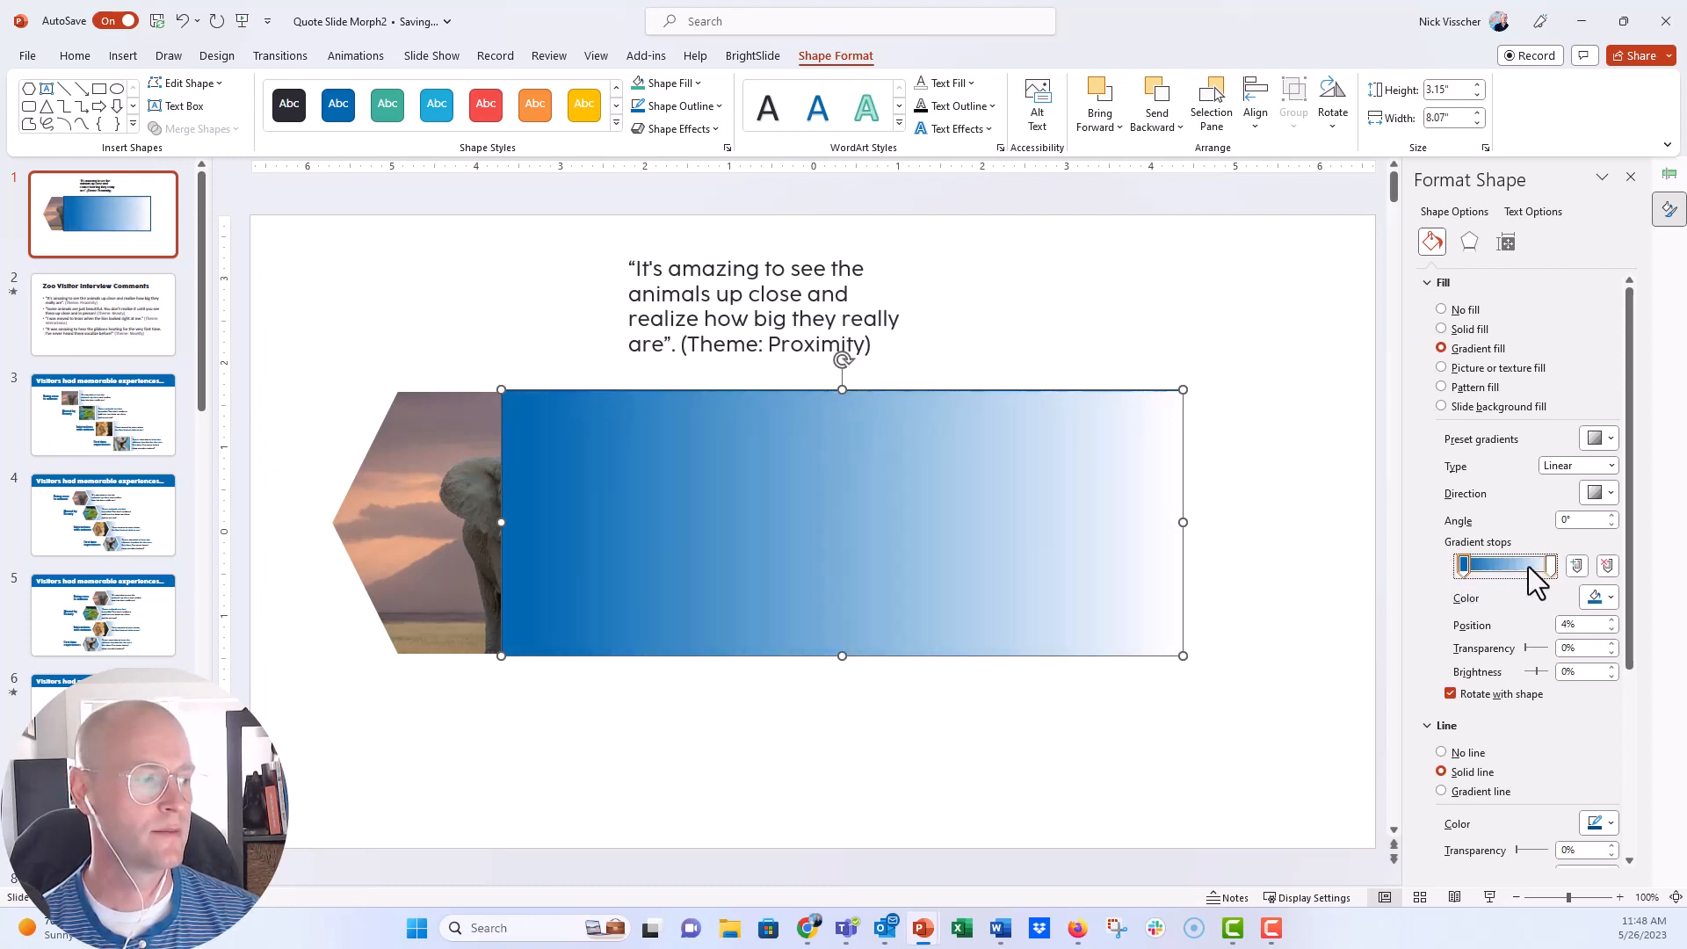
pyautogui.moveTo(1463, 566); pyautogui.dragTo(1504, 566)
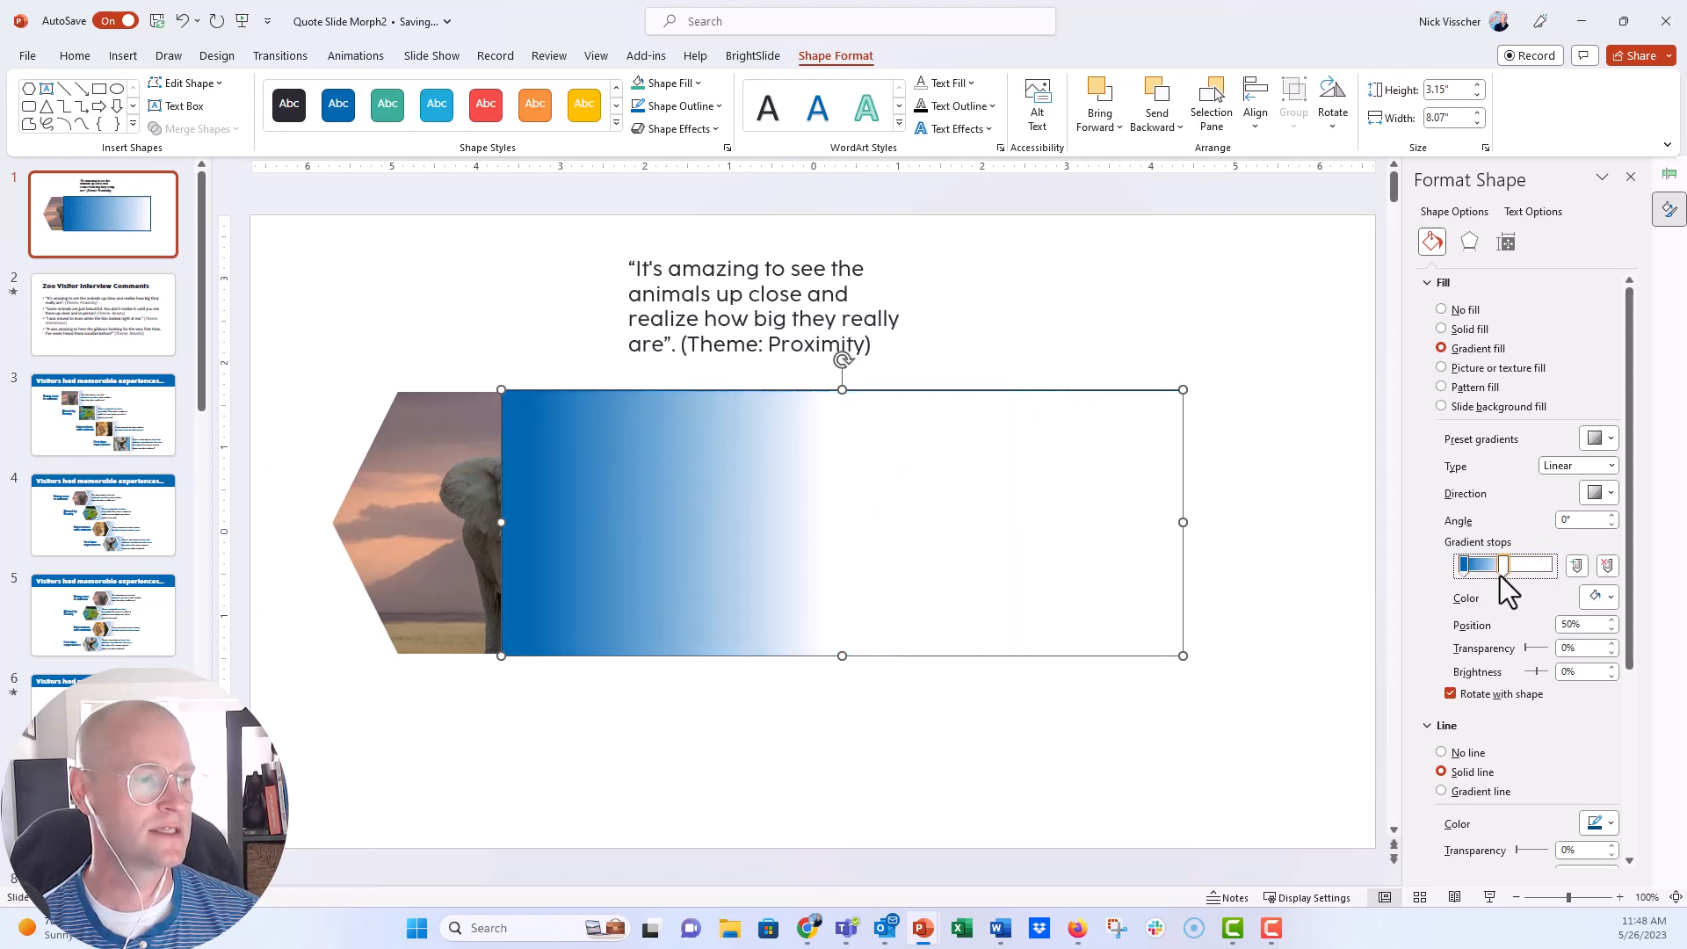
pyautogui.moveTo(1500, 564); pyautogui.dragTo(1484, 564)
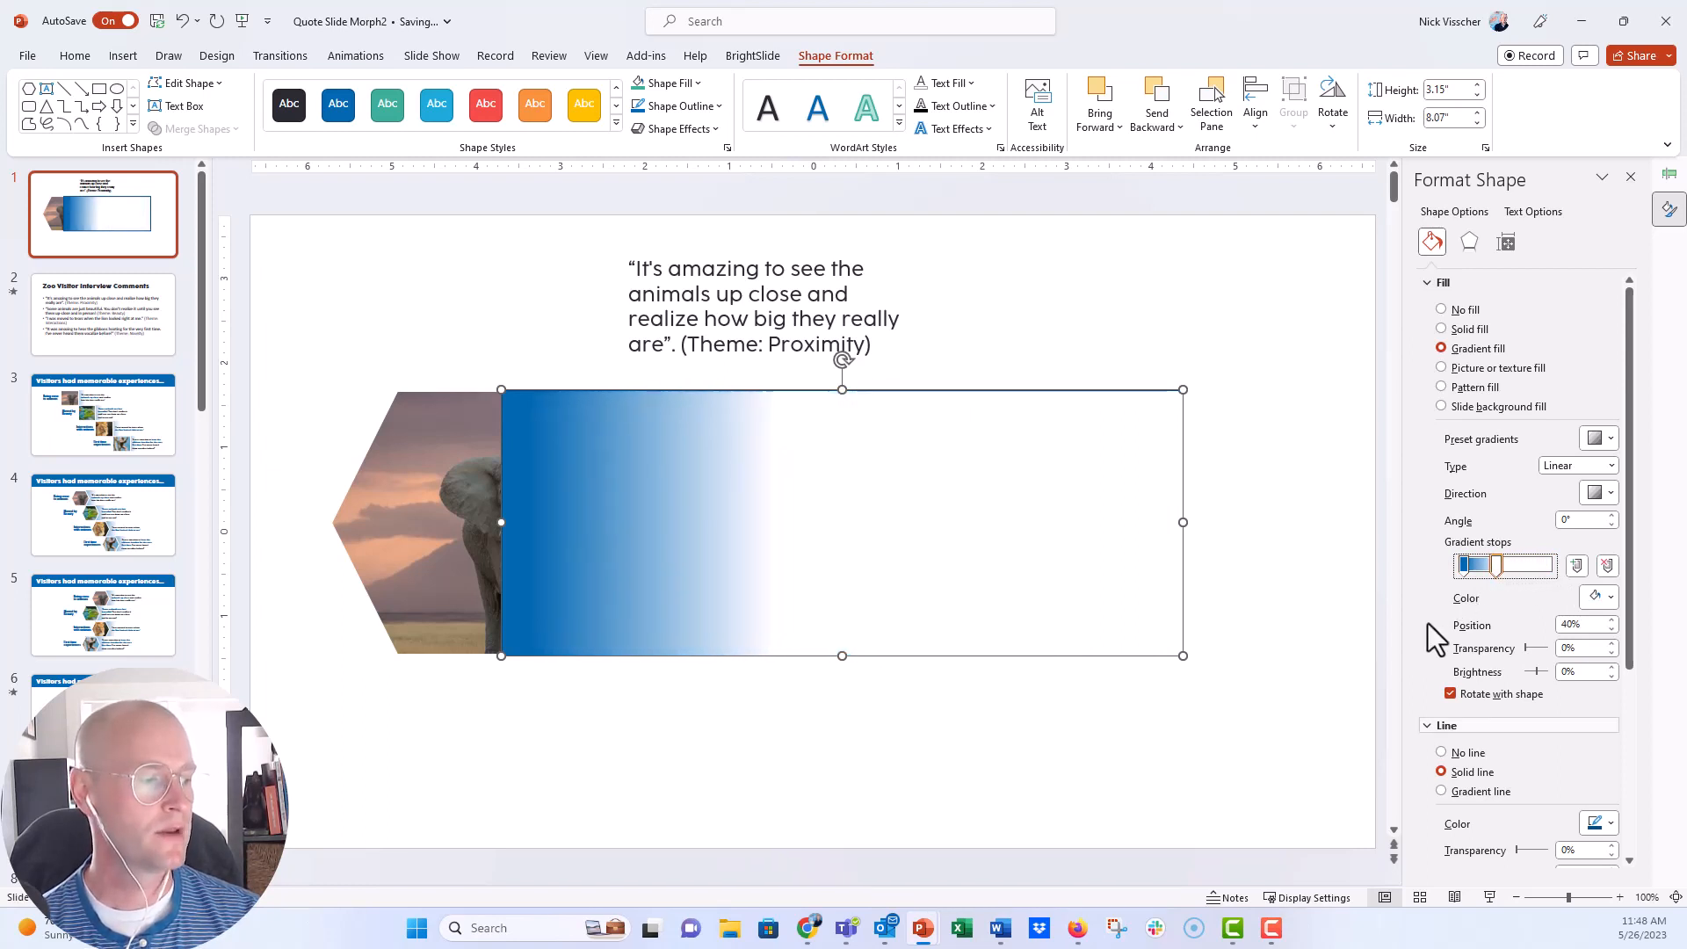
# Step: Send the gradient bar behind the elephant hexagon
pyautogui.rightClick(841, 522)
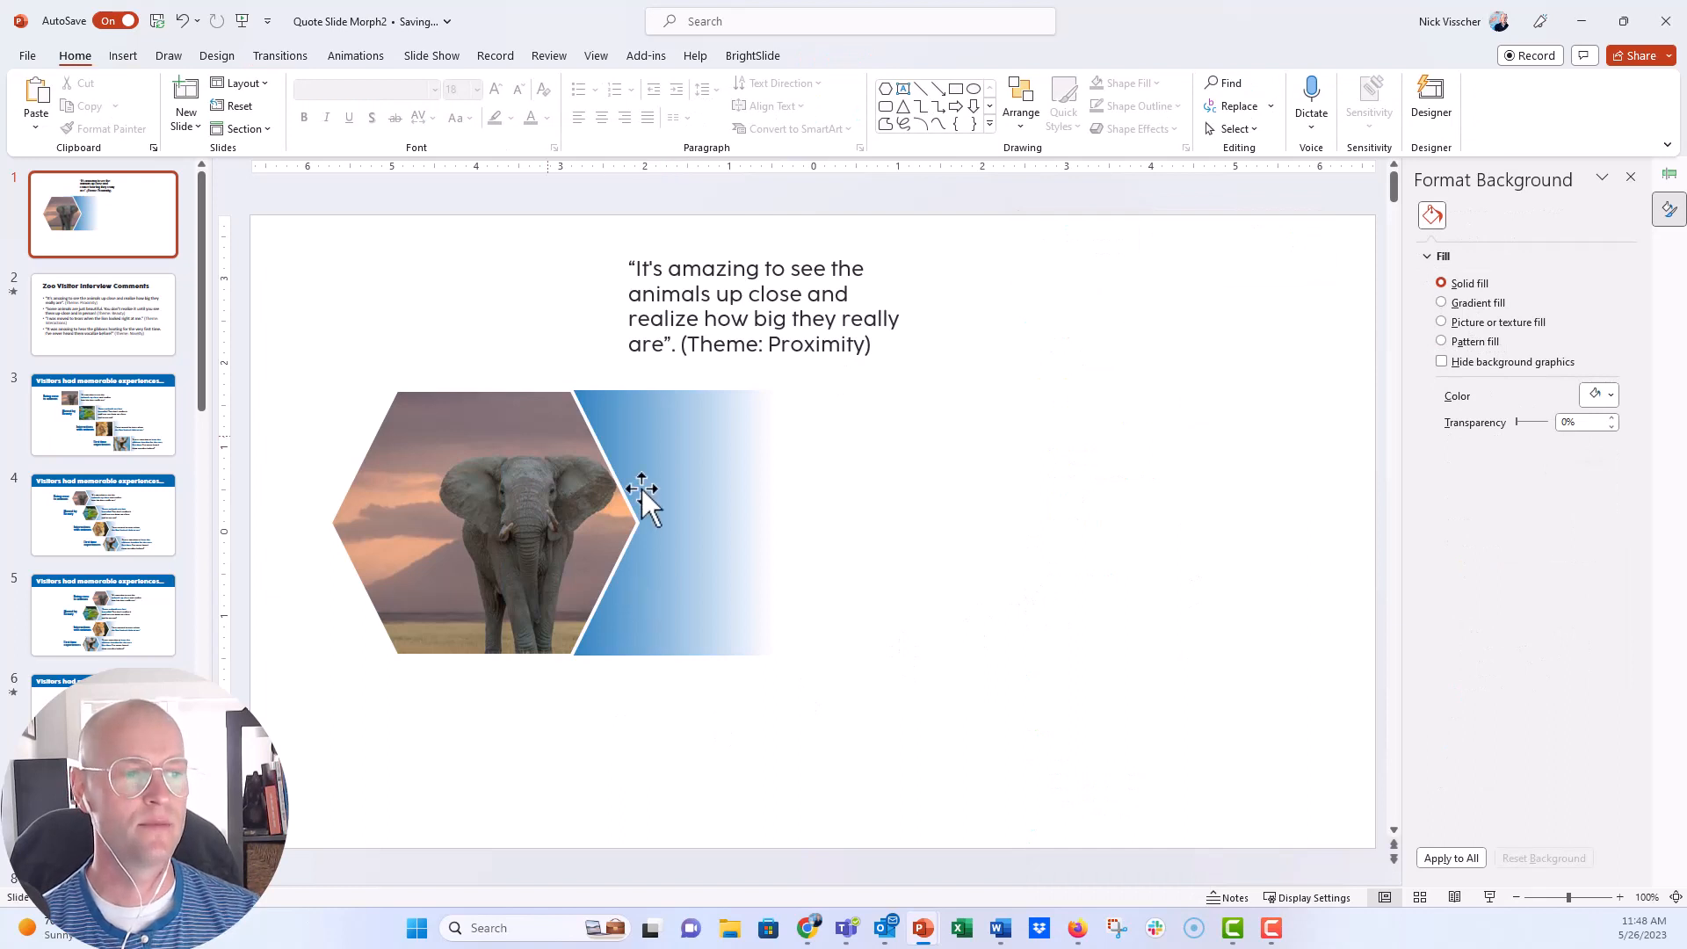
pyautogui.moveTo(648, 392)
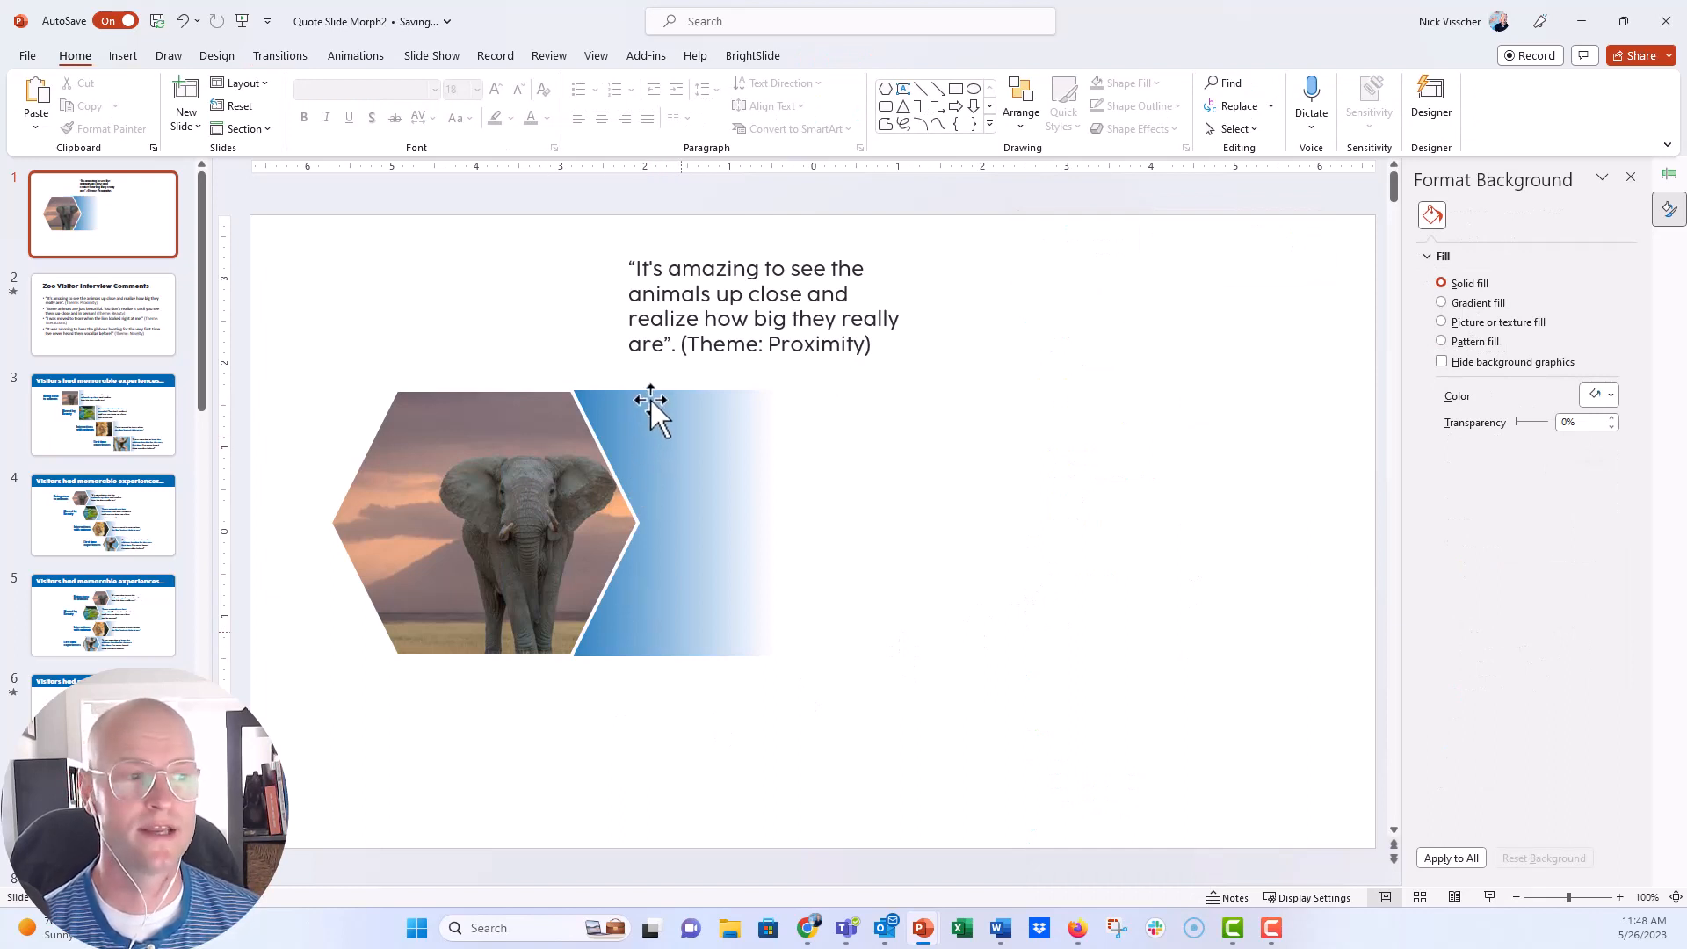
# Step: Move the quote onto the gradient bar beside the elephant and widen it to two lines
pyautogui.click(764, 306)
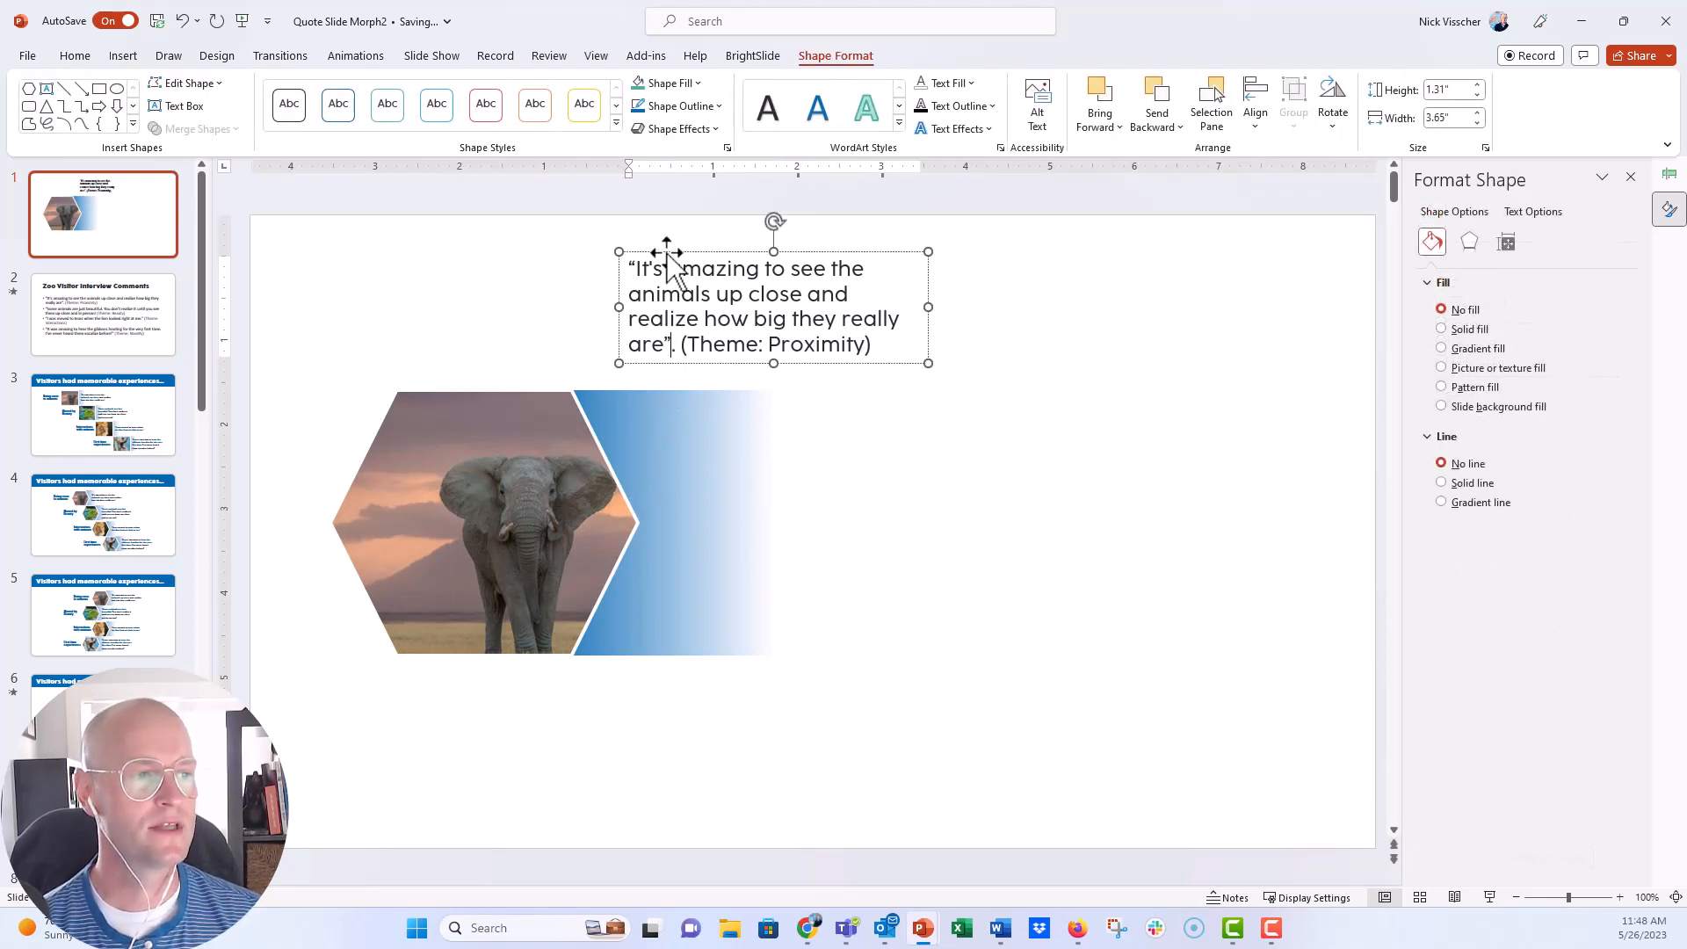
pyautogui.moveTo(773, 306); pyautogui.dragTo(812, 514)
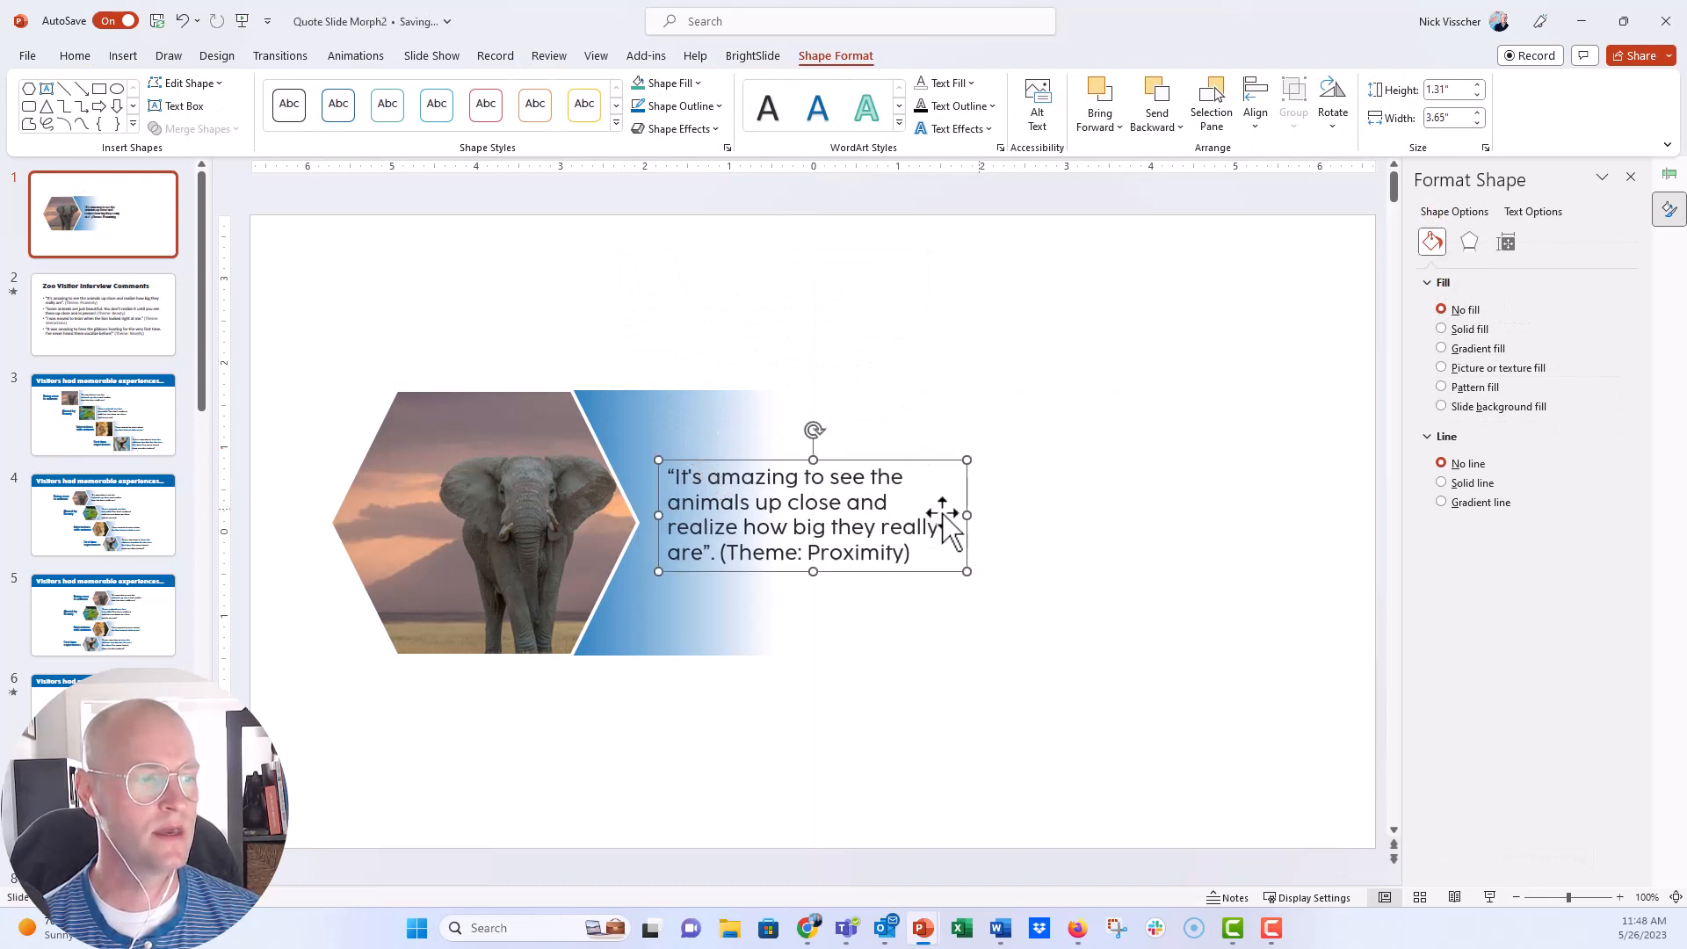
pyautogui.moveTo(964, 515); pyautogui.dragTo(1181, 527)
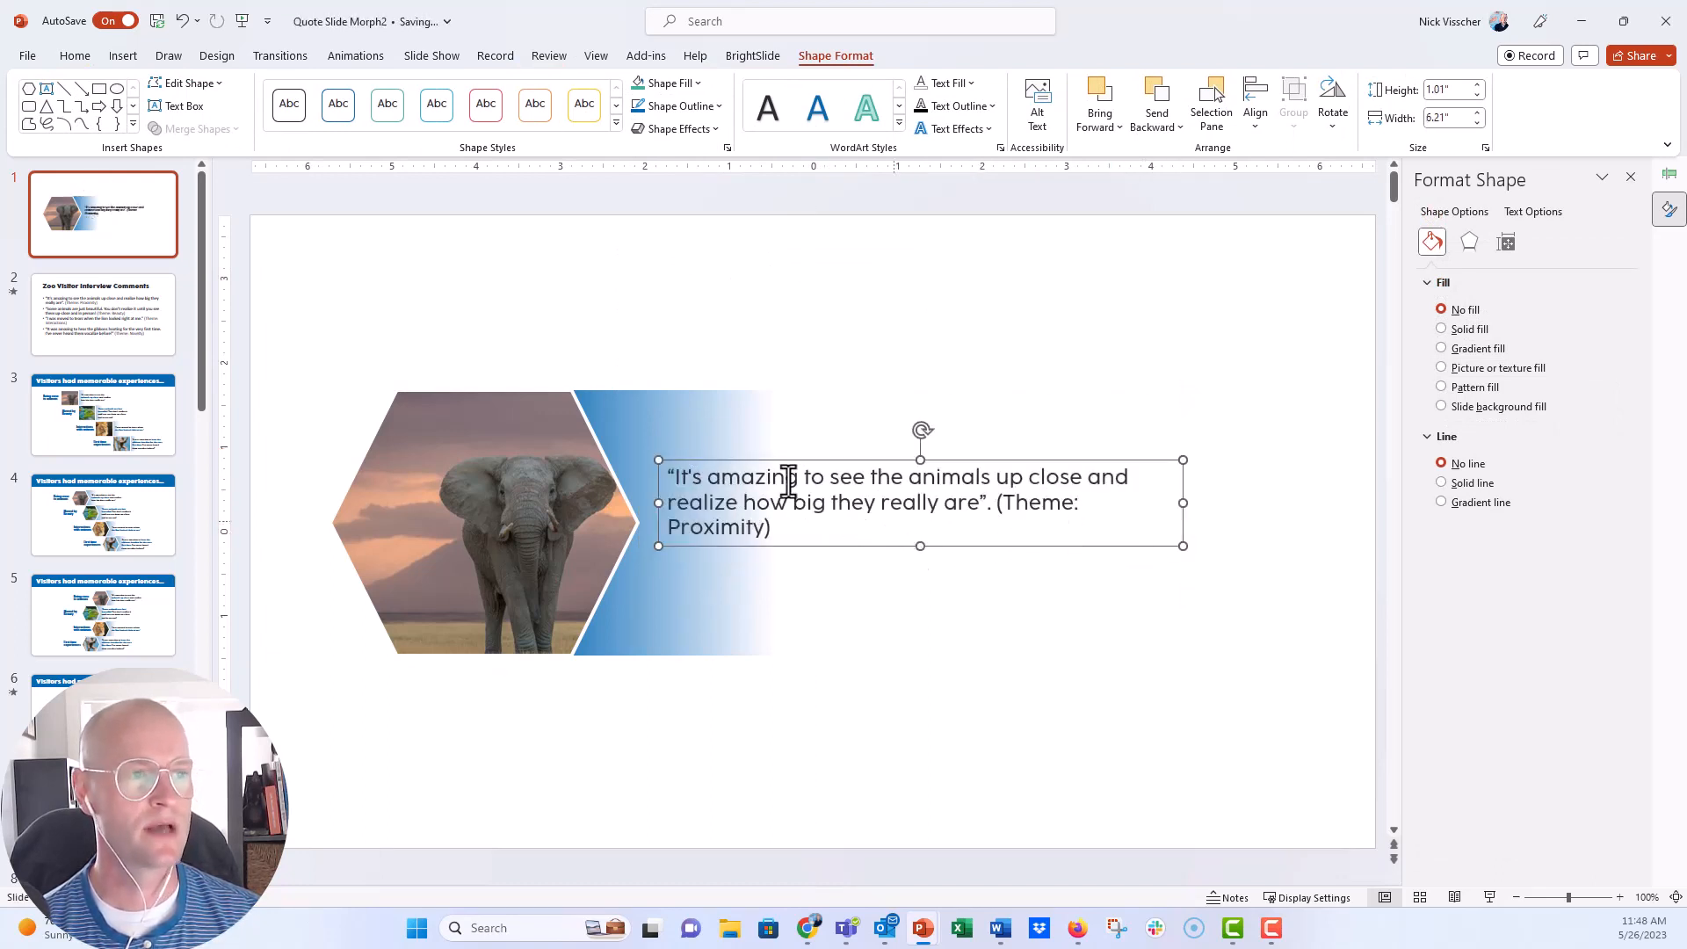
# Step: Enlarge the quote to 28 pt and delete the '(Theme: Proximity)' note
pyautogui.click(74, 55)
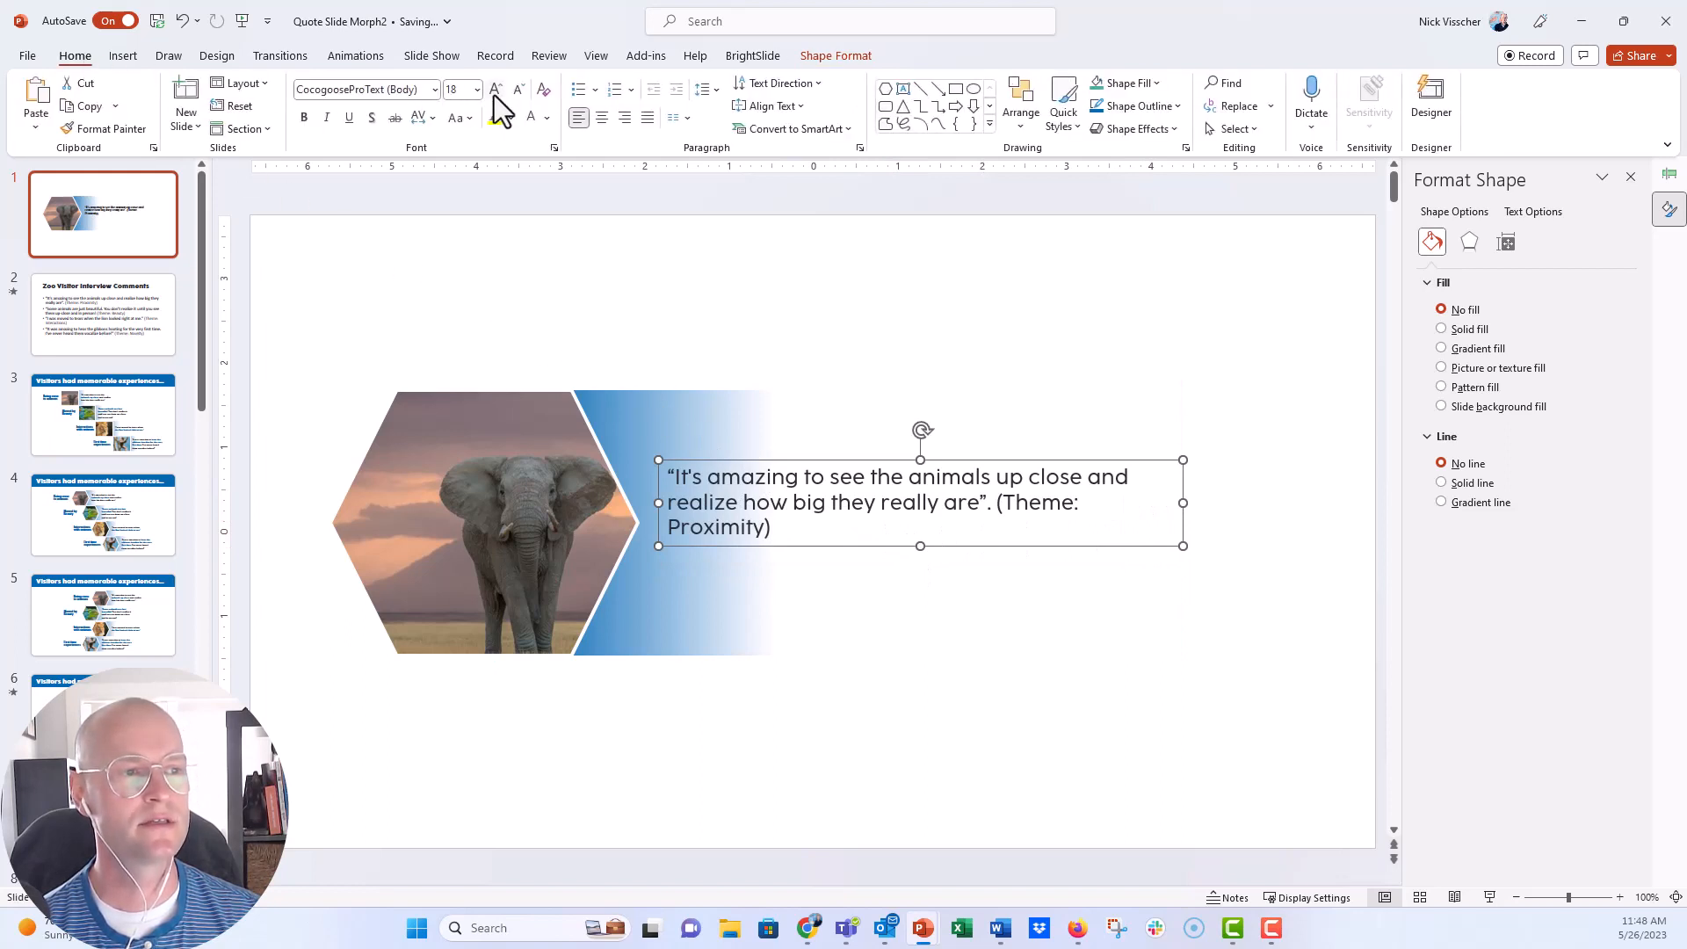
pyautogui.click(495, 90)
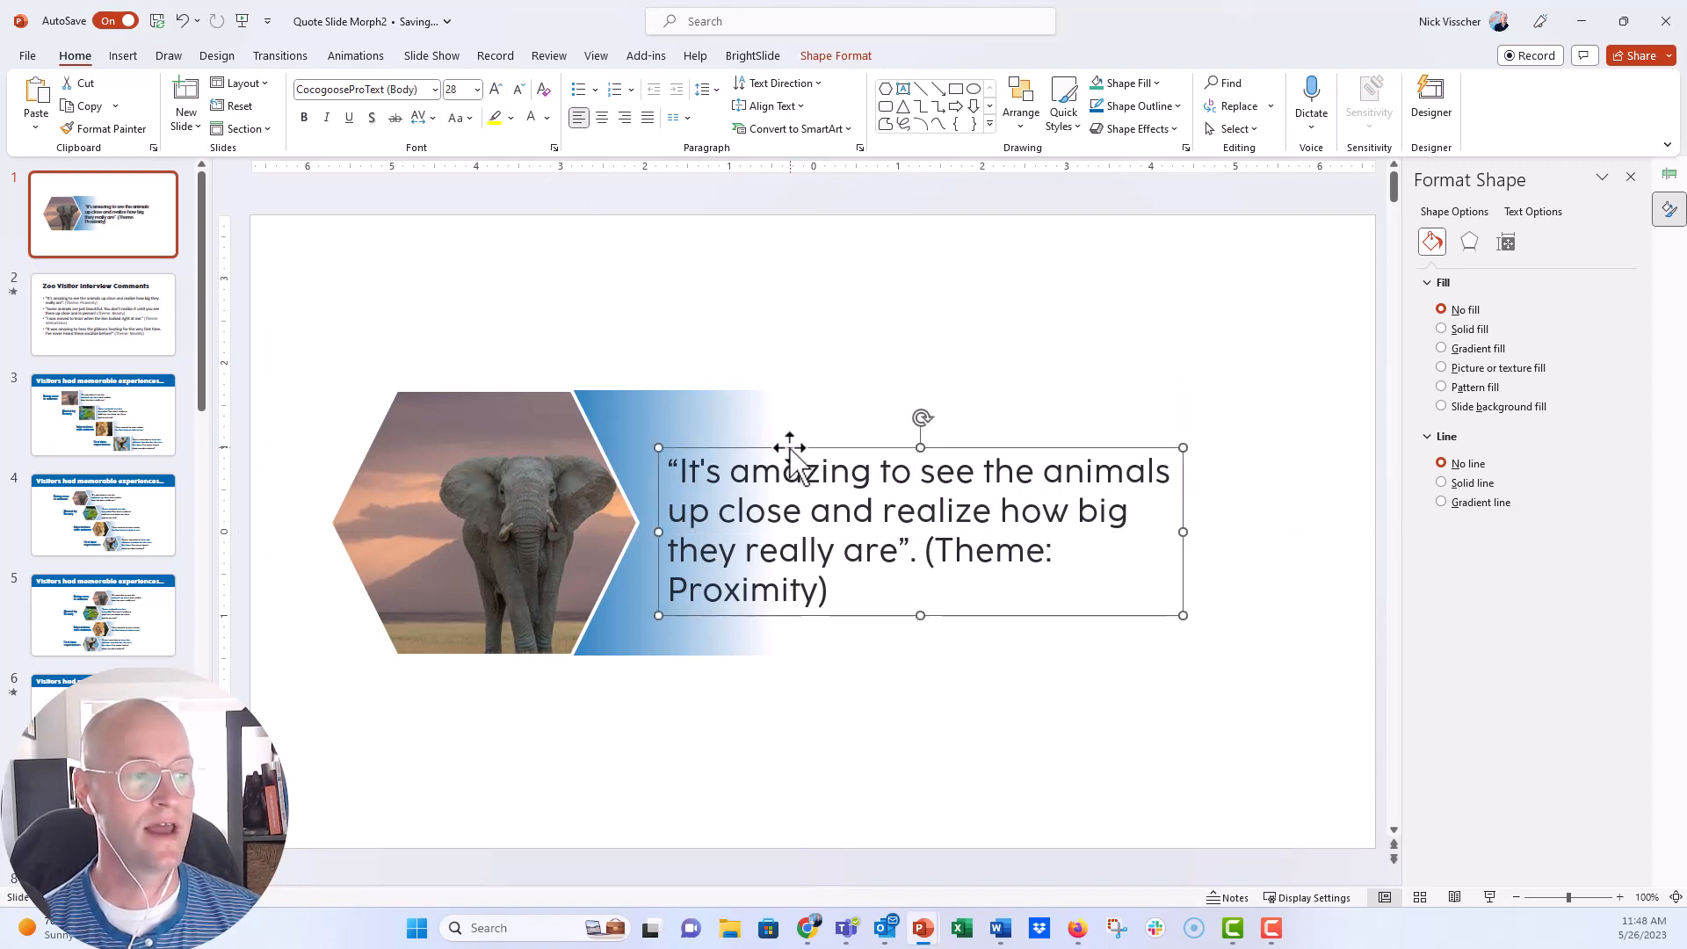
pyautogui.doubleClick(743, 589)
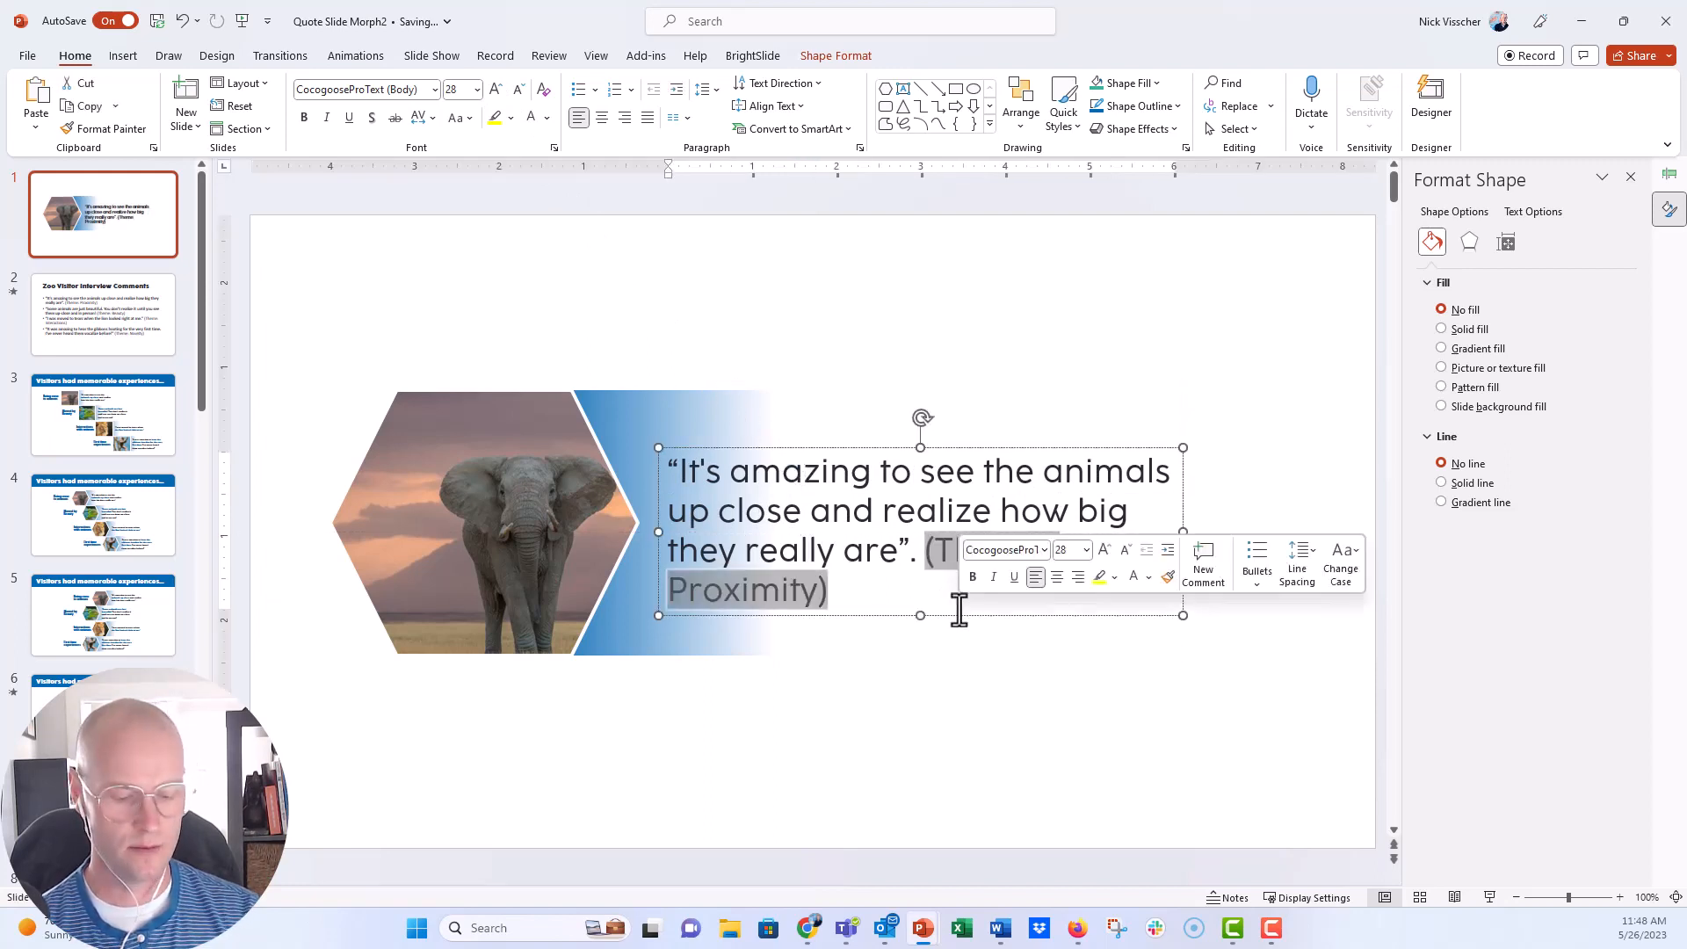
pyautogui.press('delete')
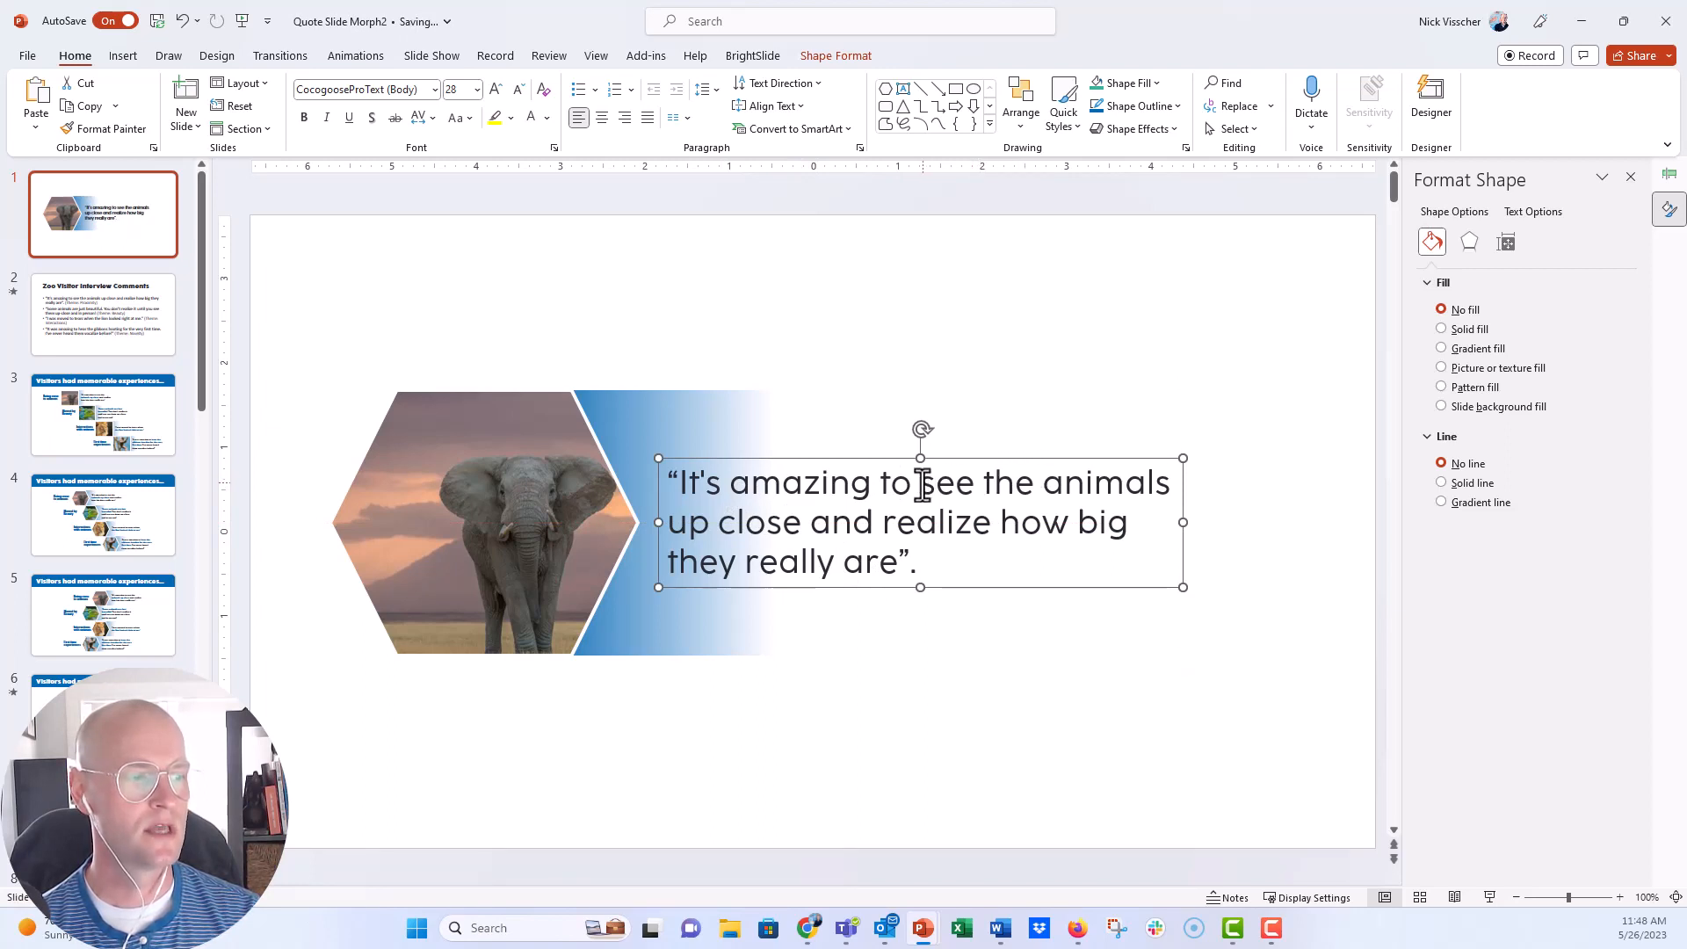
# Step: Make 'see the animals up close' bold and blue, then preview the finished quote
pyautogui.moveTo(923, 482); pyautogui.dragTo(801, 521)
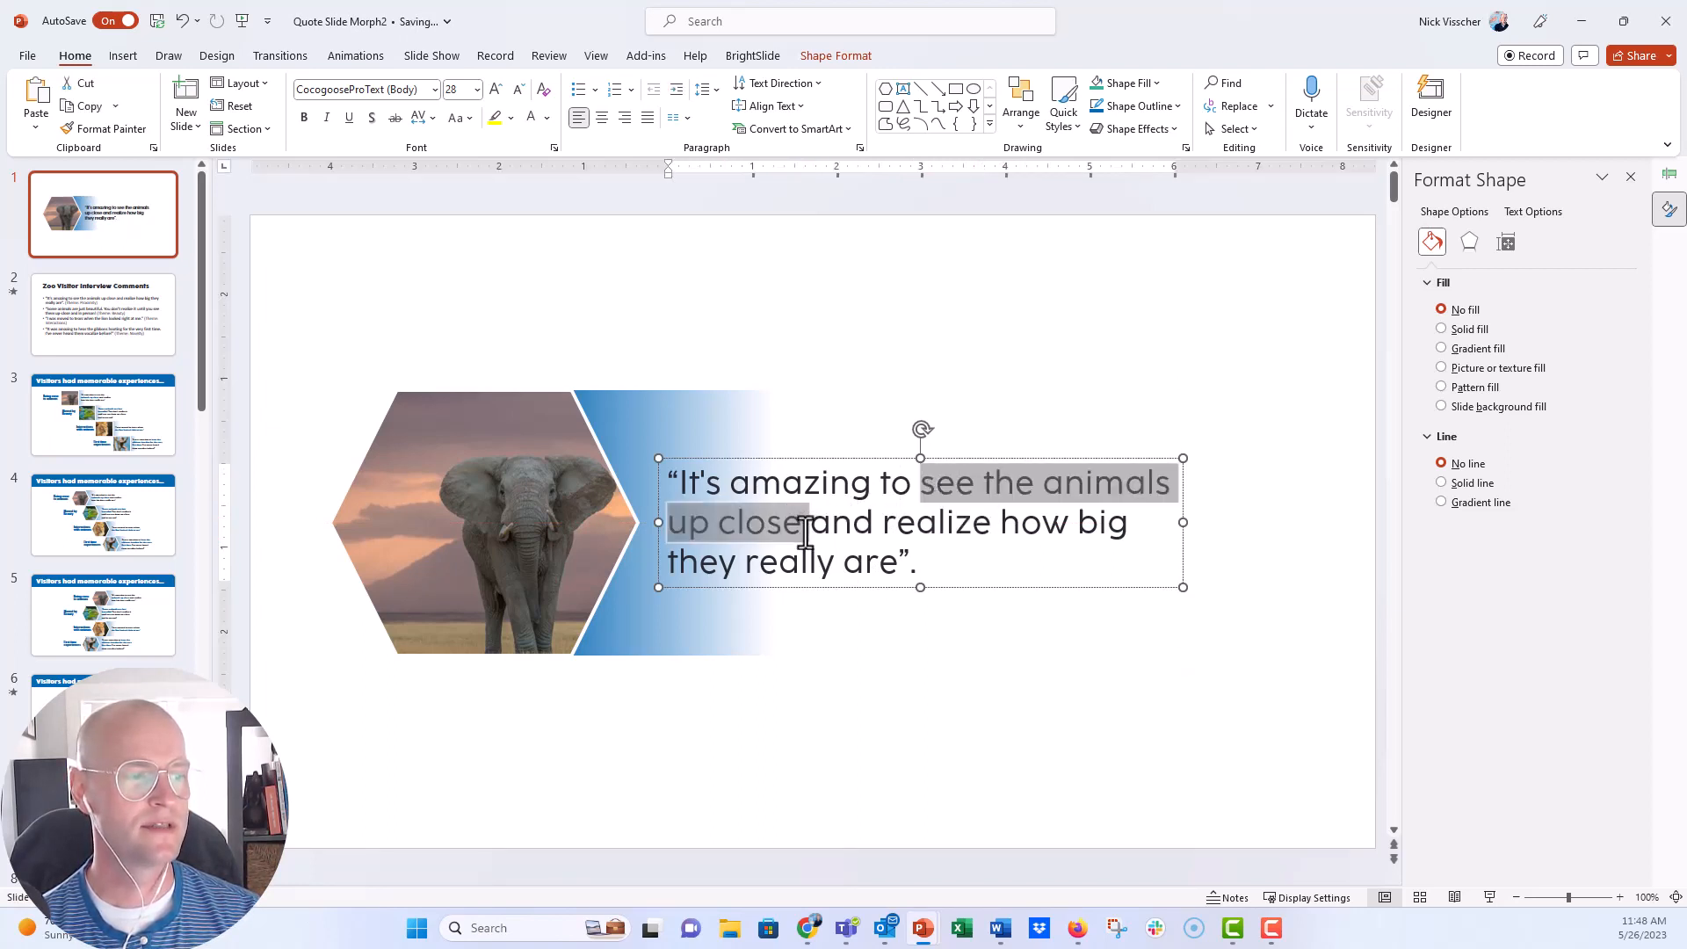
pyautogui.click(550, 117)
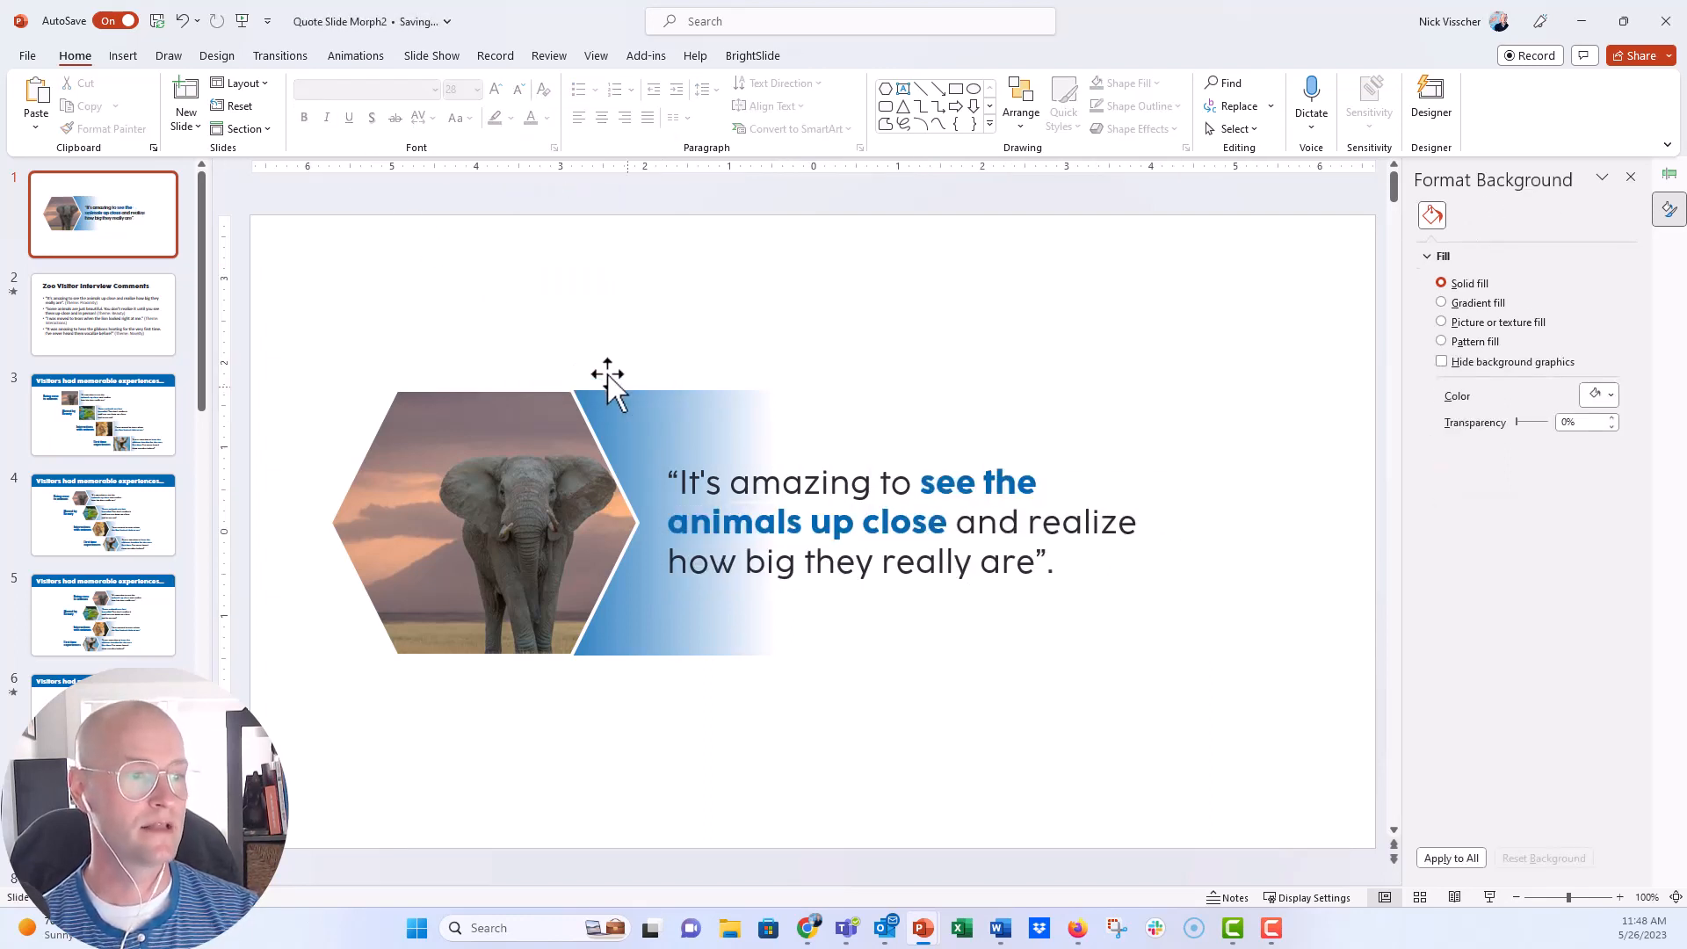
pyautogui.click(817, 485)
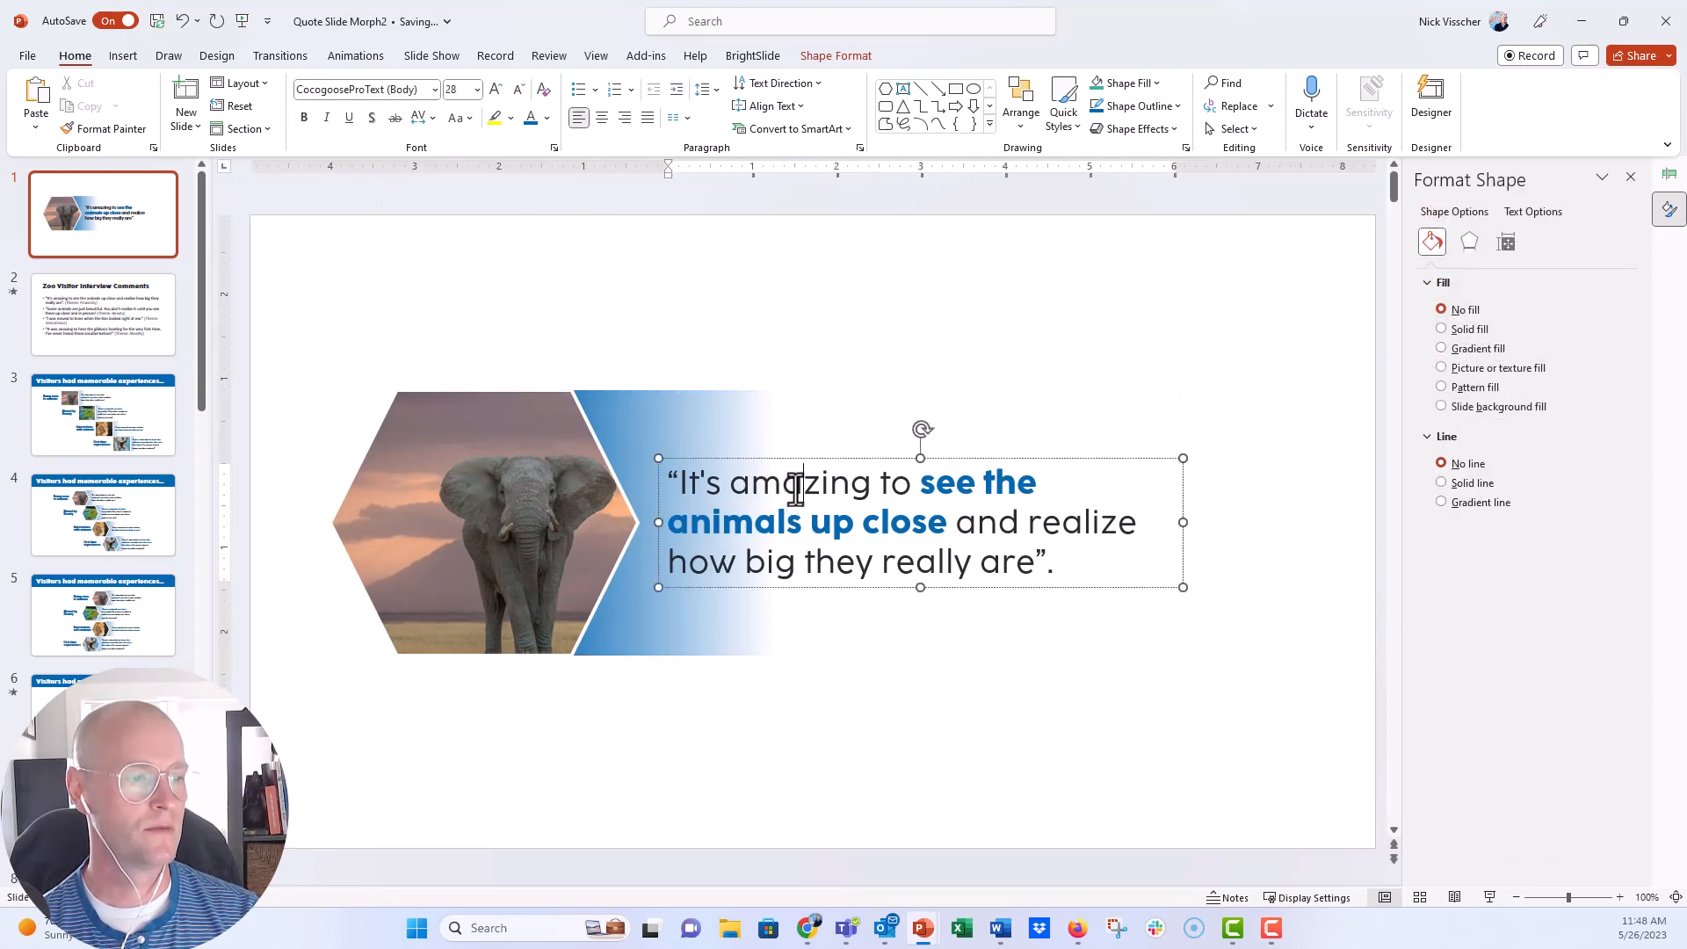
pyautogui.click(350, 263)
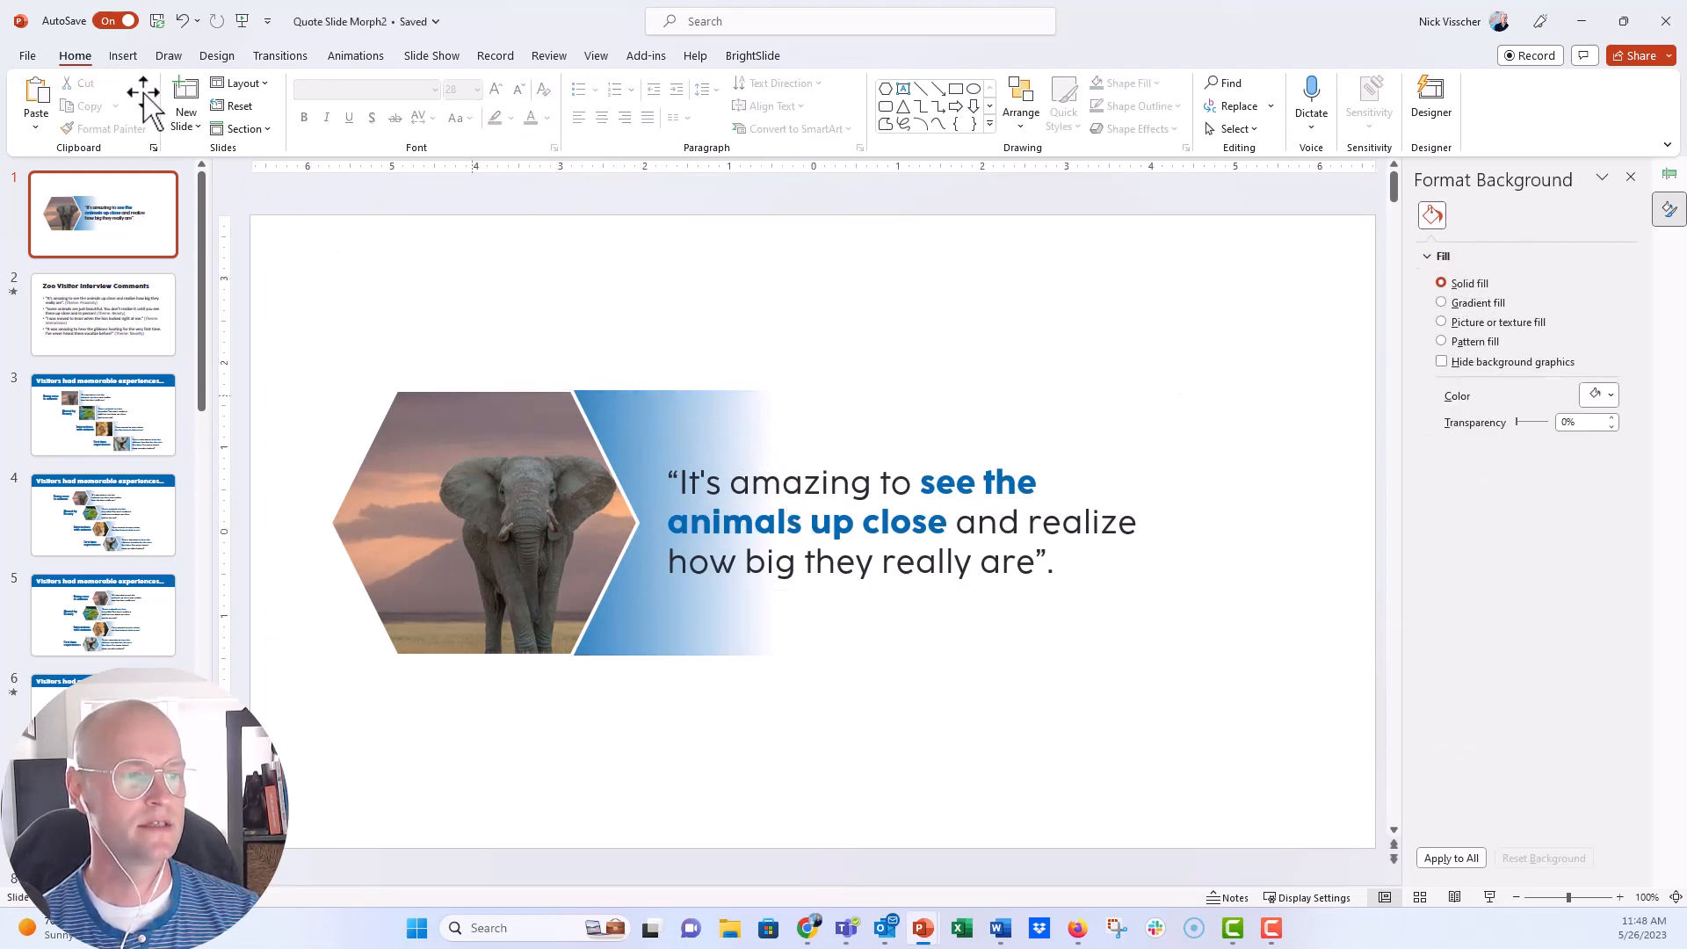
# Step: Group the hexagon photo, gradient bar and quote into one block placed higher on the slide
pyautogui.click(495, 521)
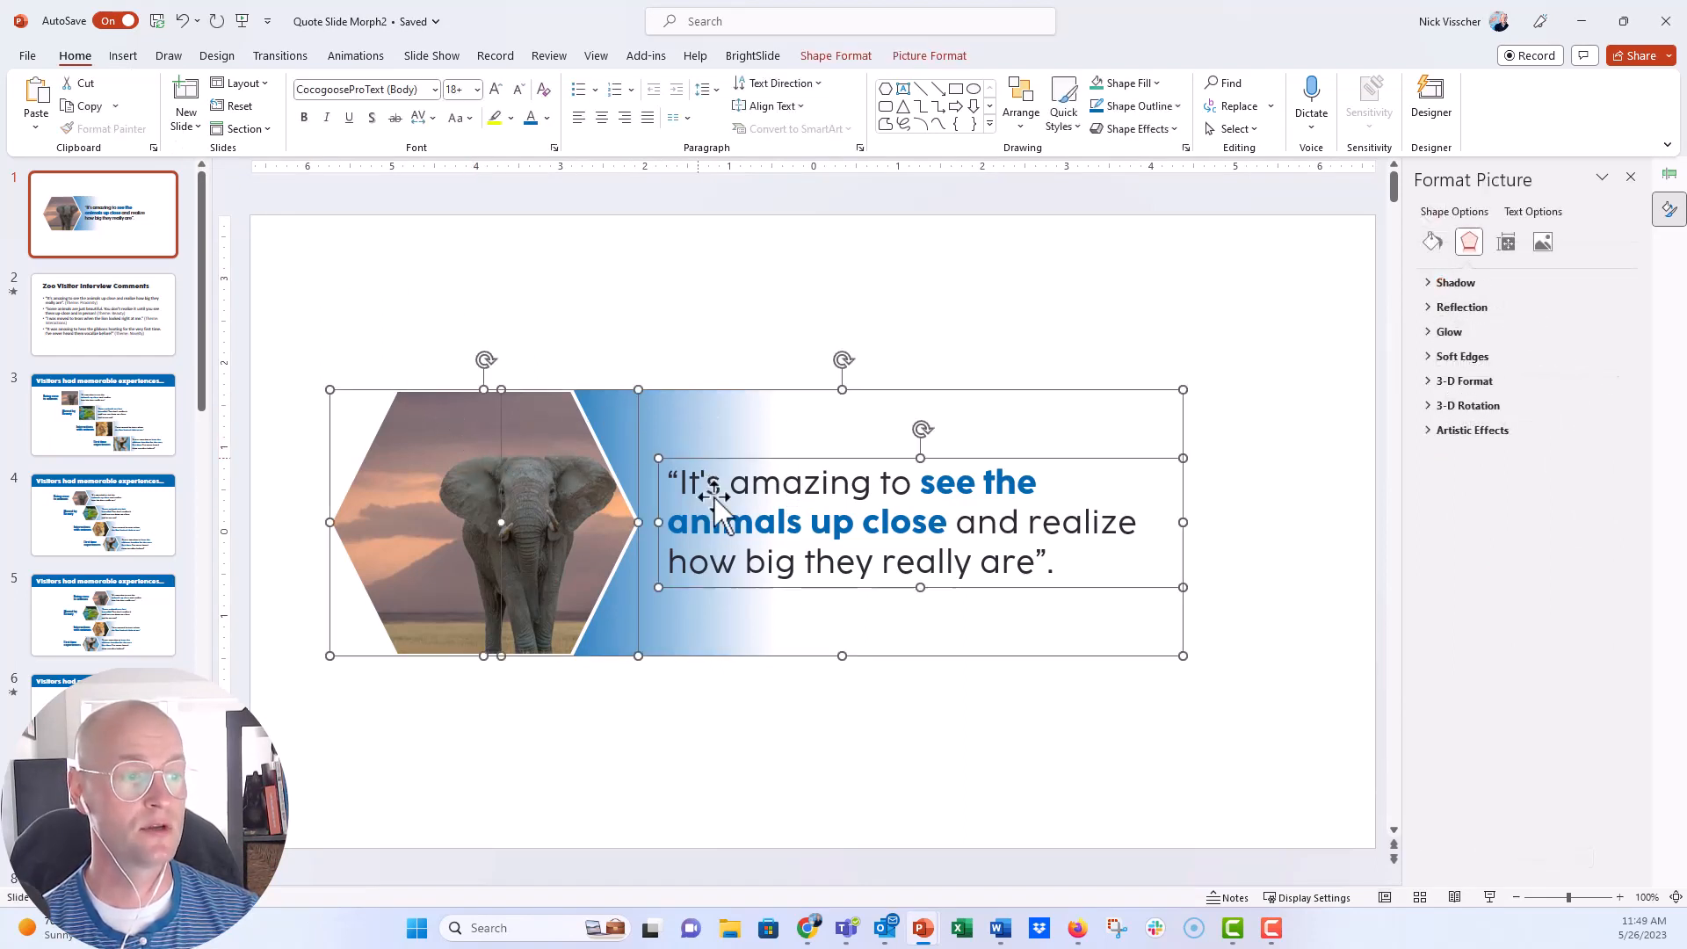
pyautogui.click(1020, 102)
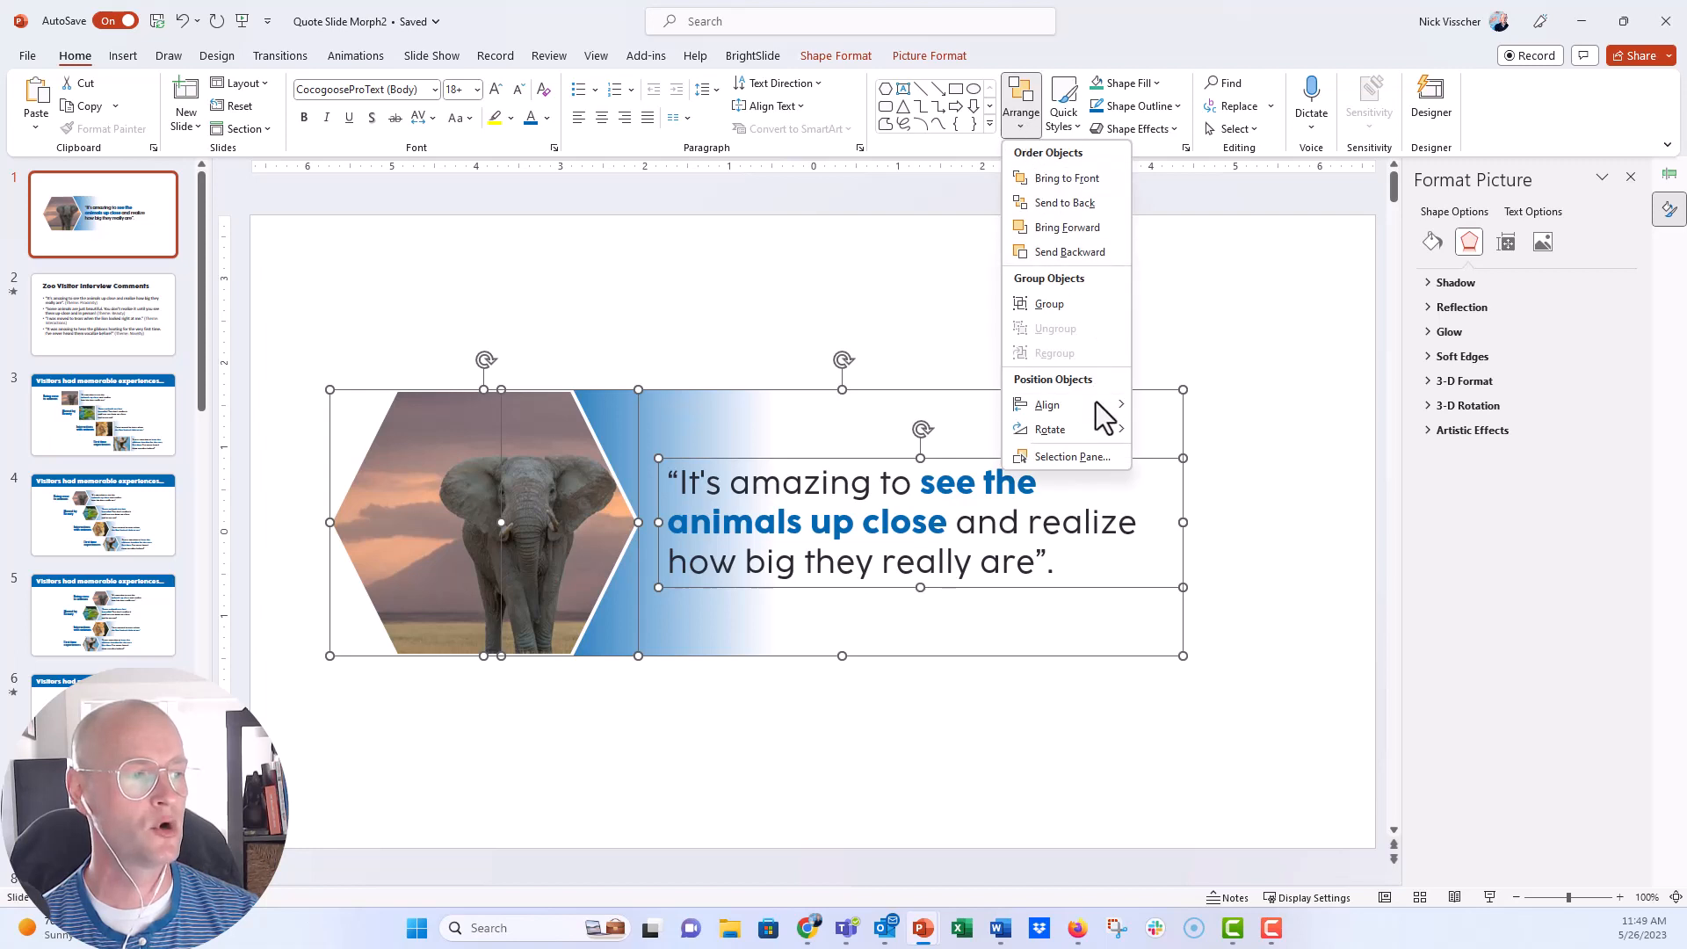
pyautogui.click(1229, 525)
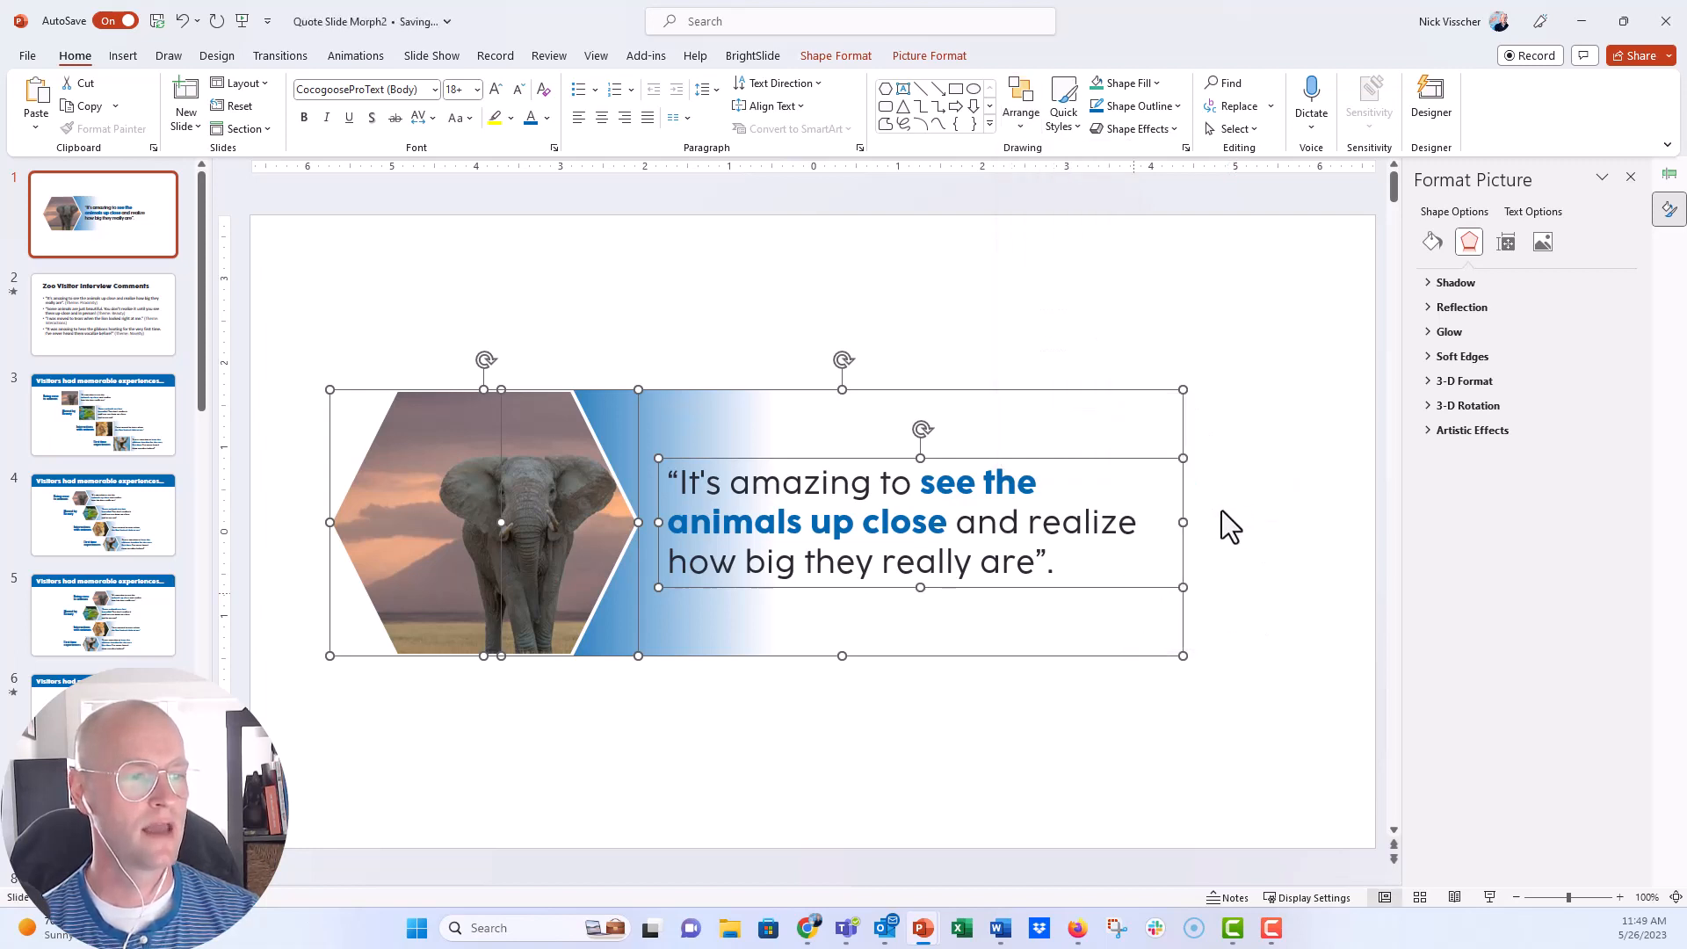
pyautogui.press('ctrl+g')
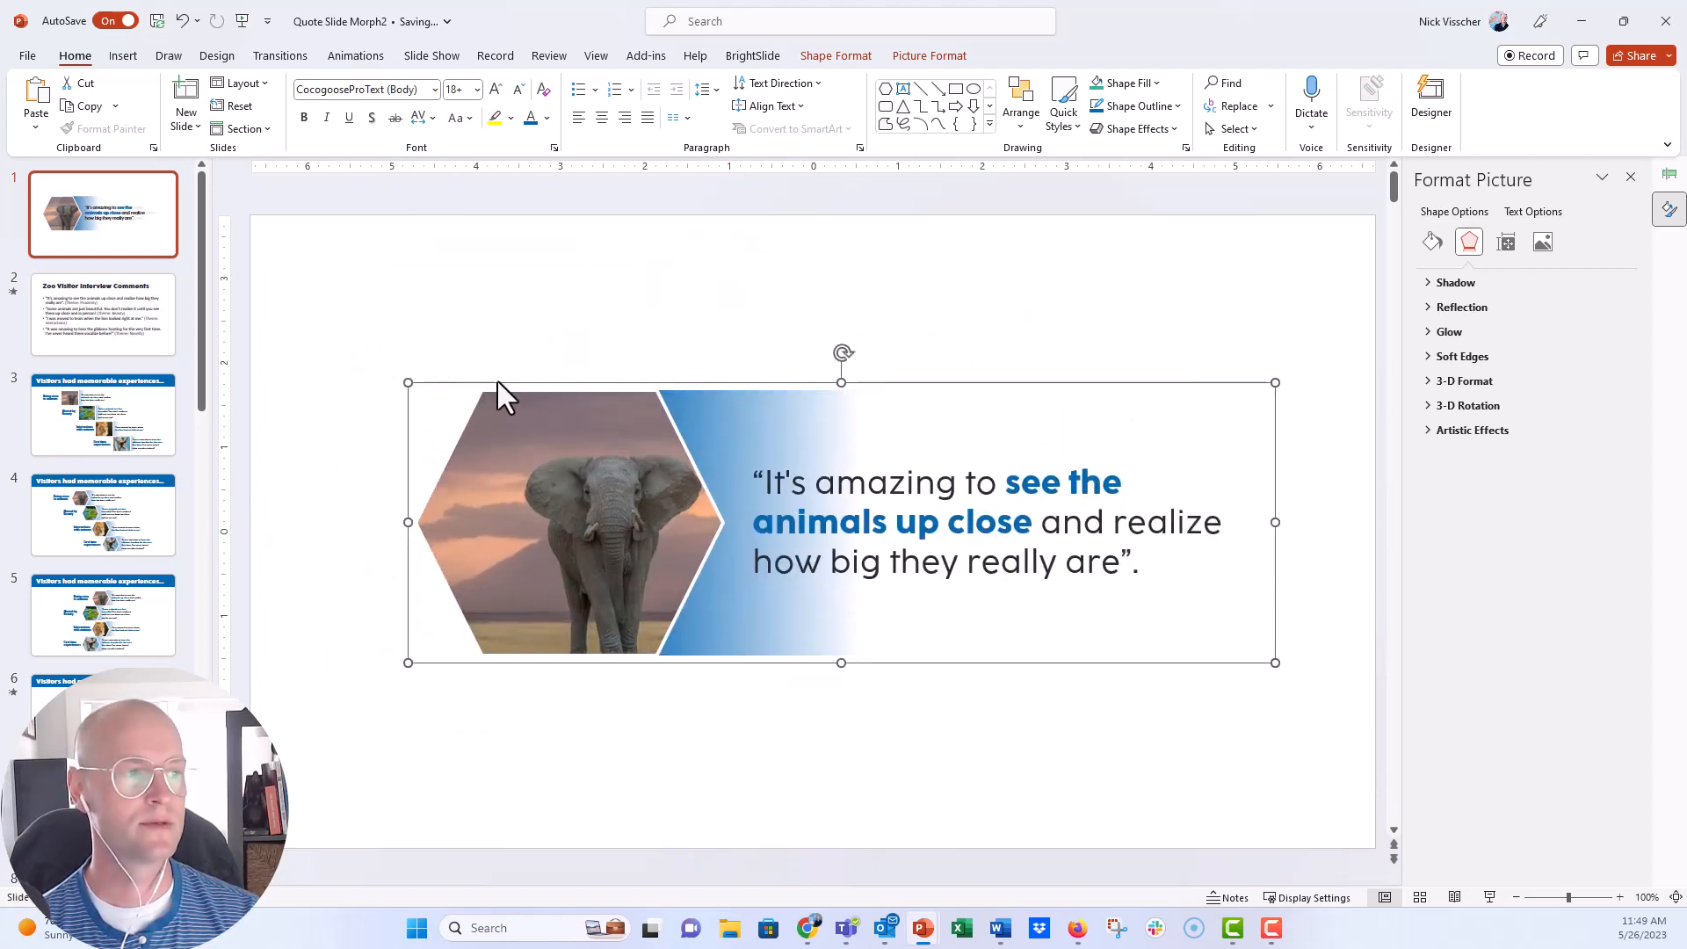
pyautogui.click(1019, 102)
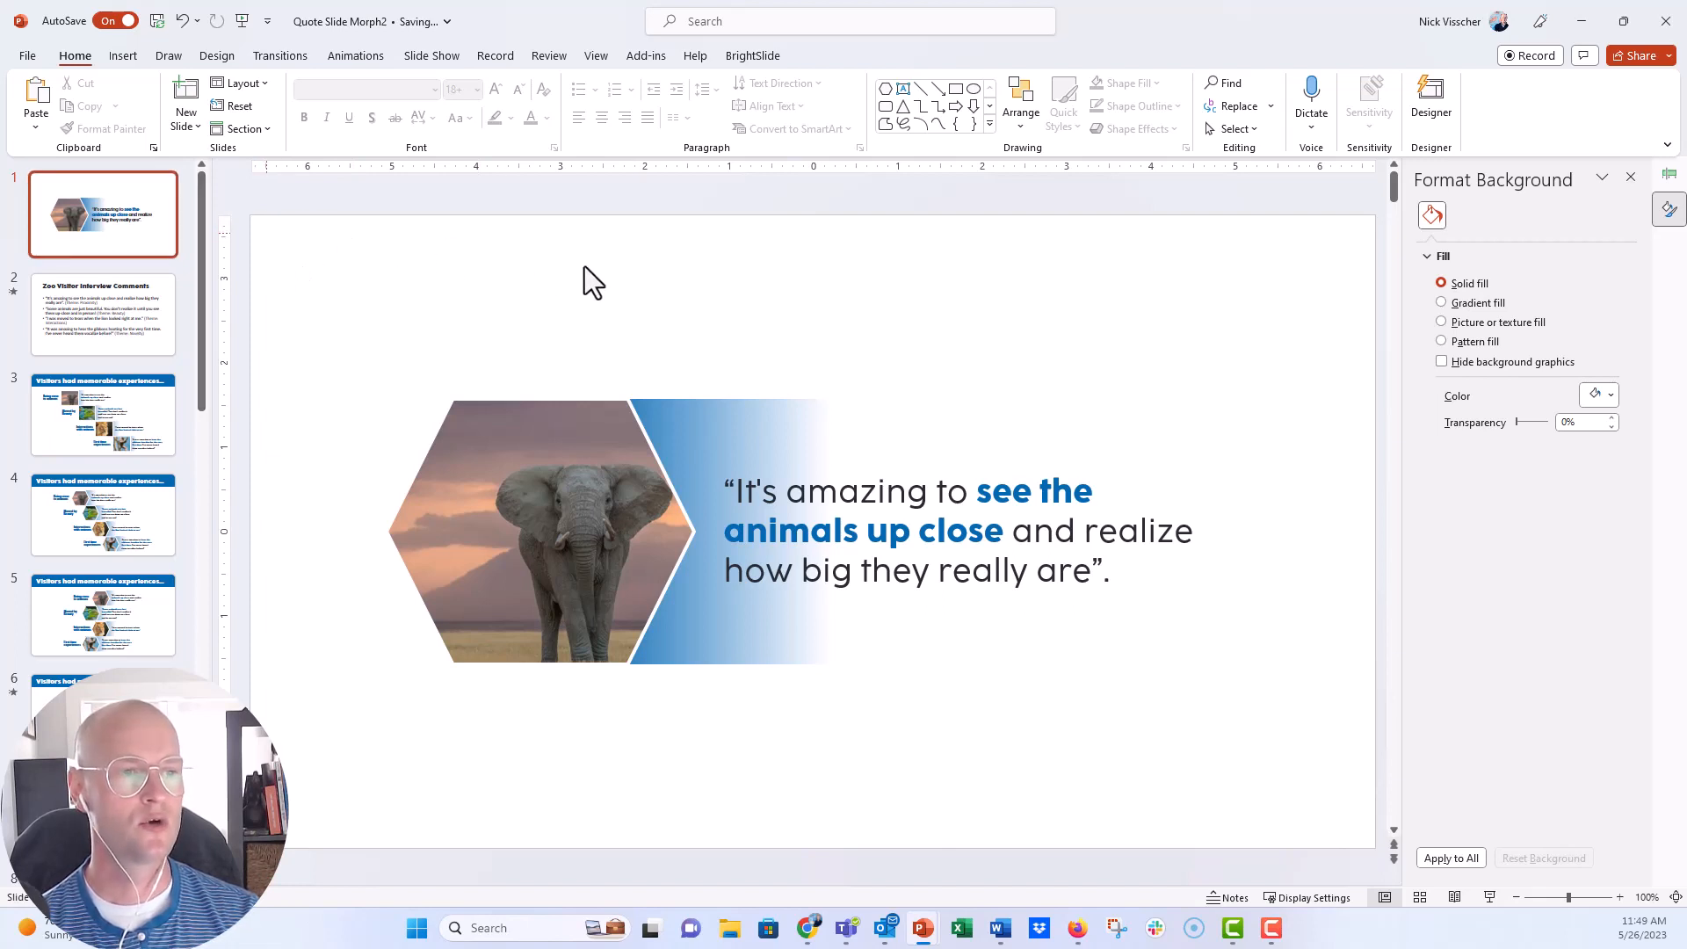
pyautogui.moveTo(855, 326)
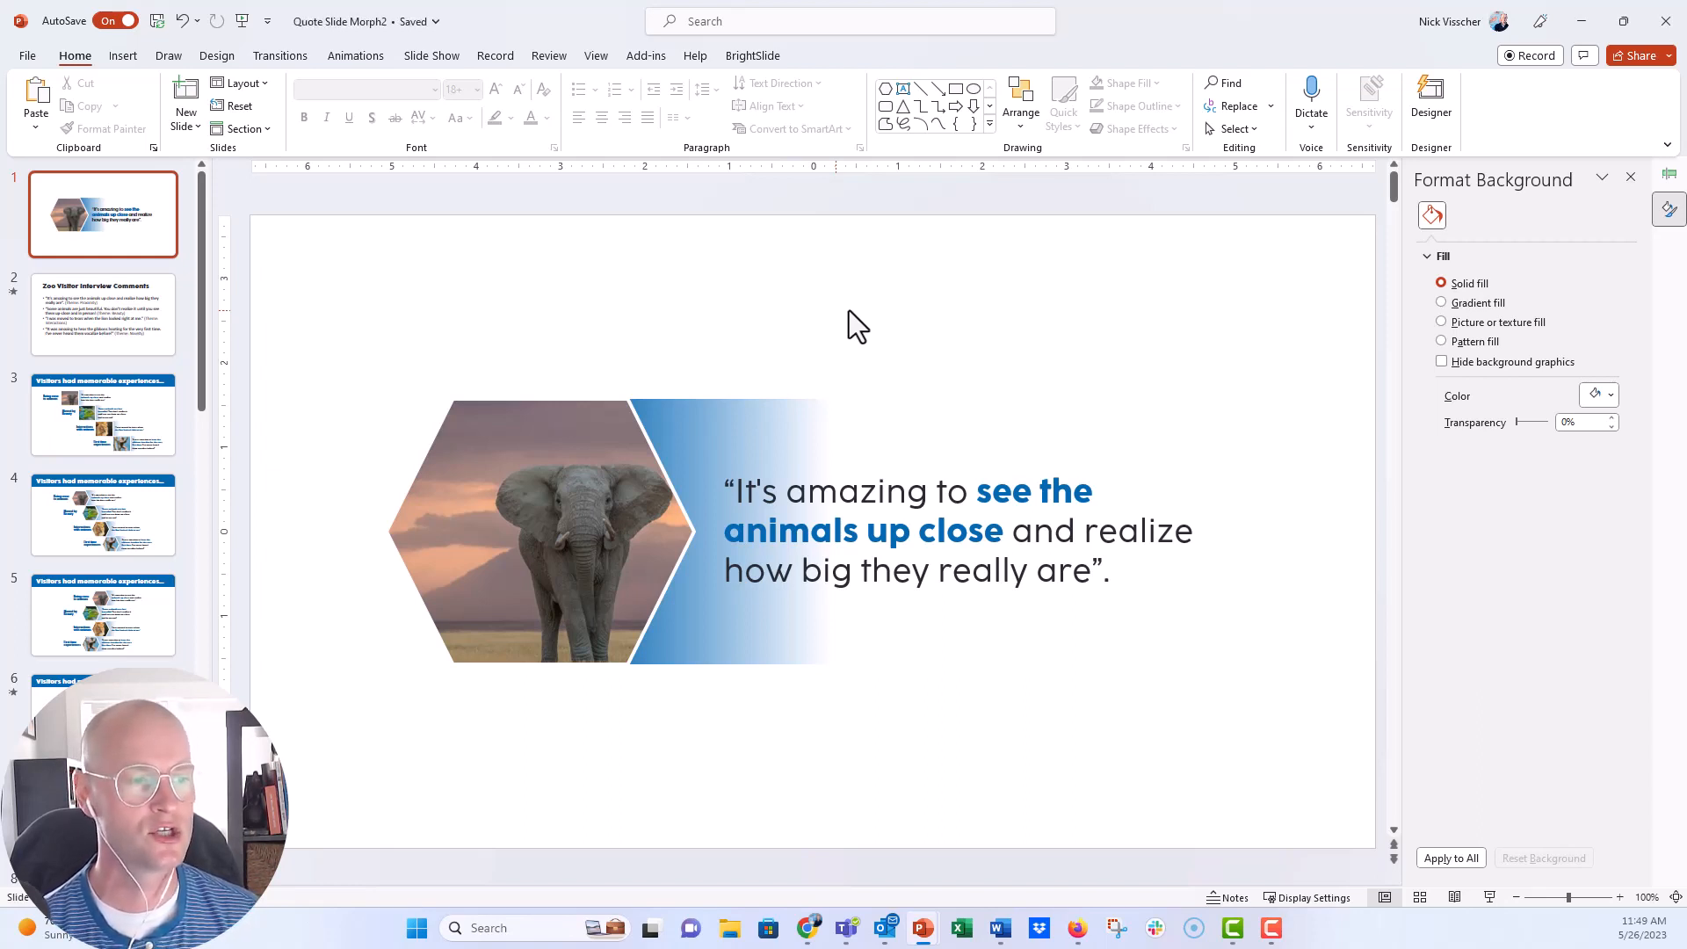
pyautogui.click(527, 530)
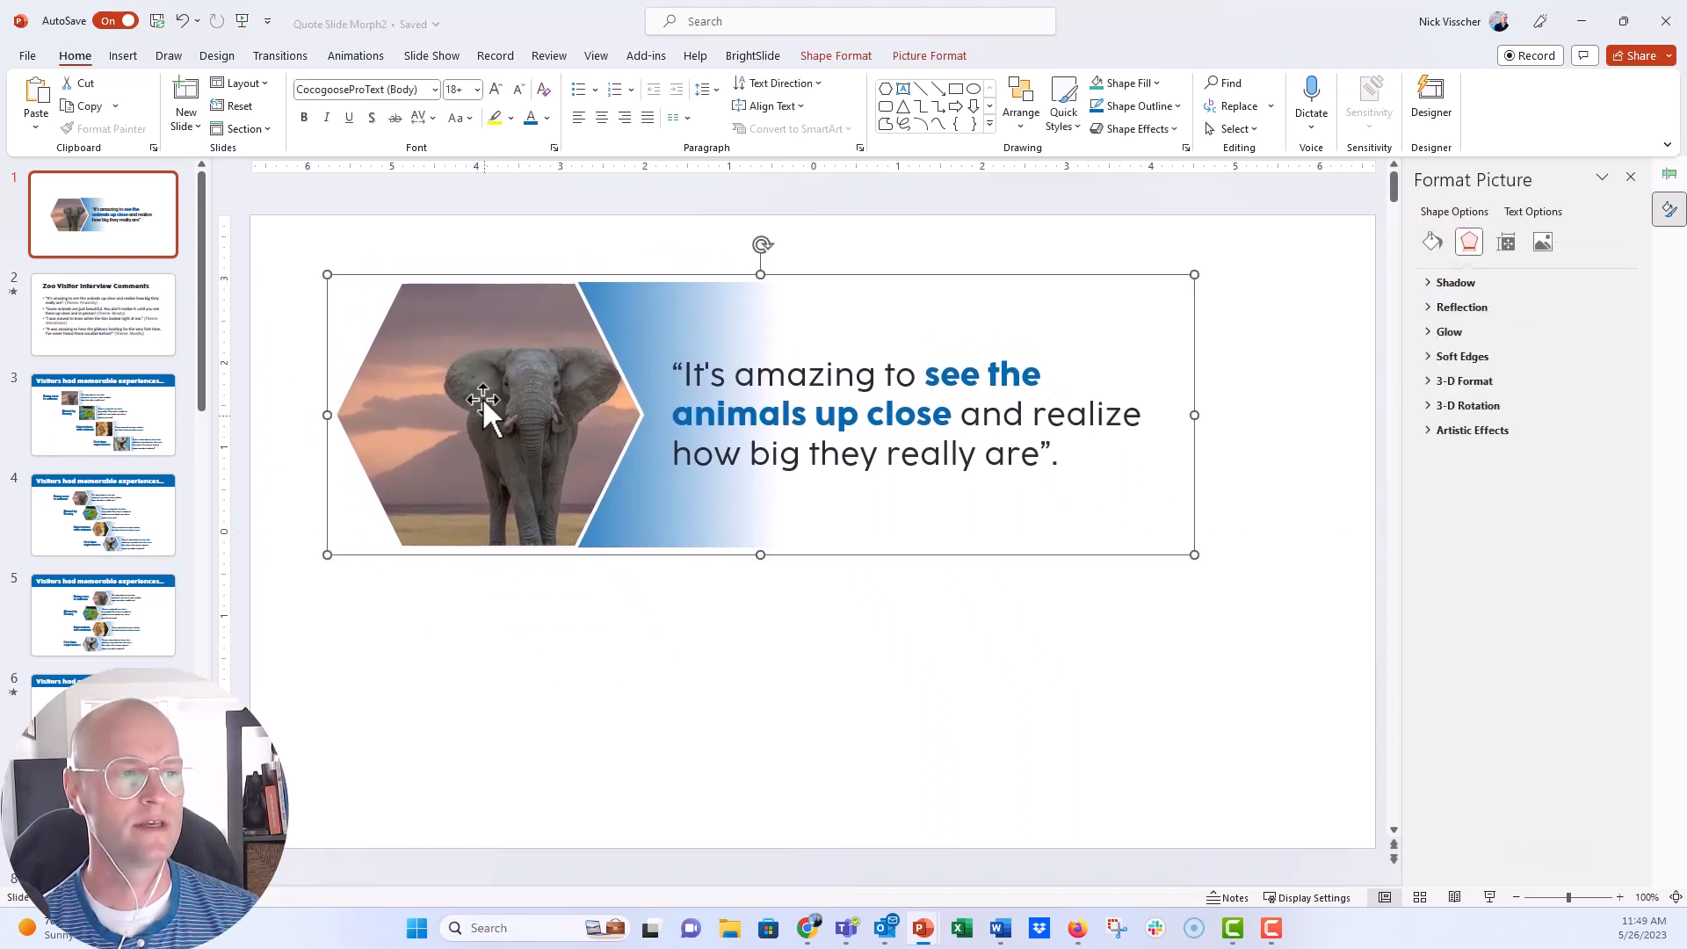
# Step: Duplicate the quote block lower on the slide and refill its hexagon with the chameleon photo
pyautogui.press('ctrl+d')
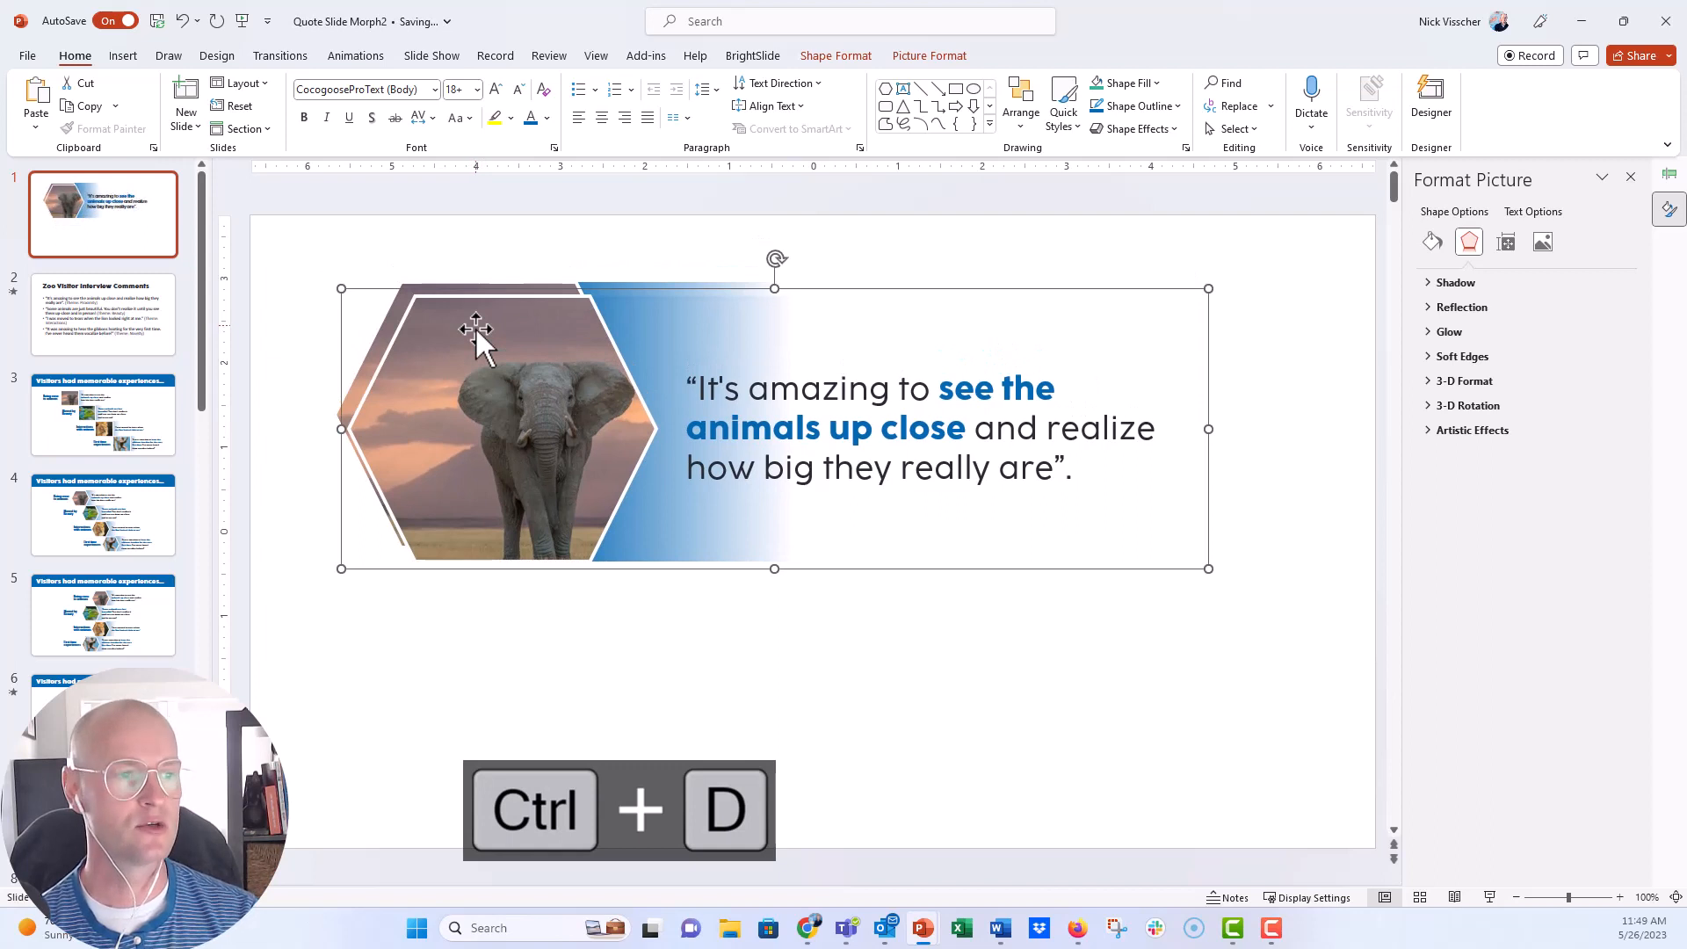
pyautogui.press('Ctrl+d')
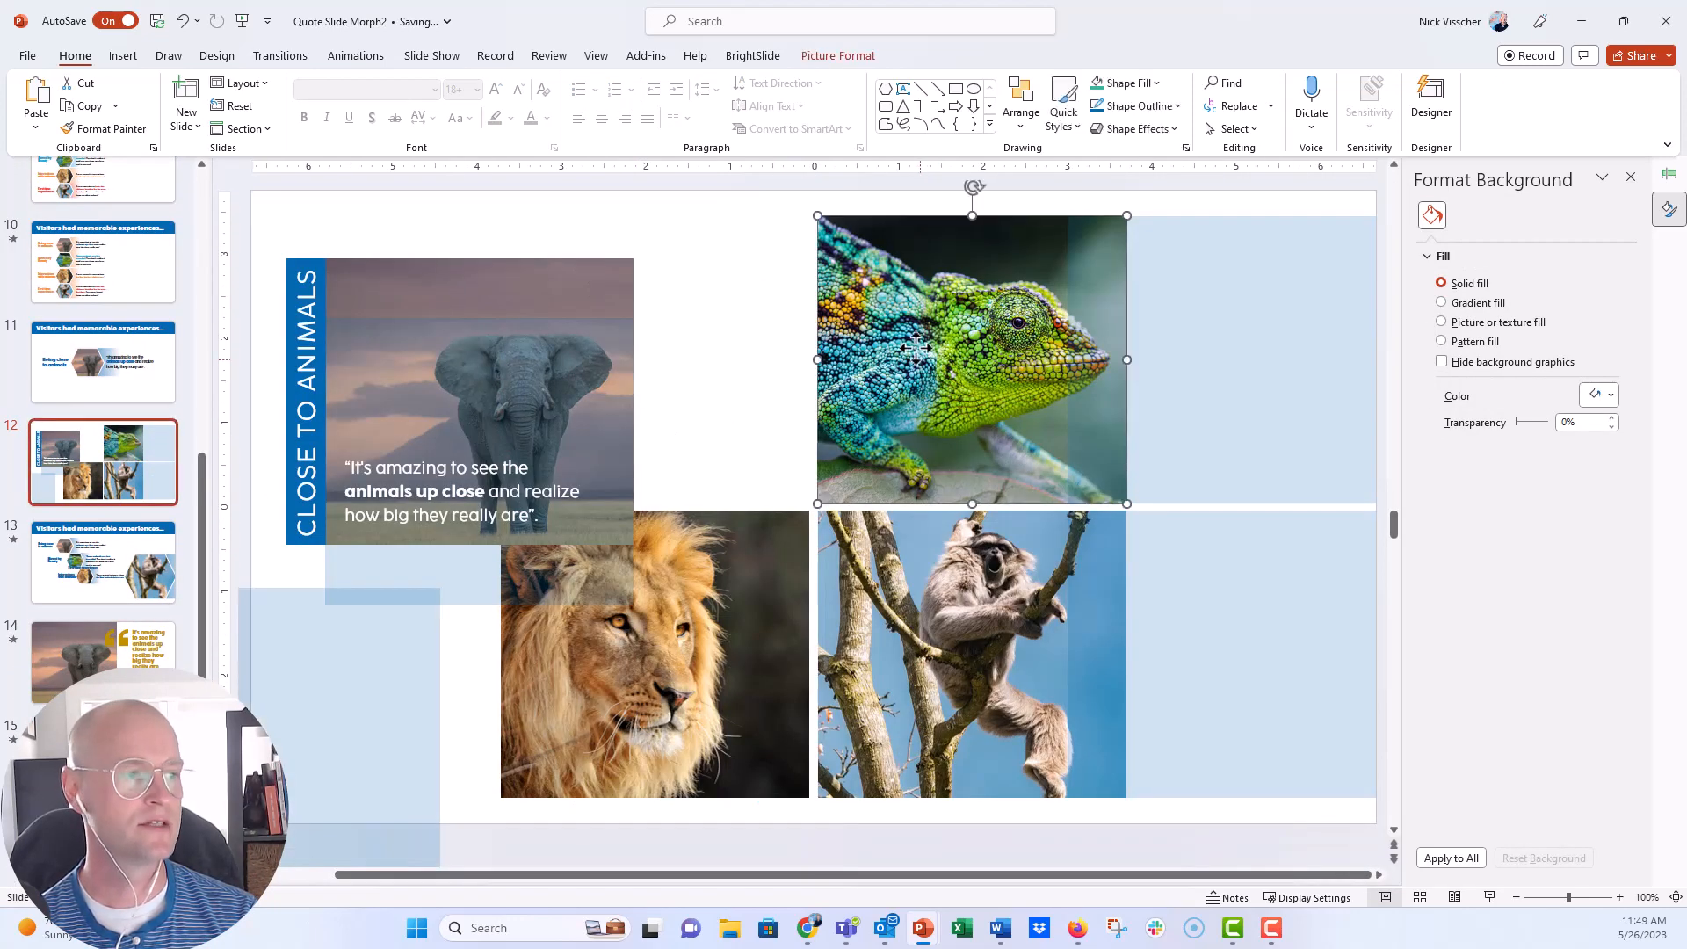
pyautogui.press('ctrl+c')
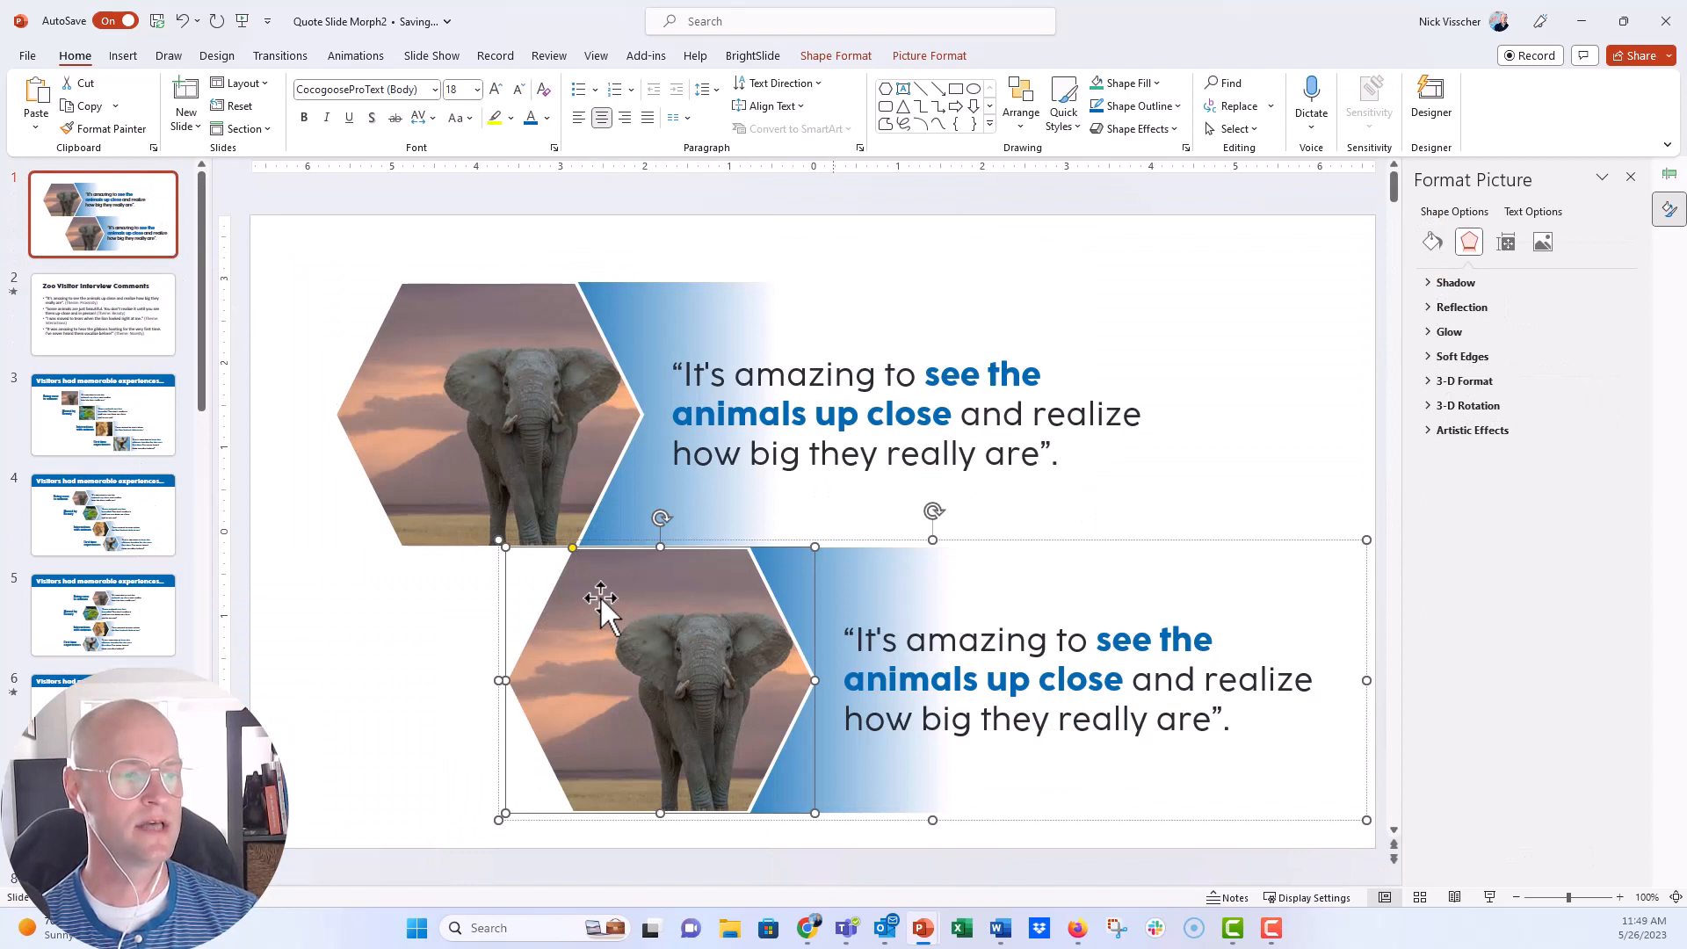
pyautogui.click(1432, 241)
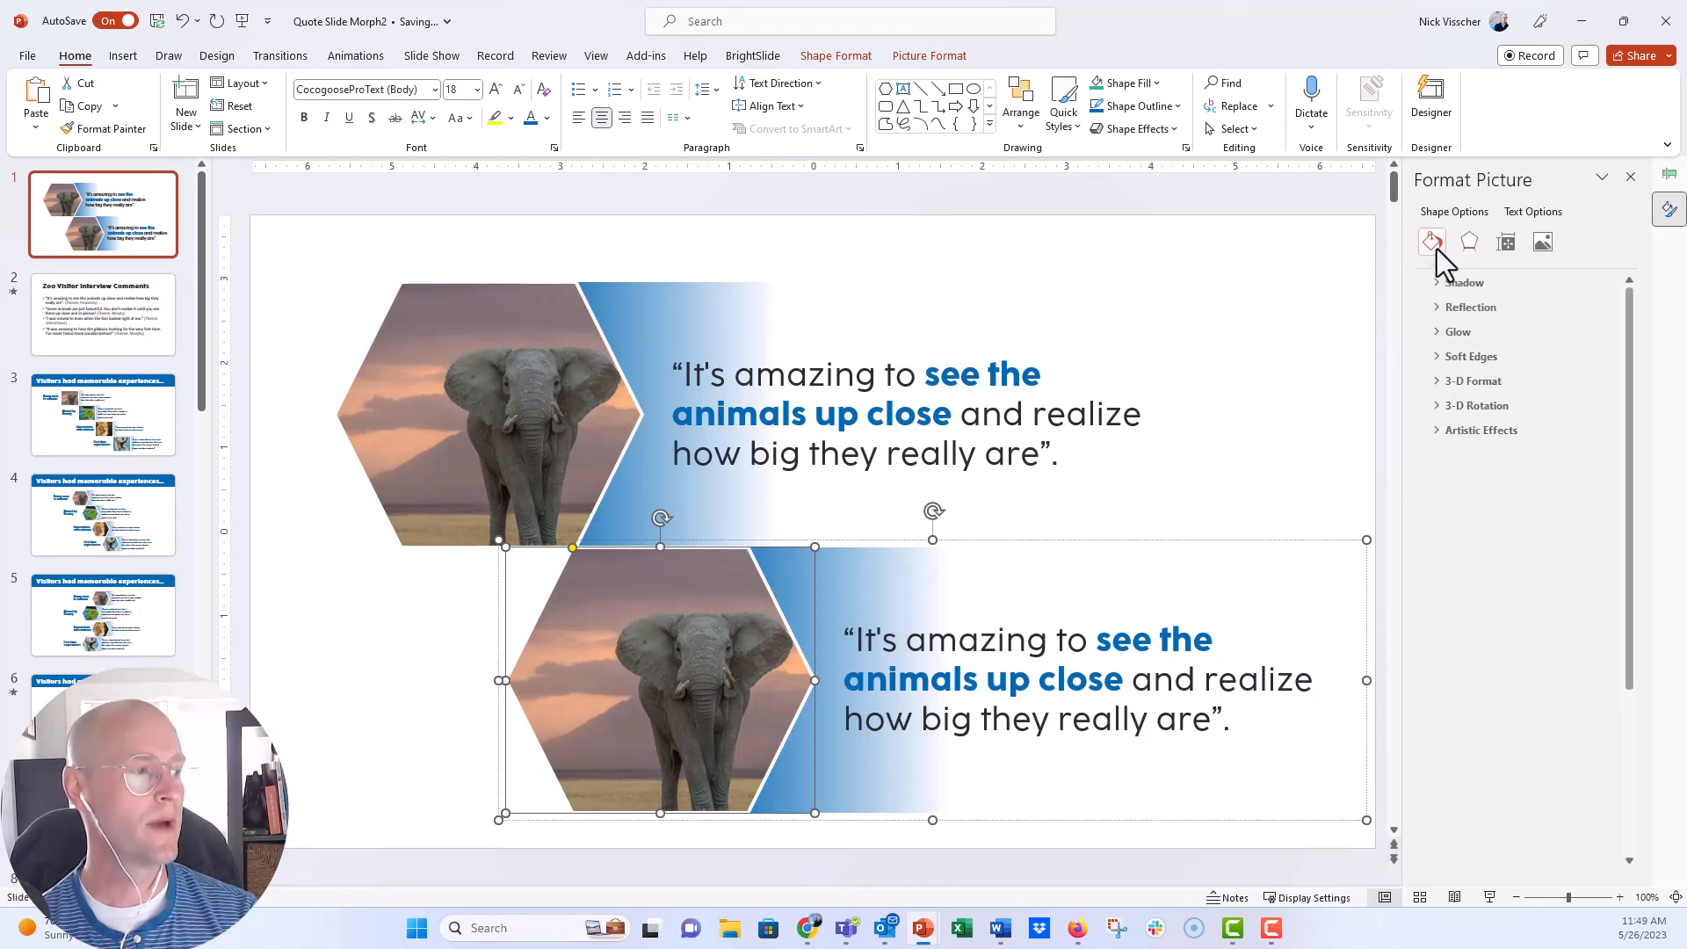
pyautogui.click(1430, 240)
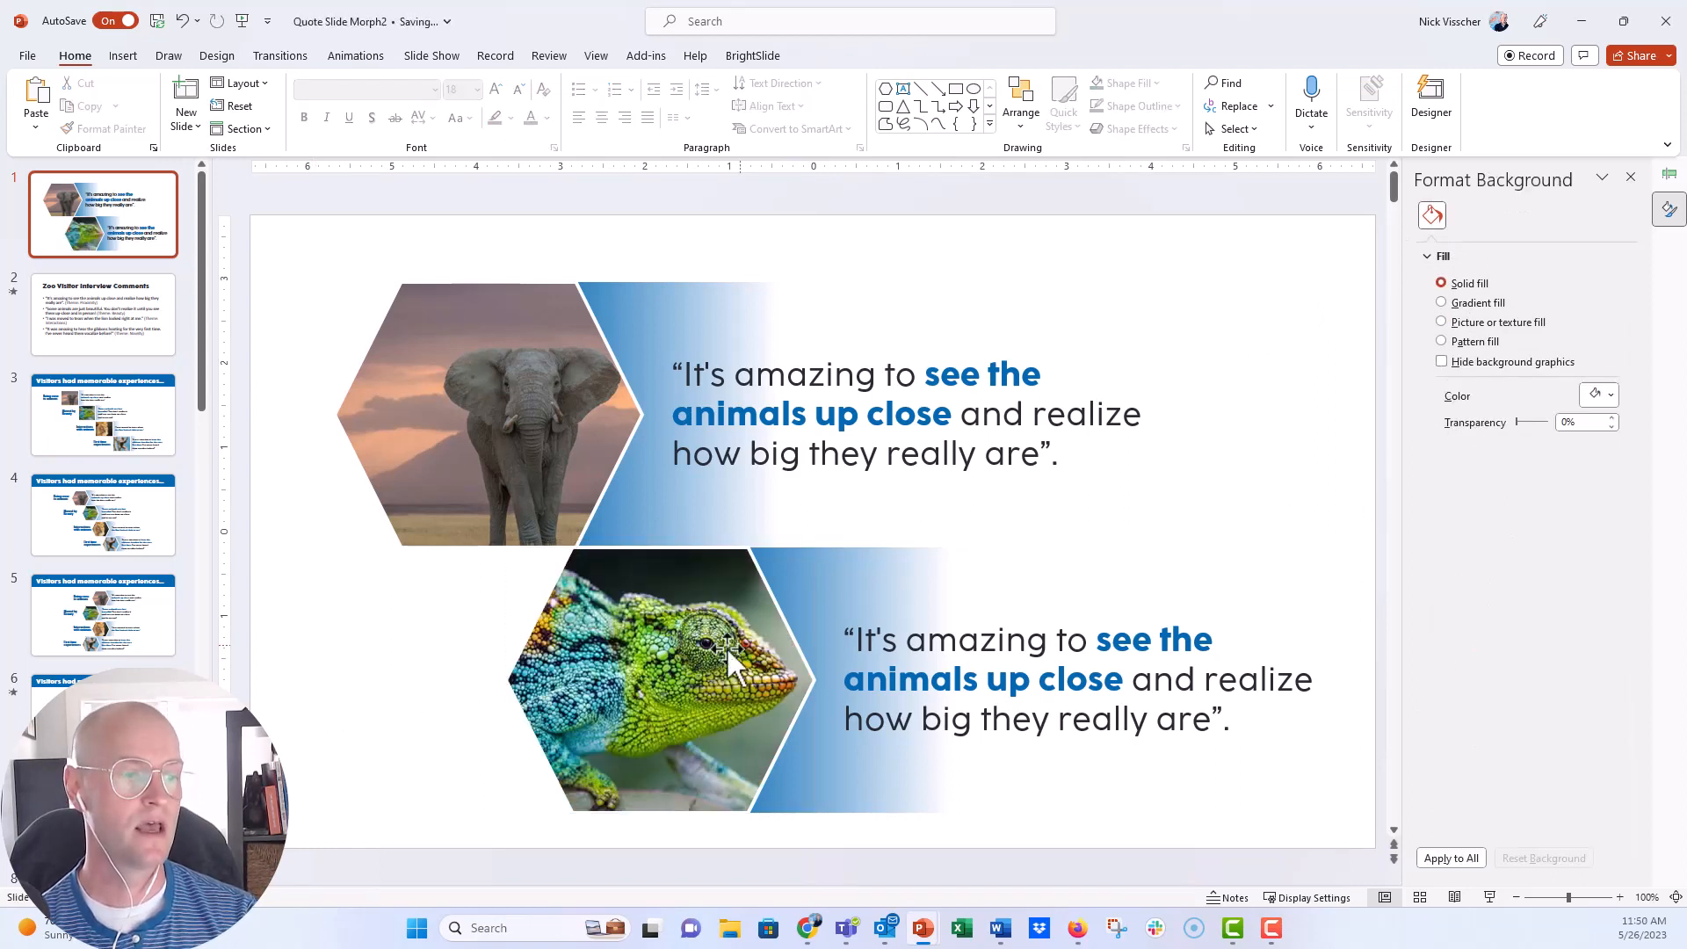
pyautogui.click(102, 414)
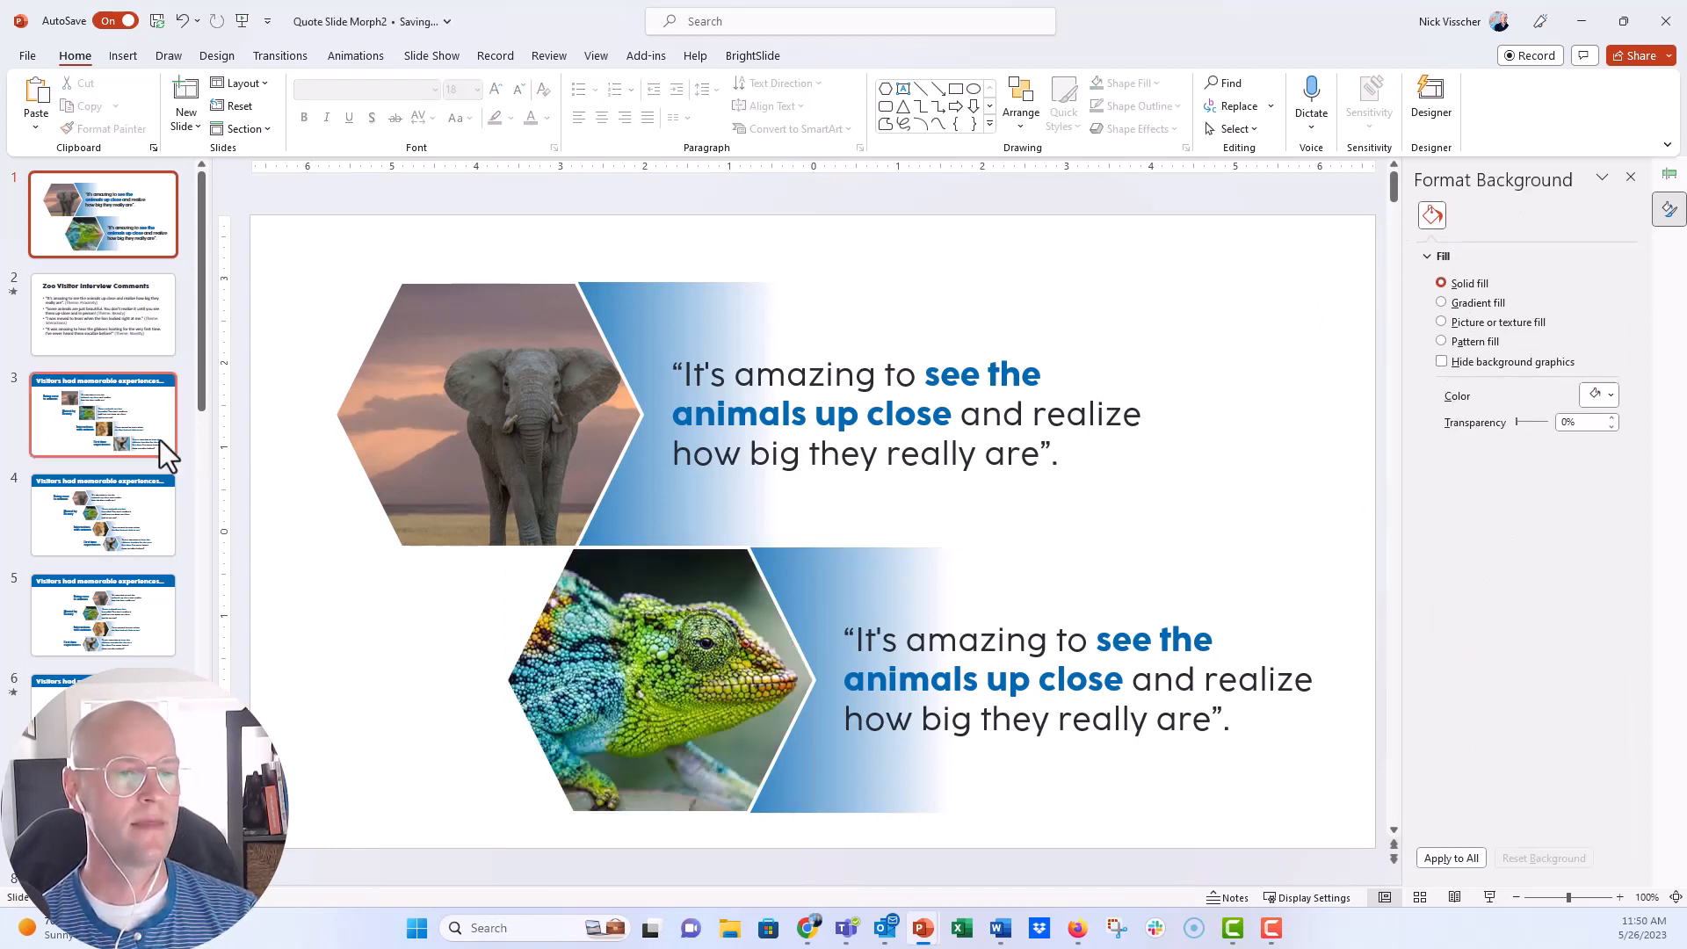
# Step: Copy the chameleon quote from slide 3 into the lower block and bold-blue 'Some animals are just beautiful'
pyautogui.click(102, 415)
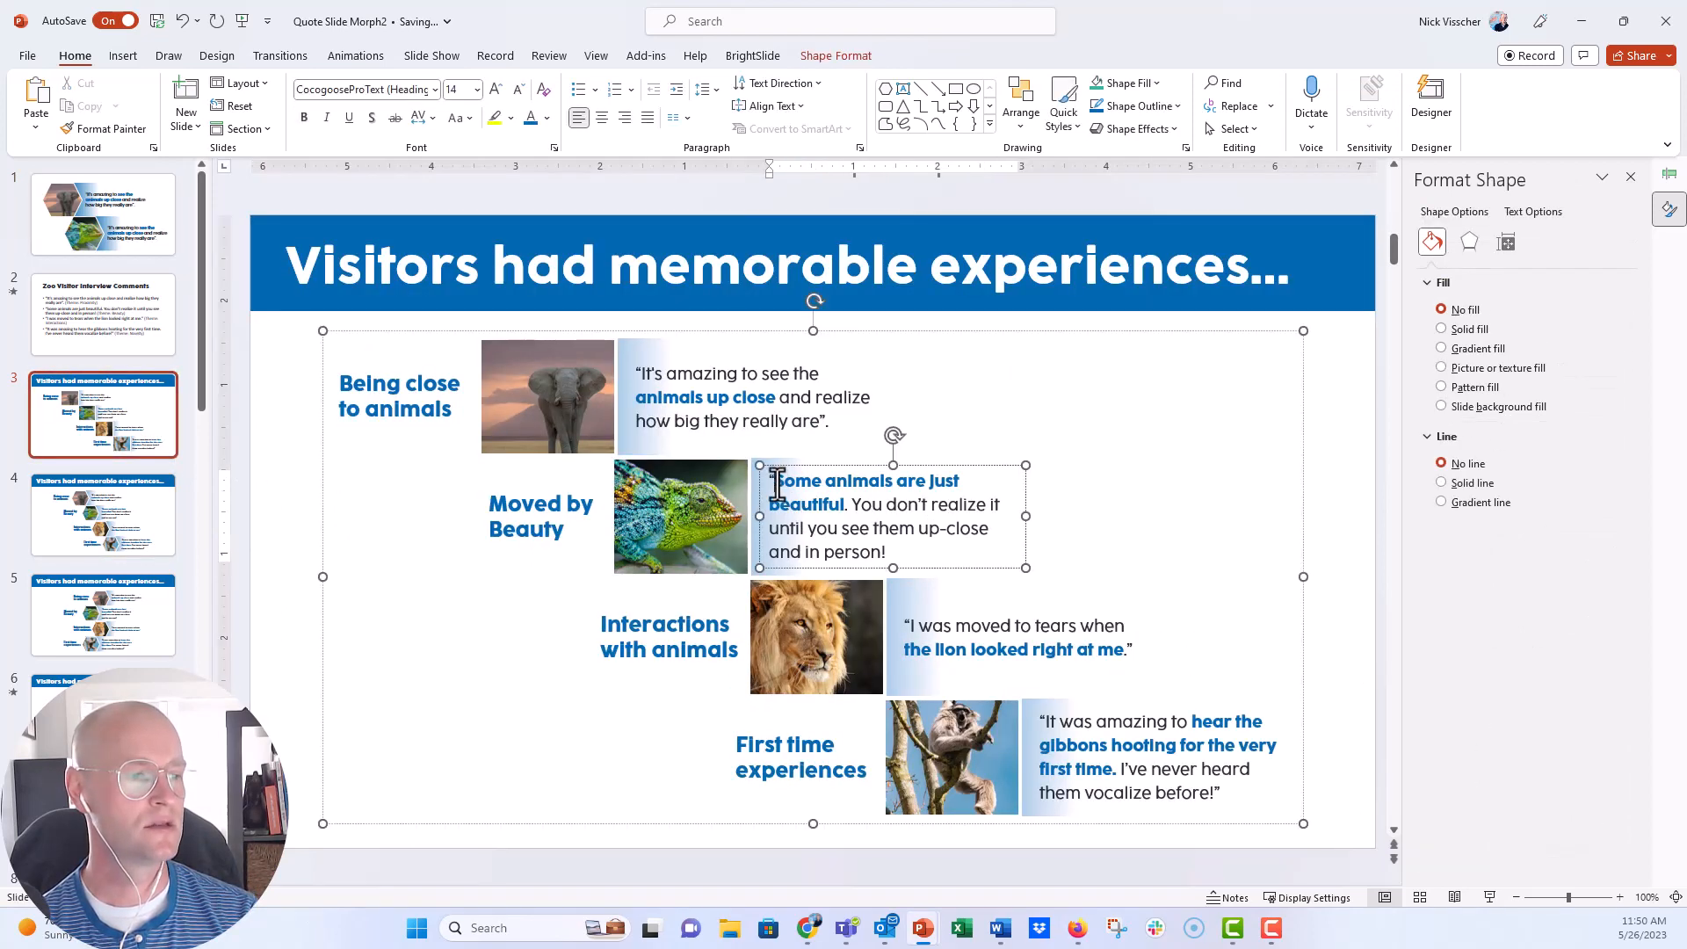
pyautogui.press('ctrl+c')
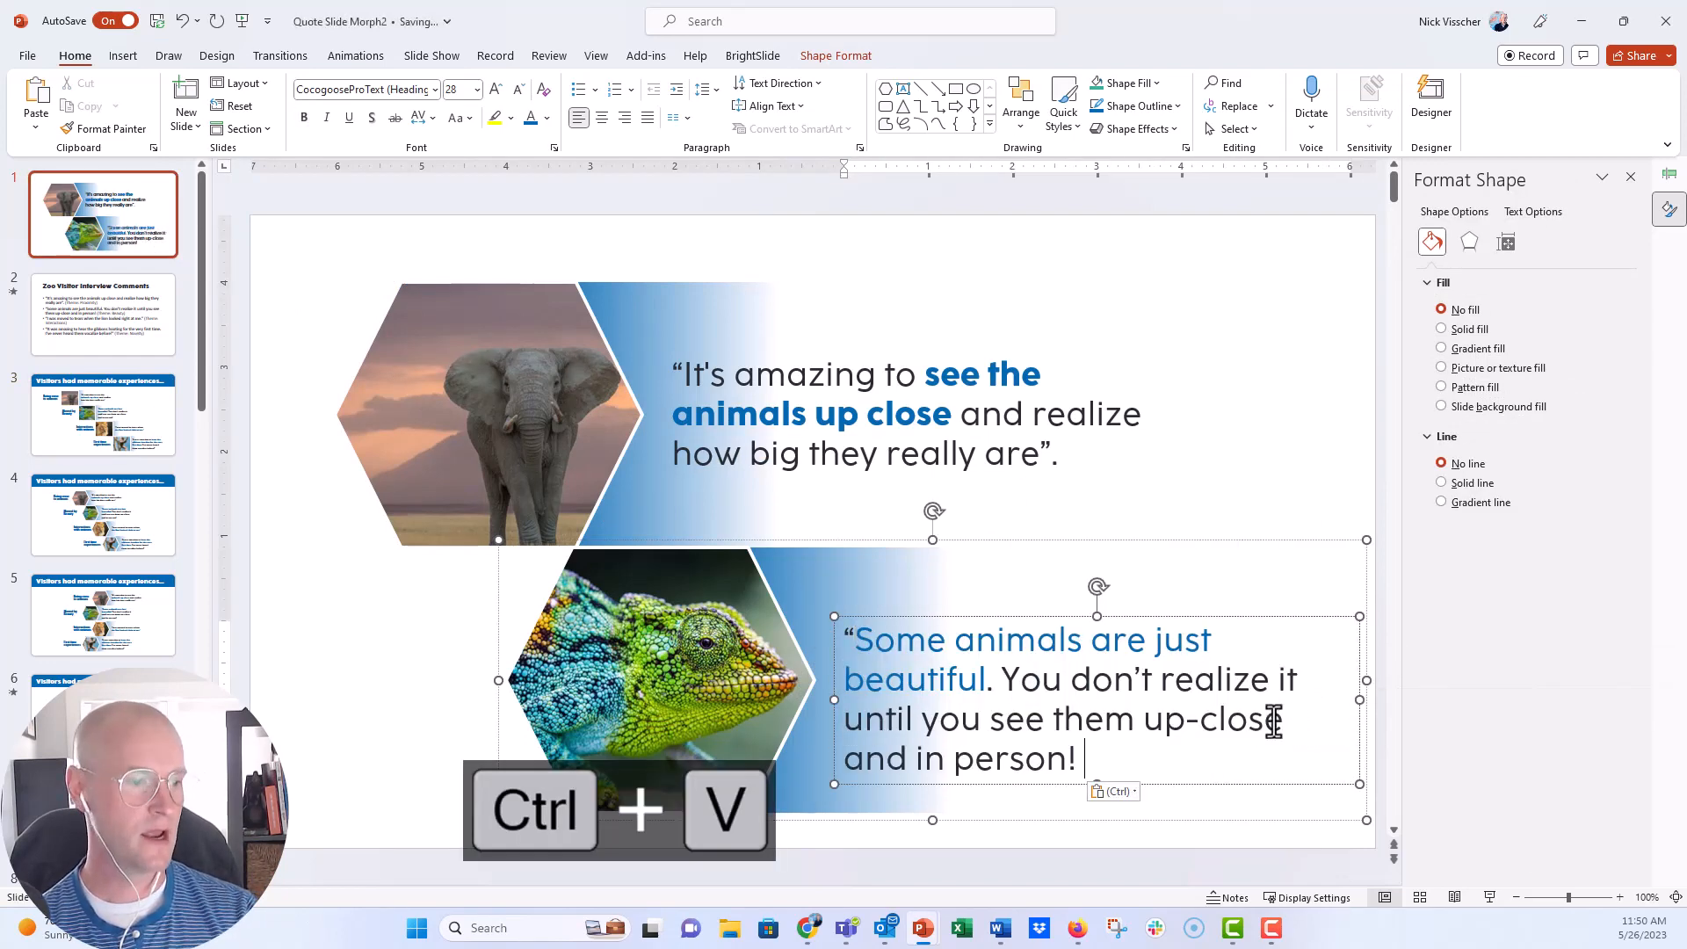
pyautogui.moveTo(857, 640); pyautogui.dragTo(984, 678)
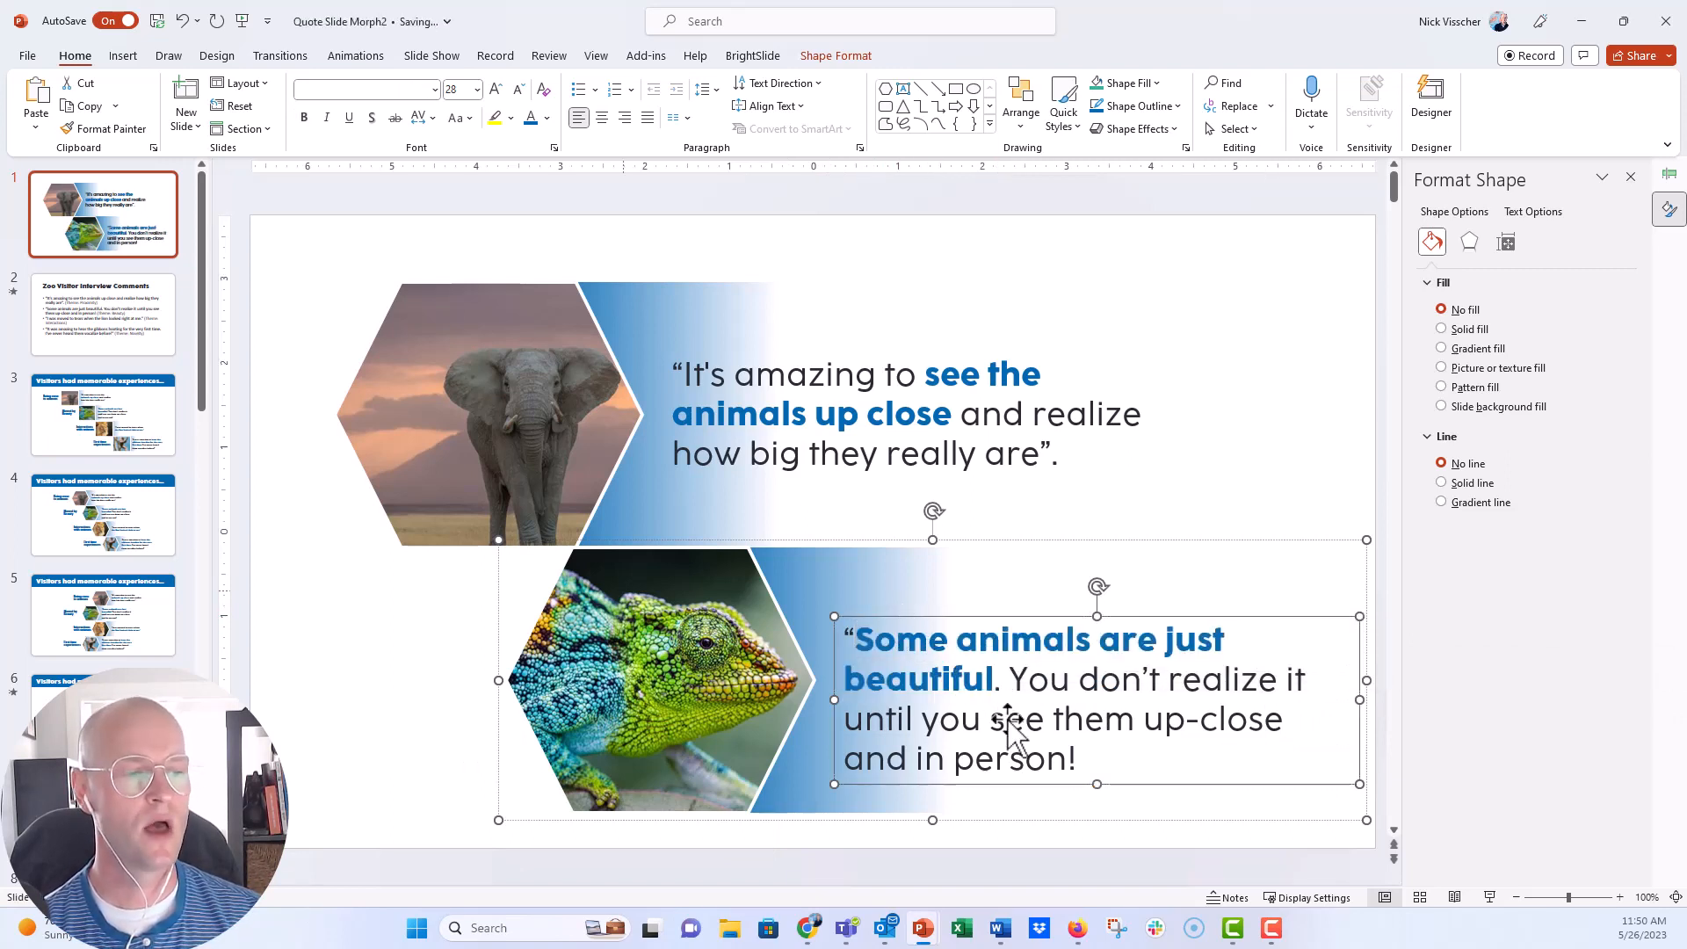
# Step: Ungroup the chameleon block, nudge the quote higher on its bar, and regroup photo, bar and quote
pyautogui.click(645, 679)
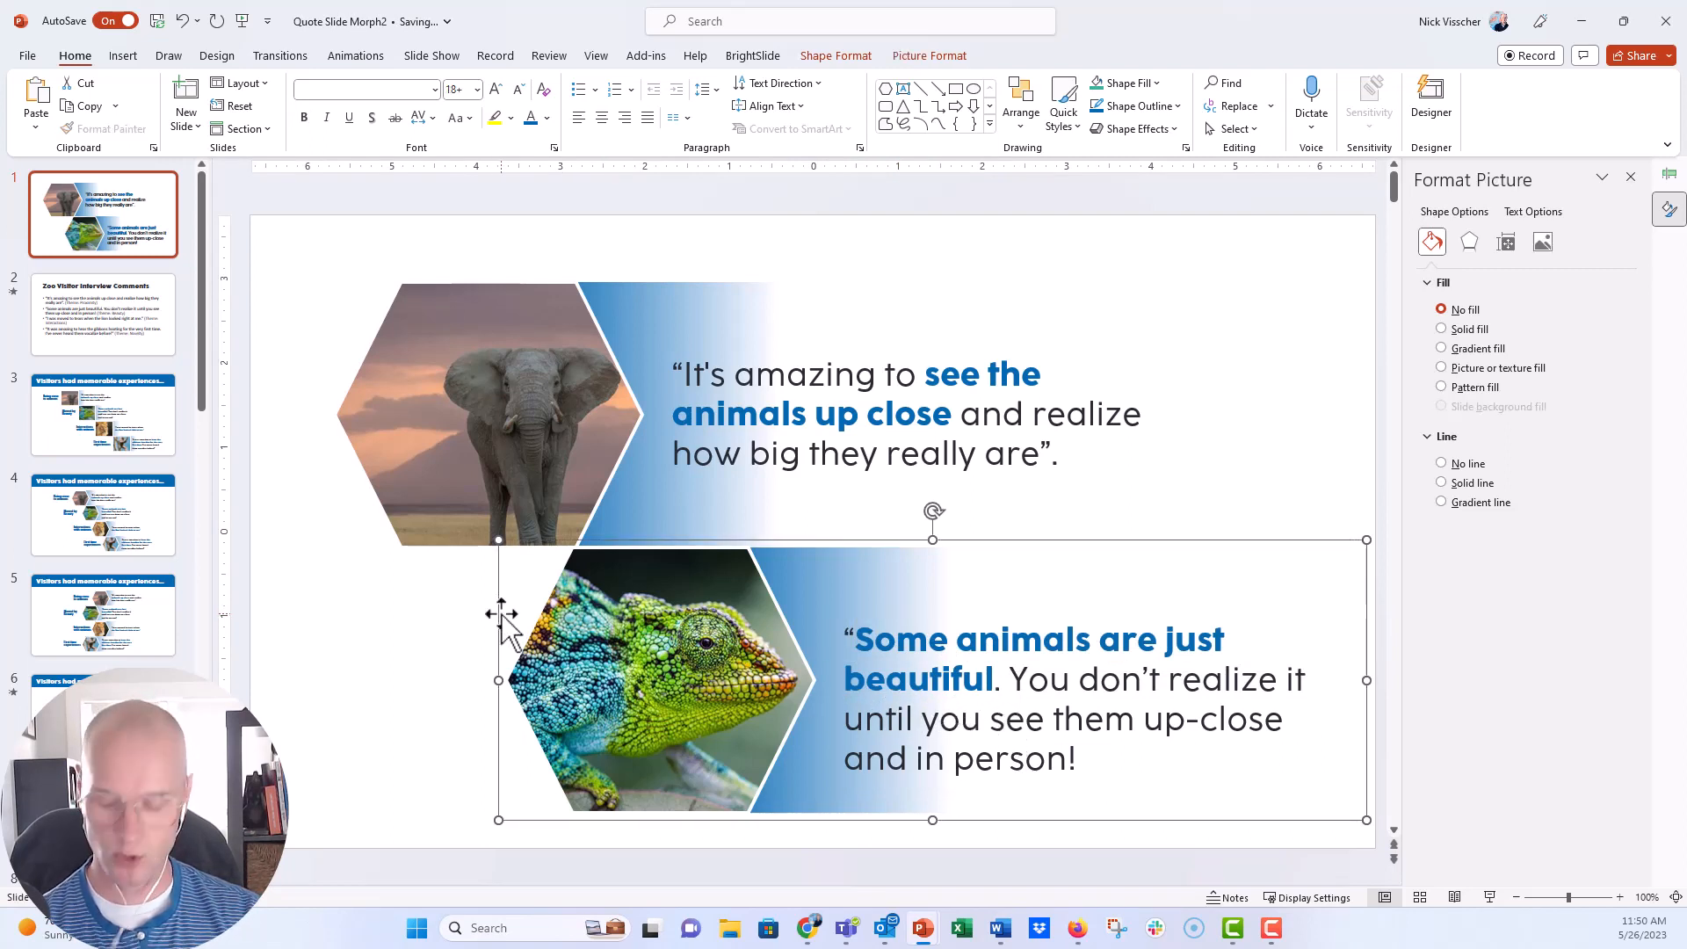
pyautogui.press('ctrl+shift+g')
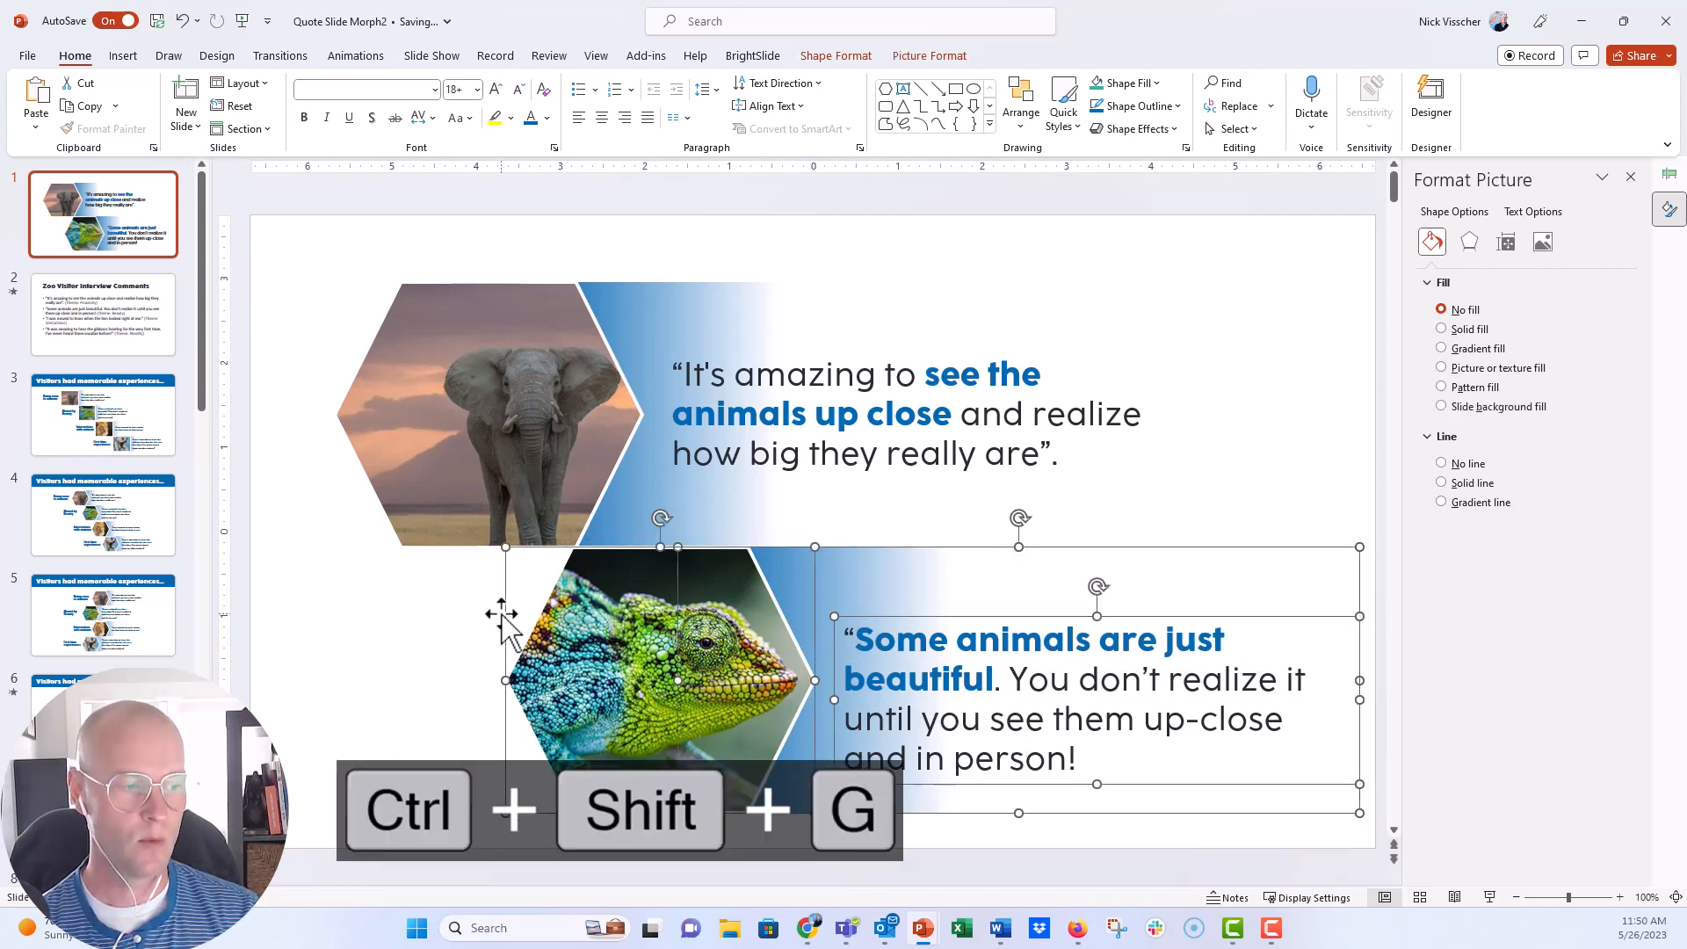
pyautogui.click(1018, 102)
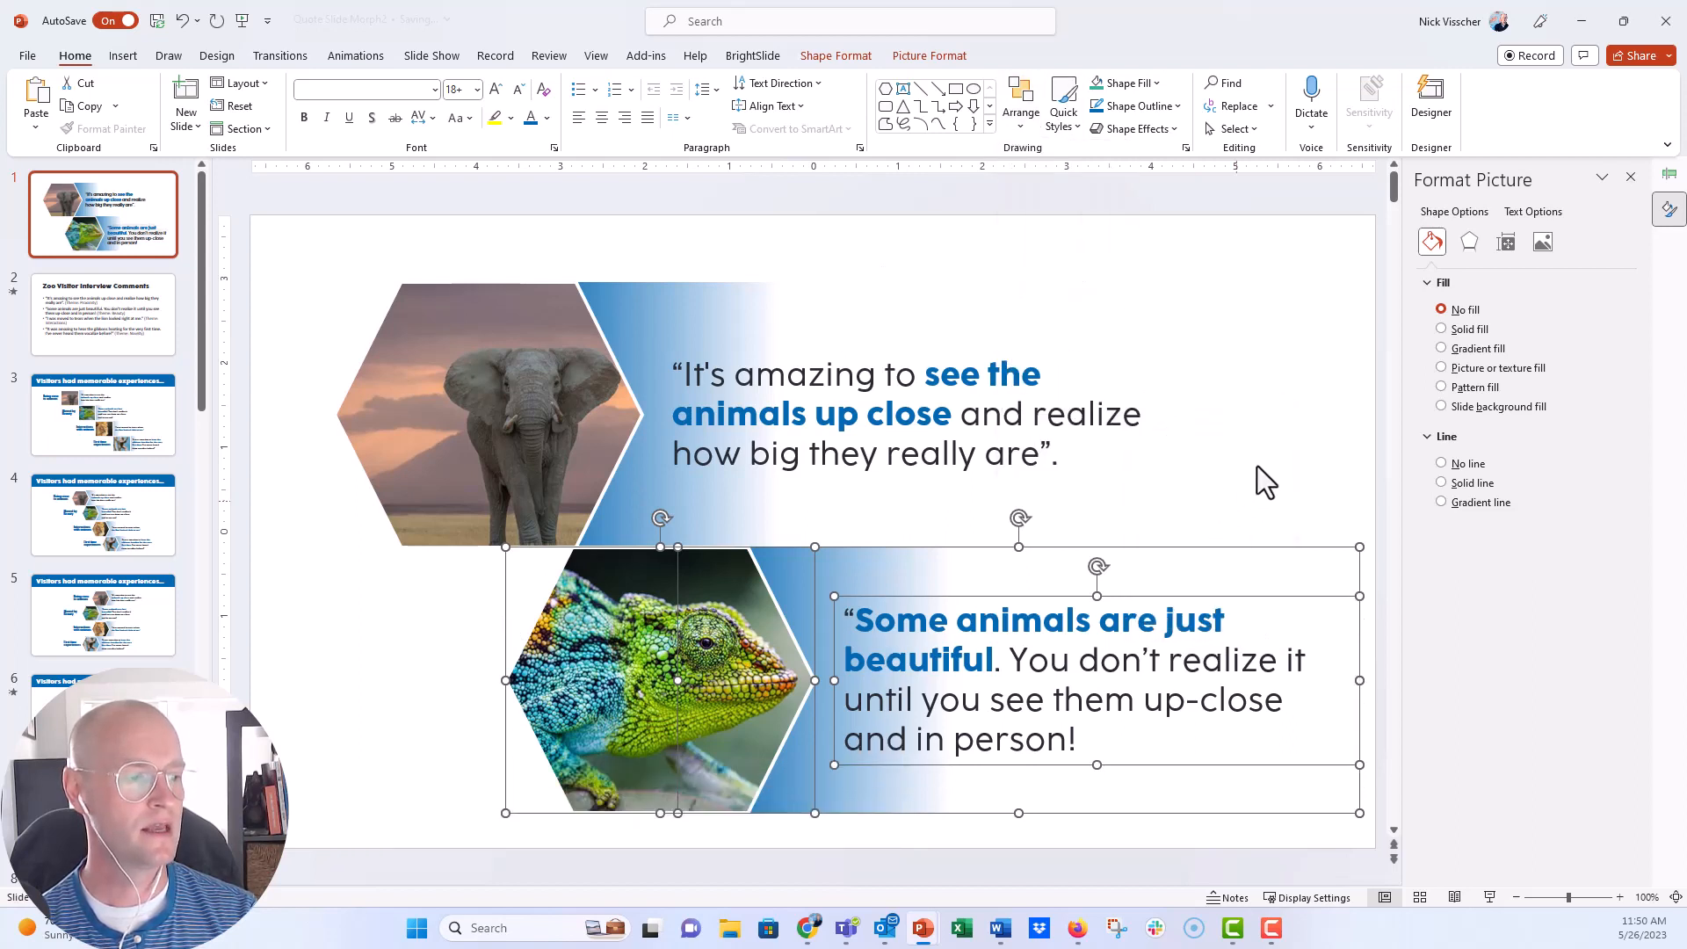
pyautogui.press('ctrl+g')
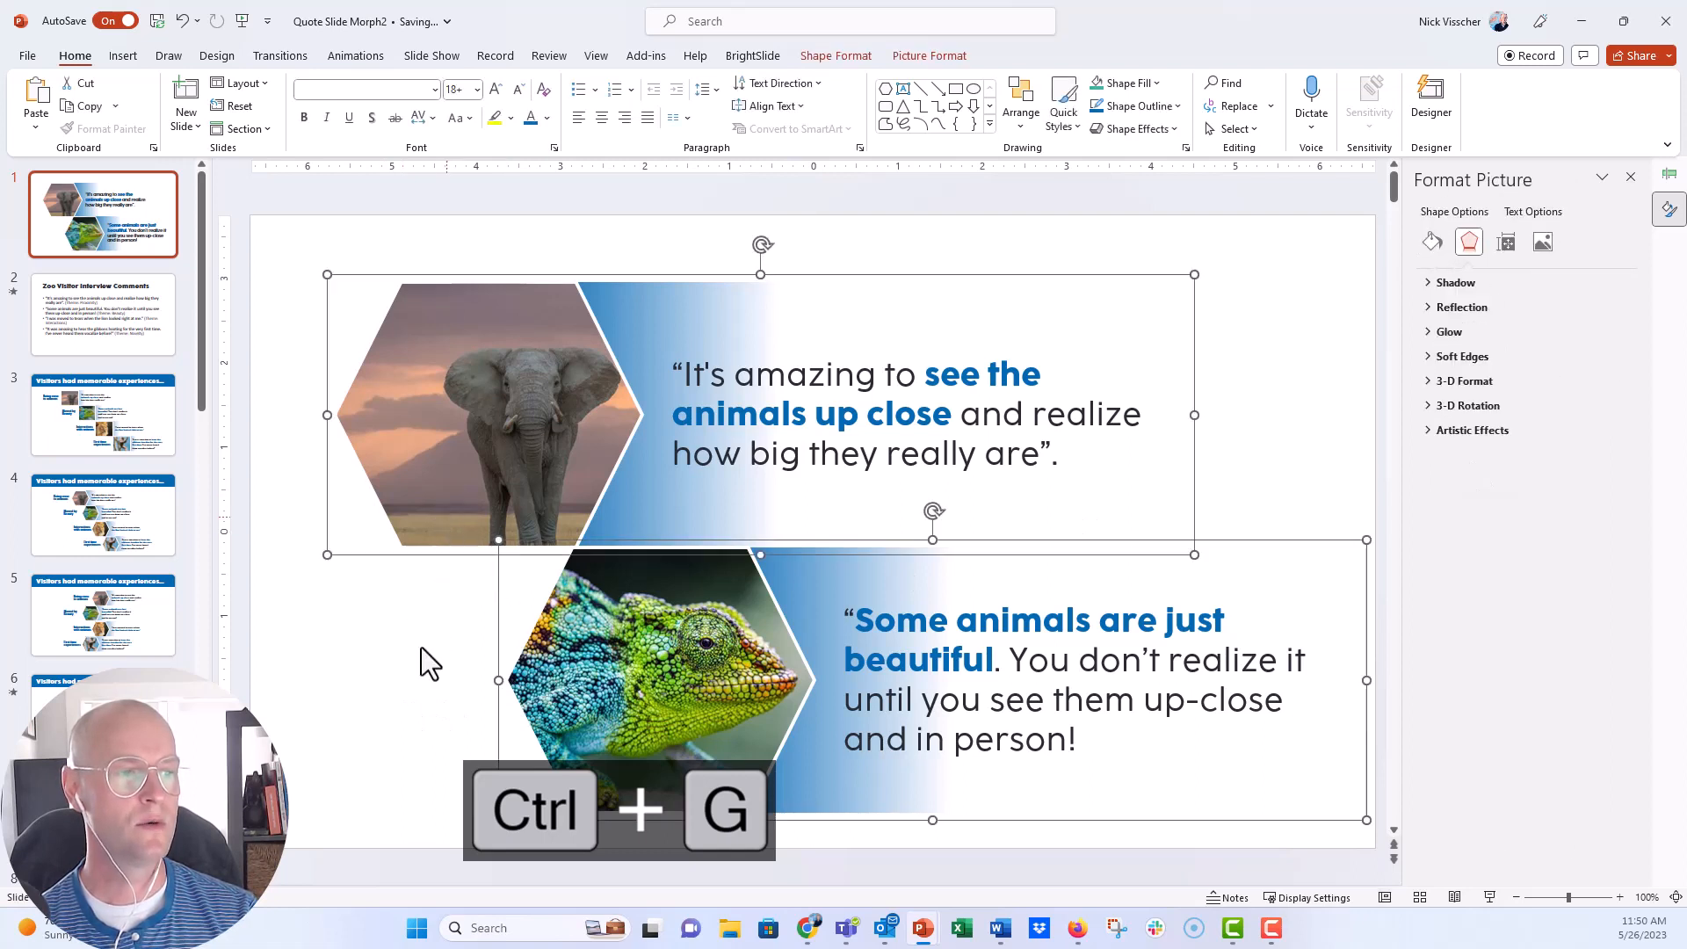
pyautogui.press('ctrl+g')
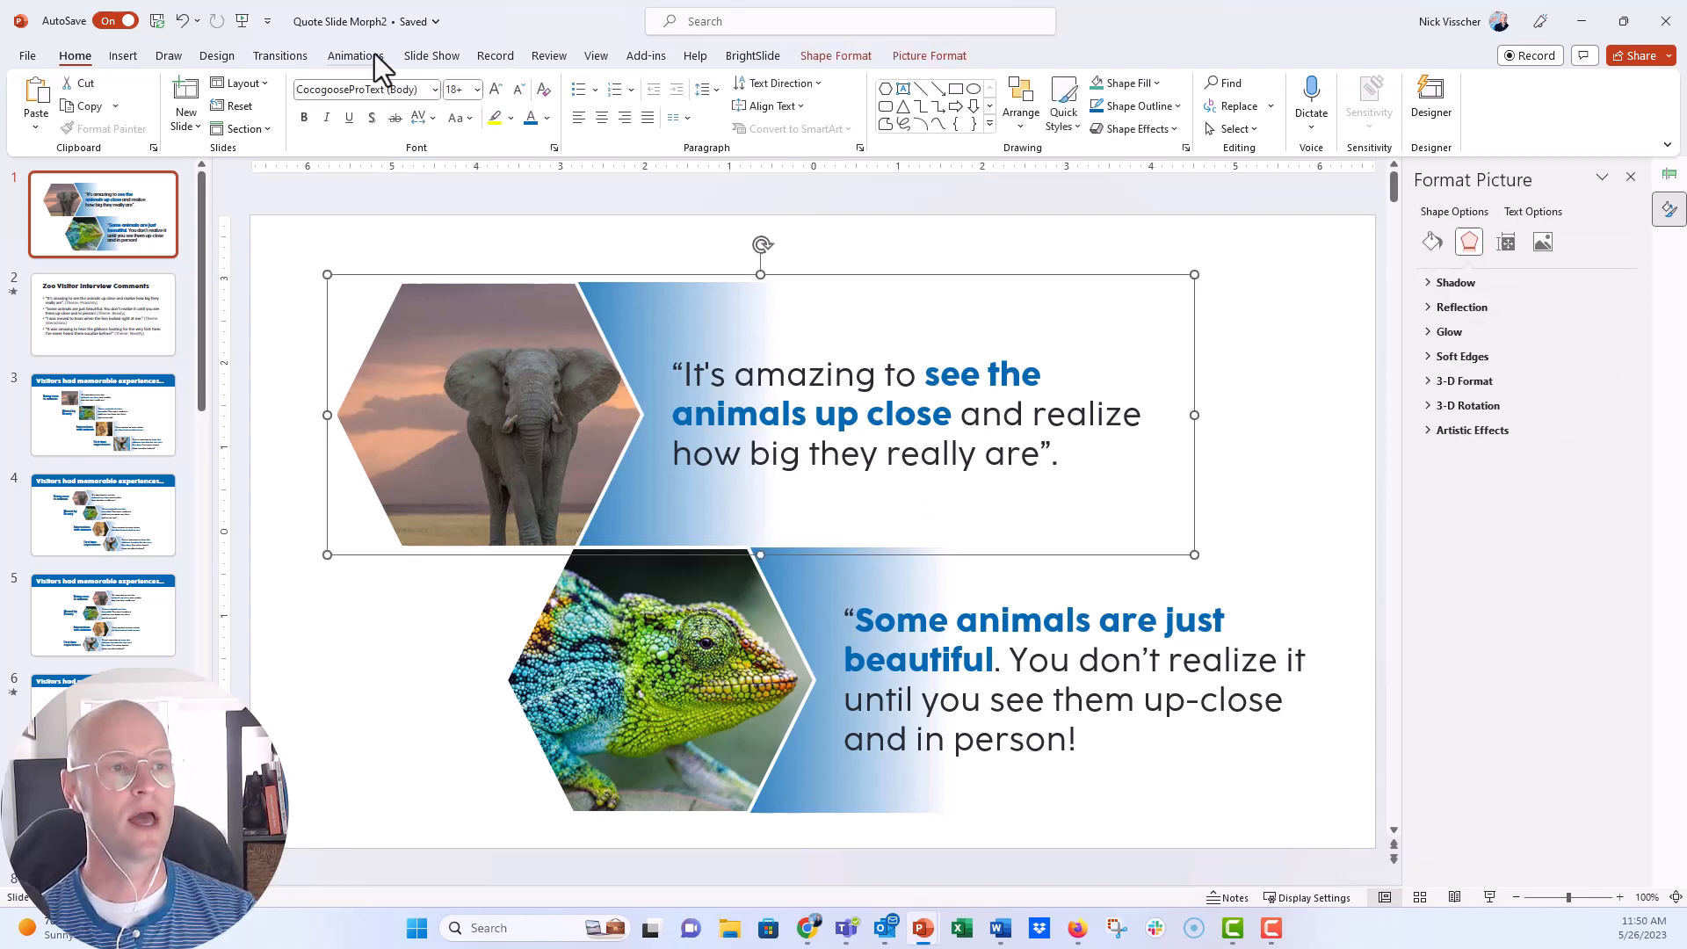
# Step: Give the elephant group a Fly In entrance animation with direction From Left
pyautogui.click(355, 54)
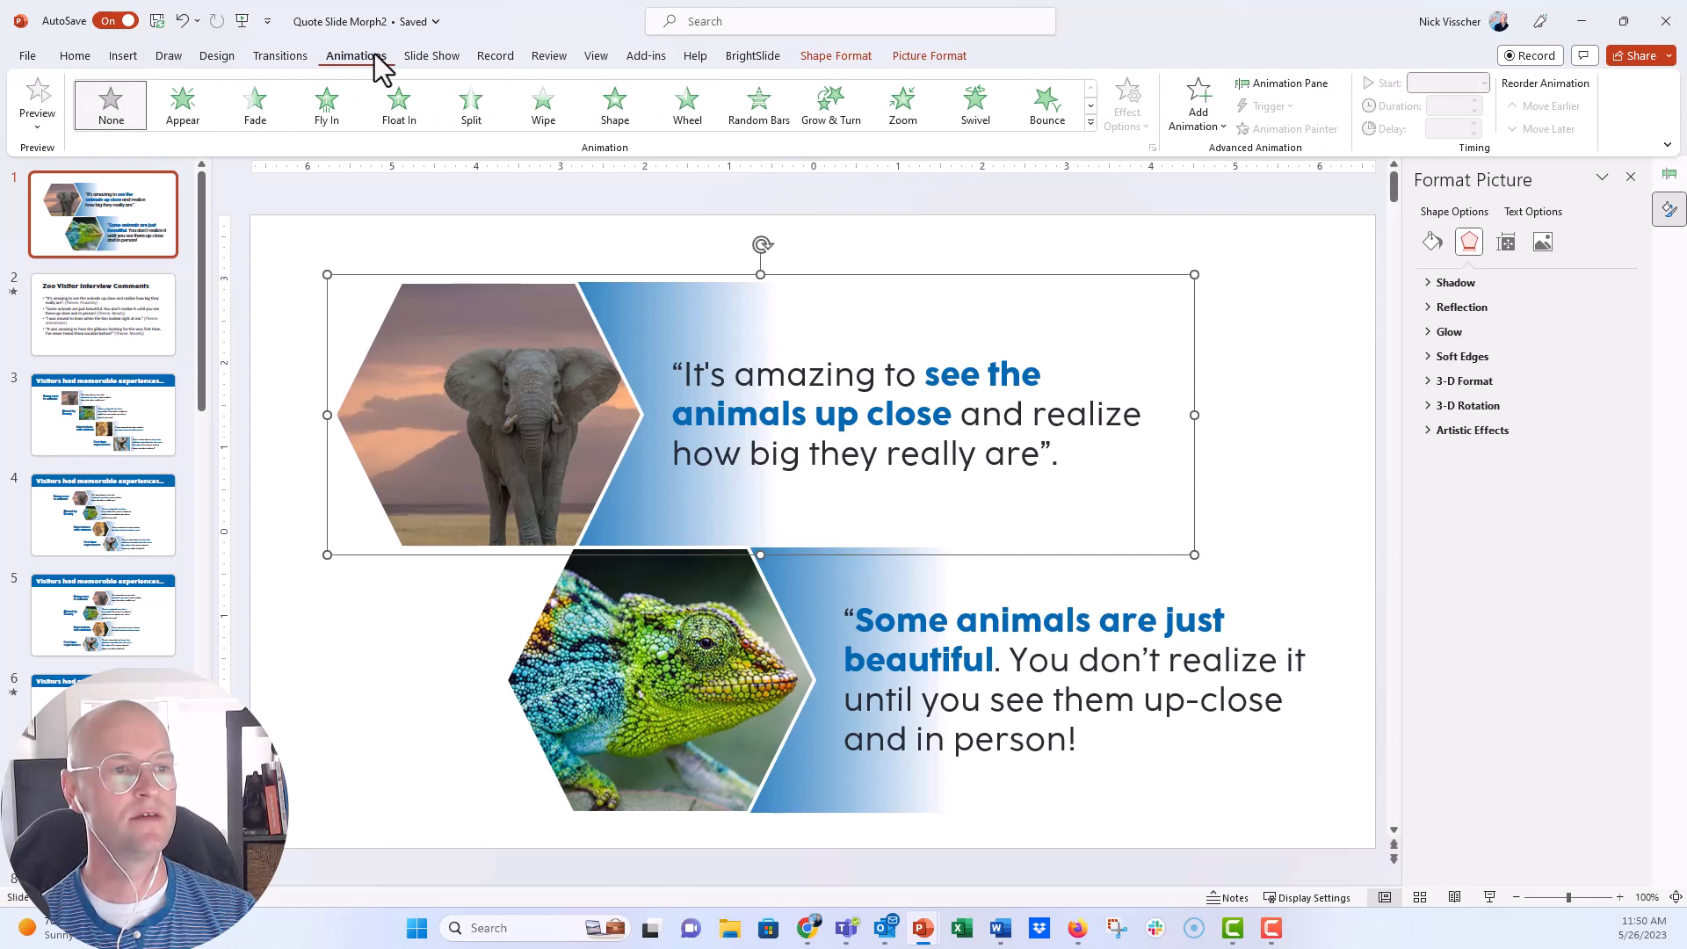
pyautogui.click(327, 104)
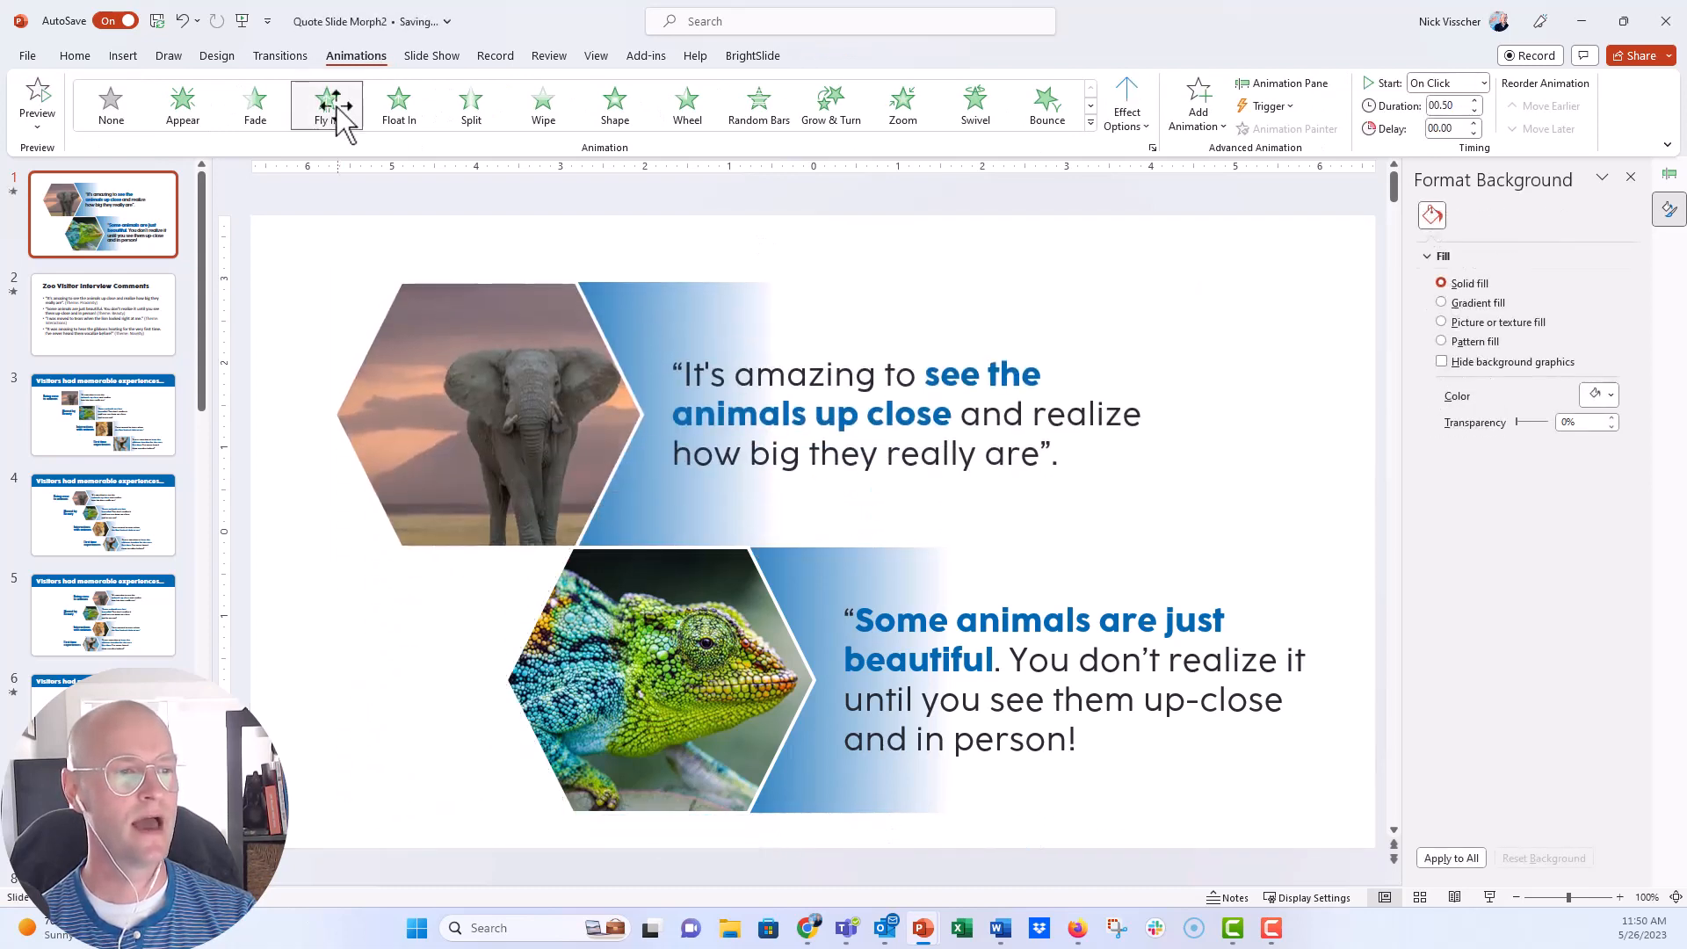
pyautogui.click(327, 104)
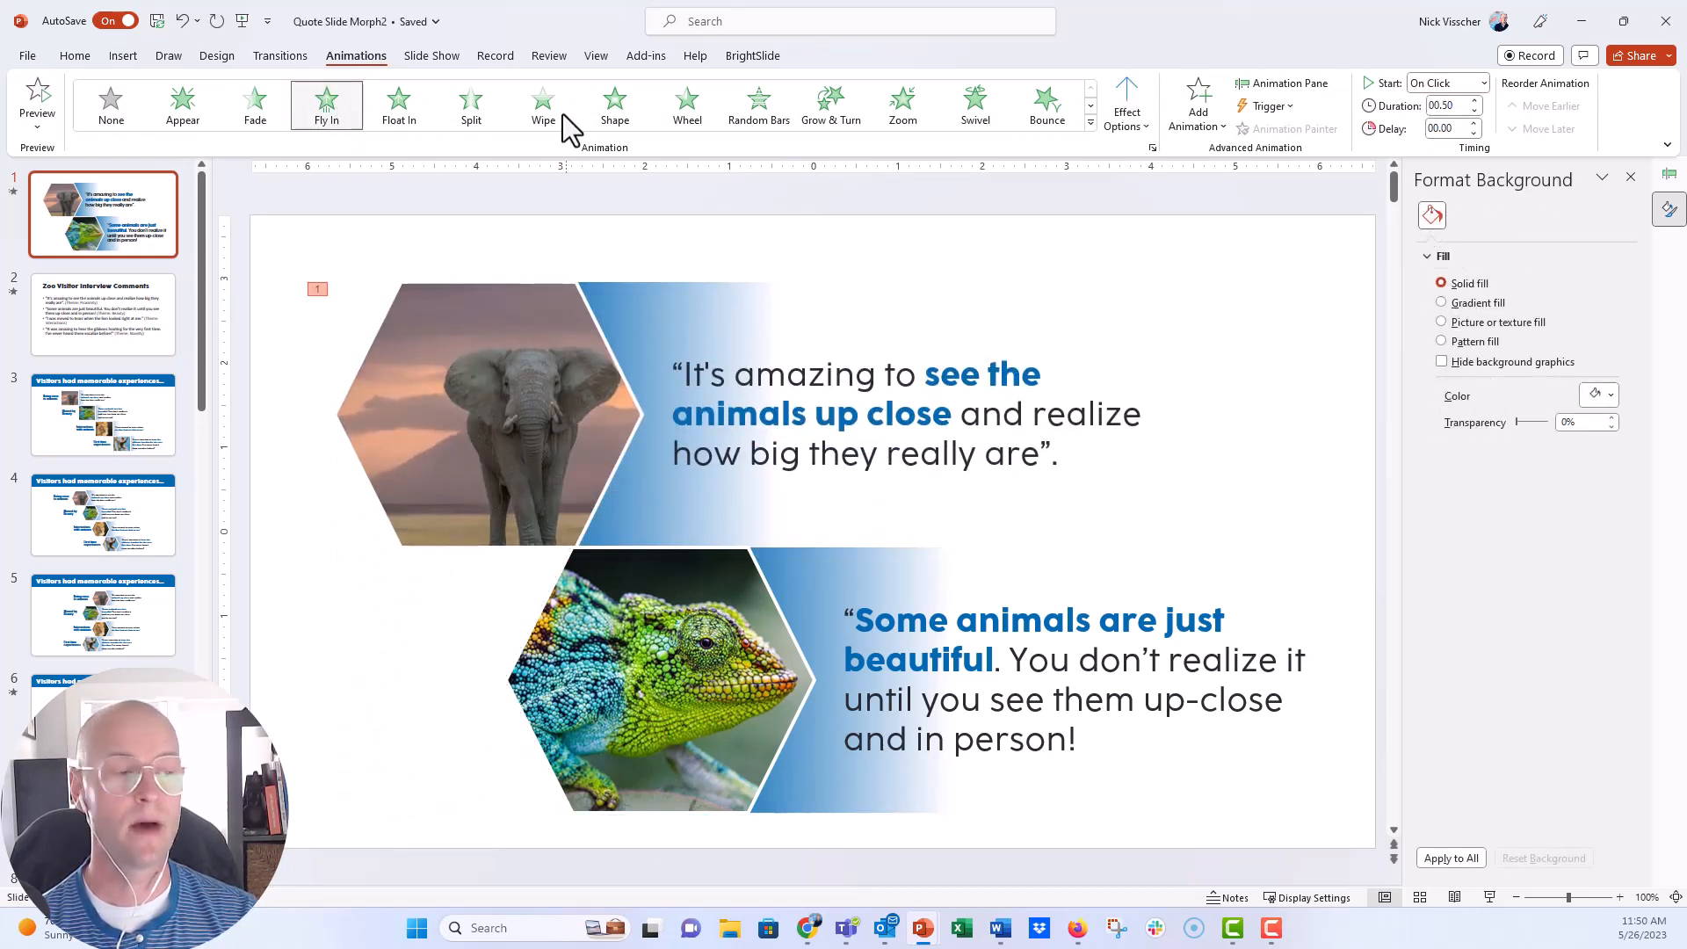
pyautogui.click(1126, 103)
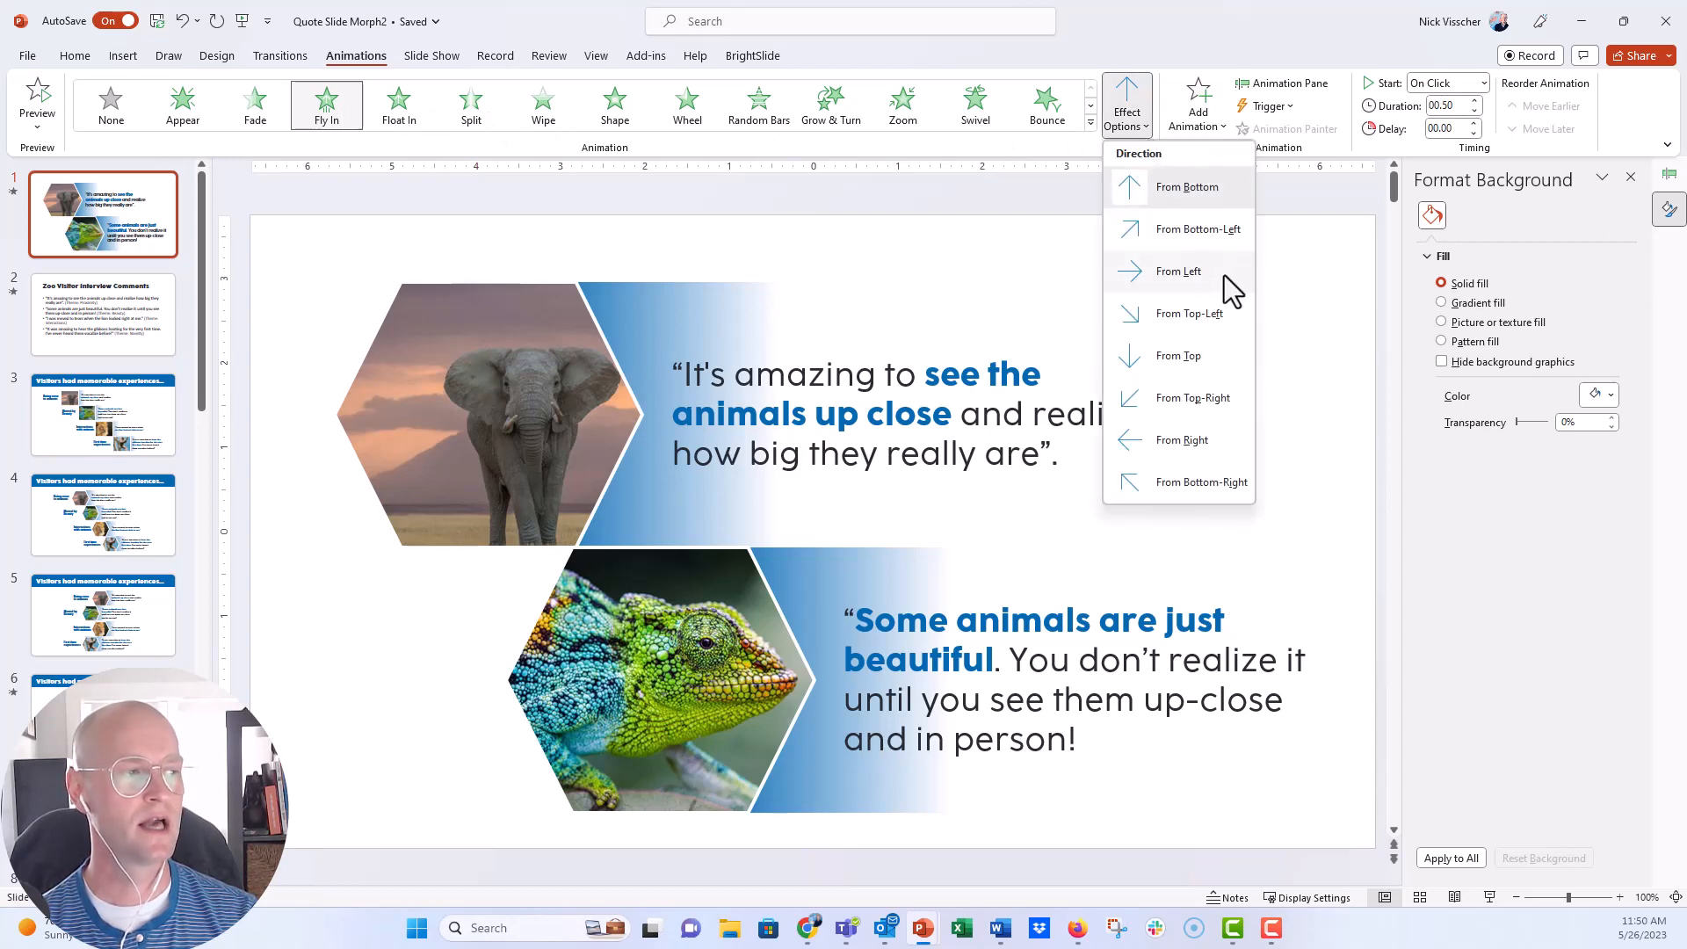
pyautogui.click(1181, 270)
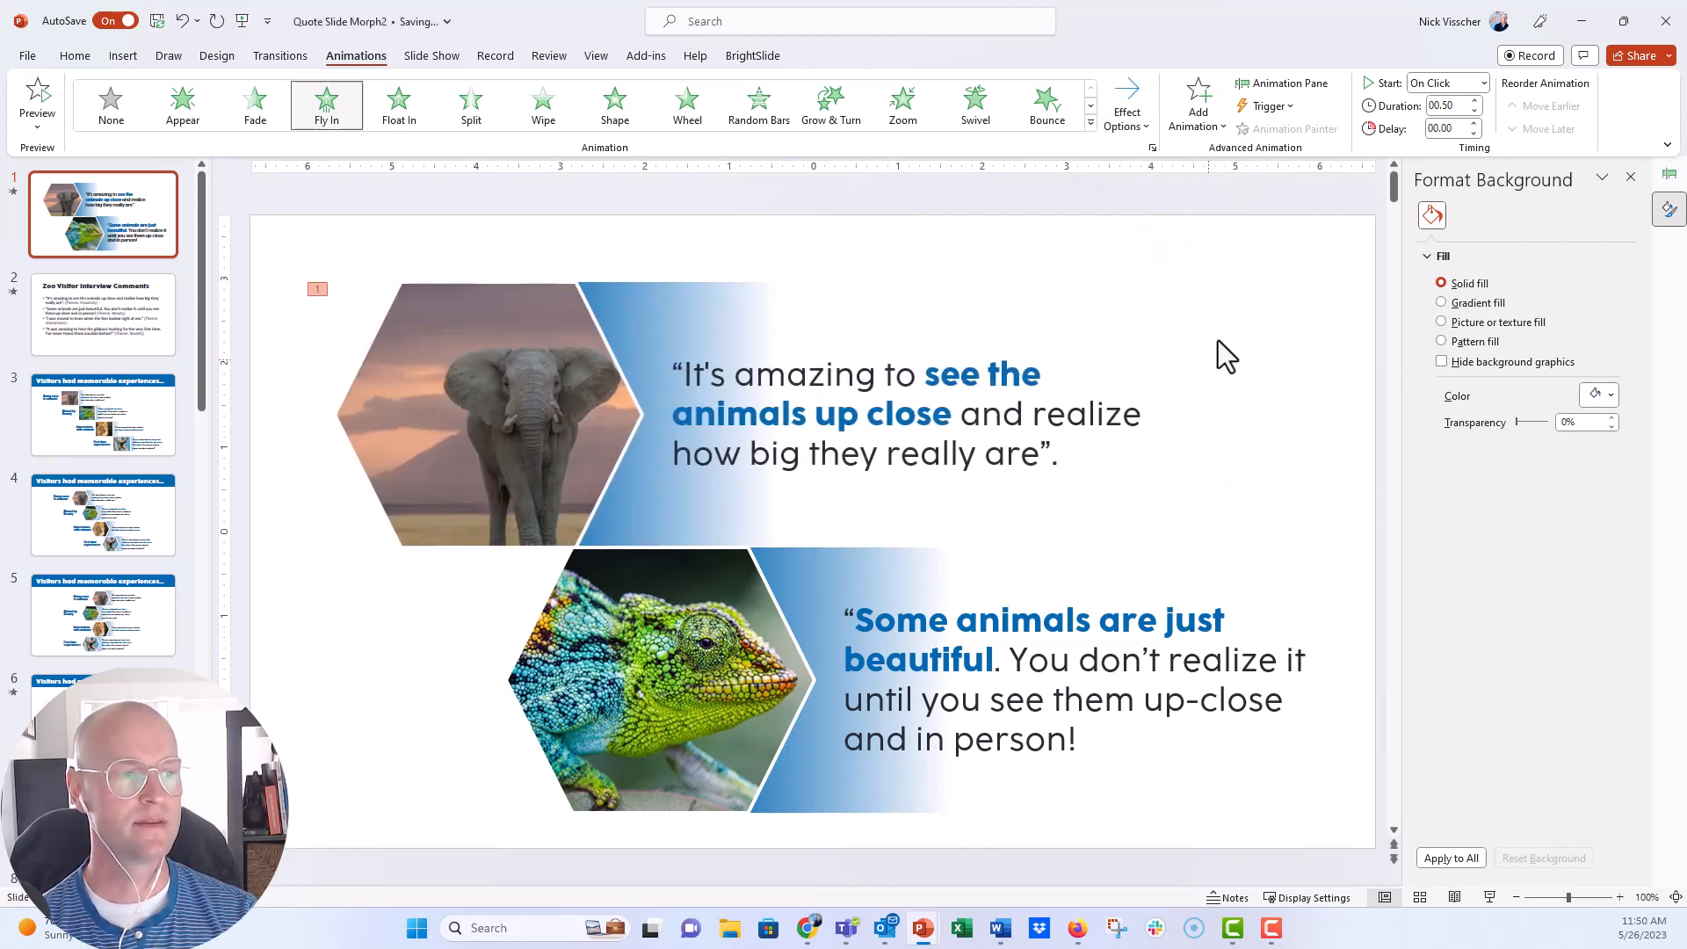
pyautogui.click(490, 414)
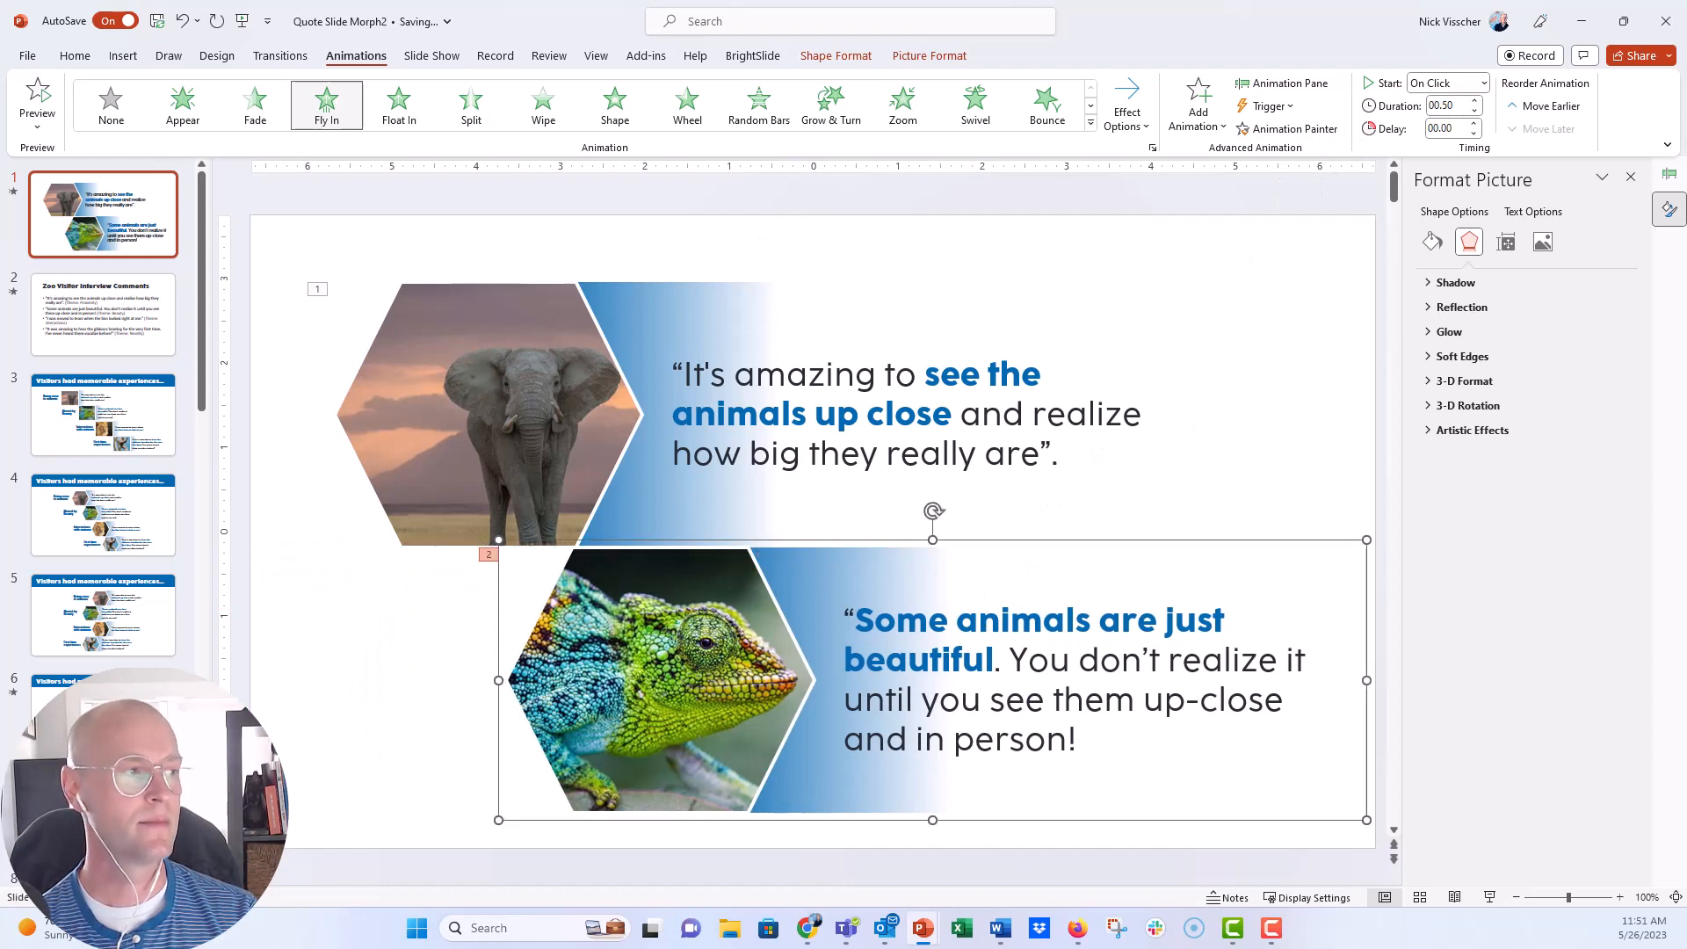
pyautogui.moveTo(1499, 916)
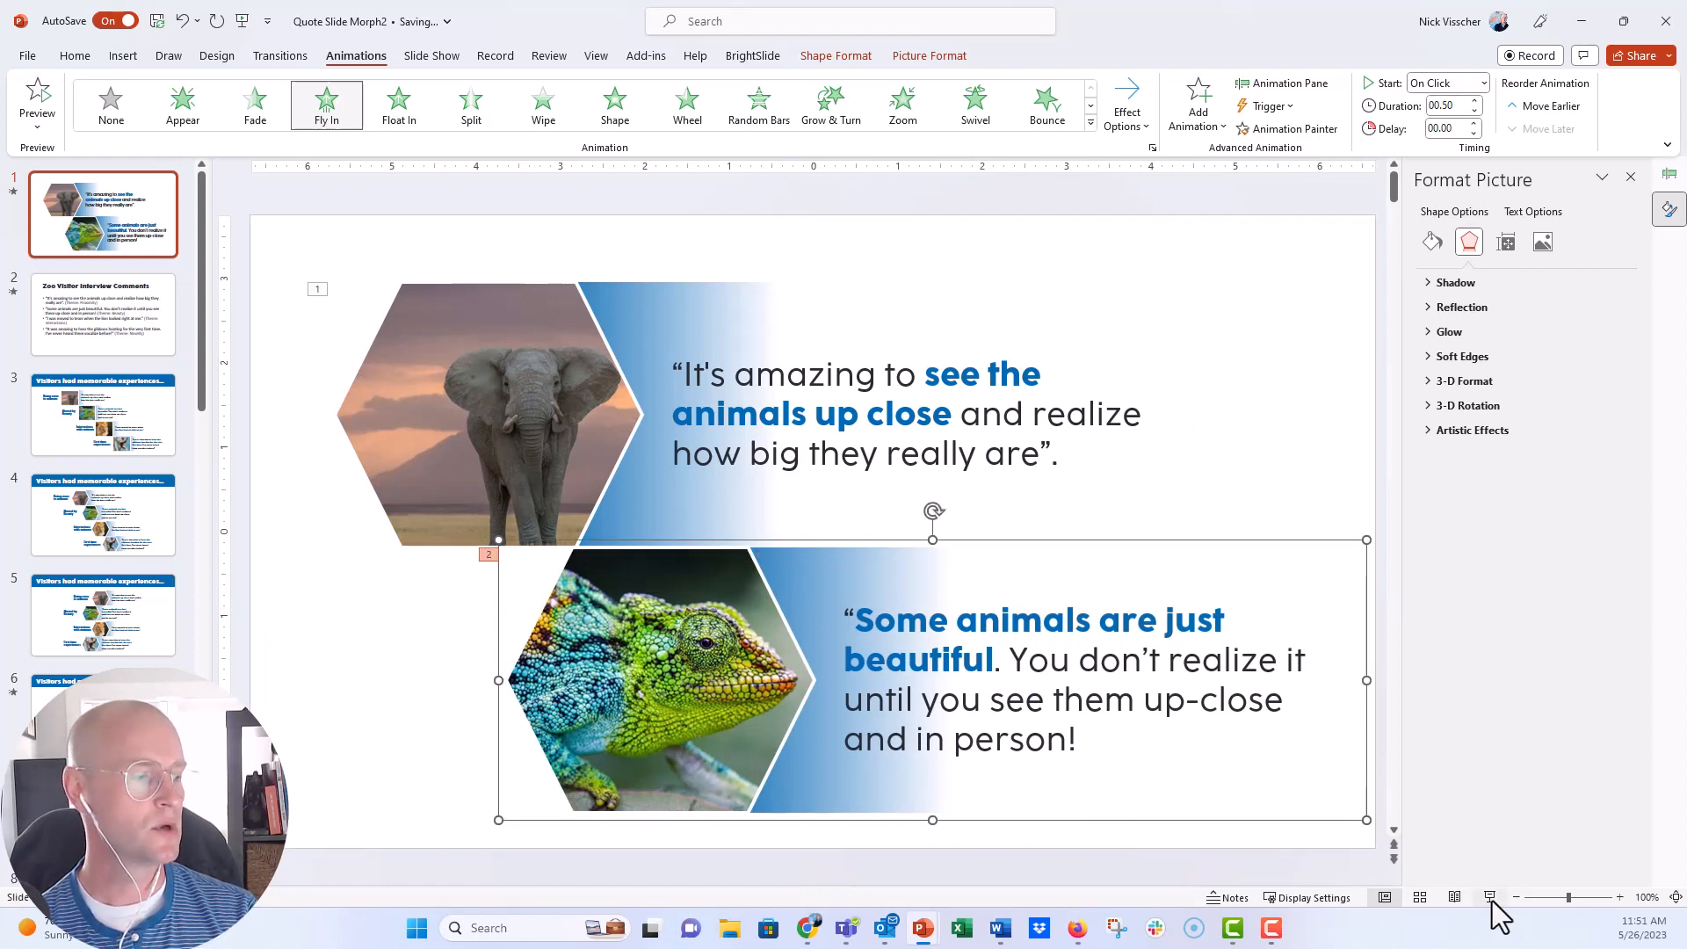